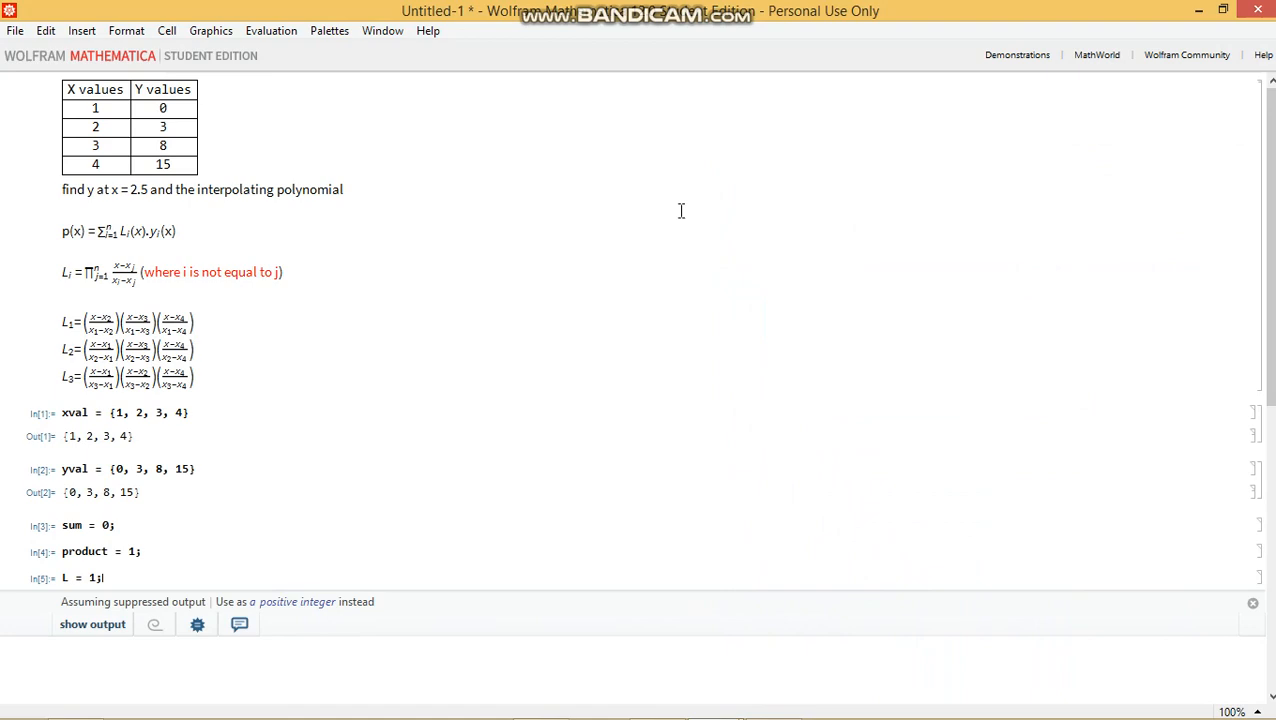
{"action": "mouse_move", "coordinate": [332, 132]}
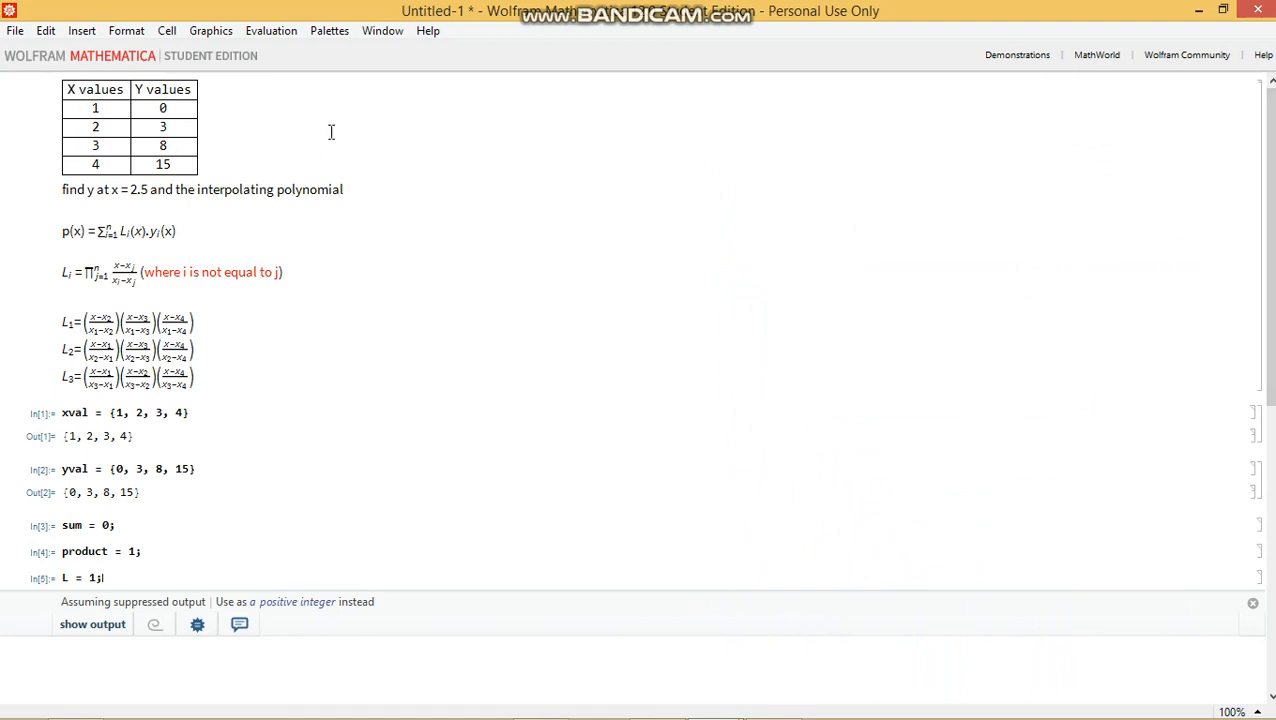
{"action": "mouse_move", "coordinate": [234, 156]}
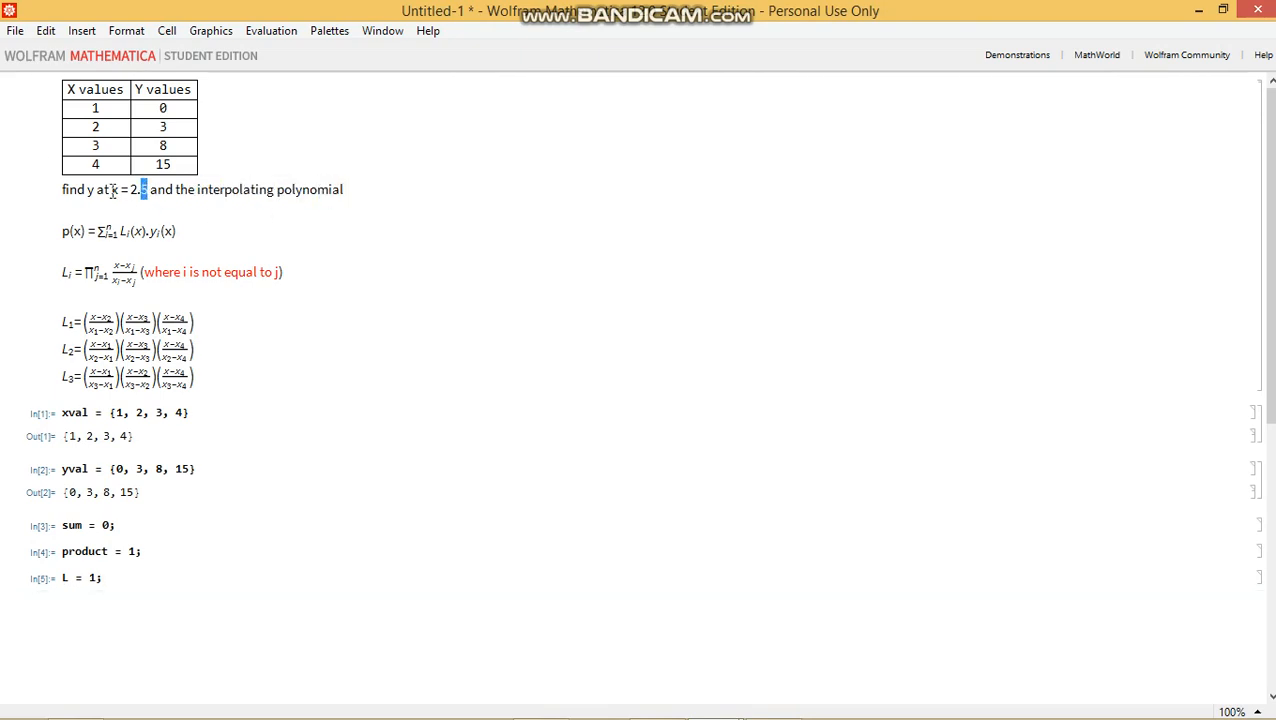
Finish the earlier expression with j)) after noting the value 2.5 in the problem statement
{"action": "left_click_drag", "start_coordinate": [144, 188], "coordinate": [104, 188]}
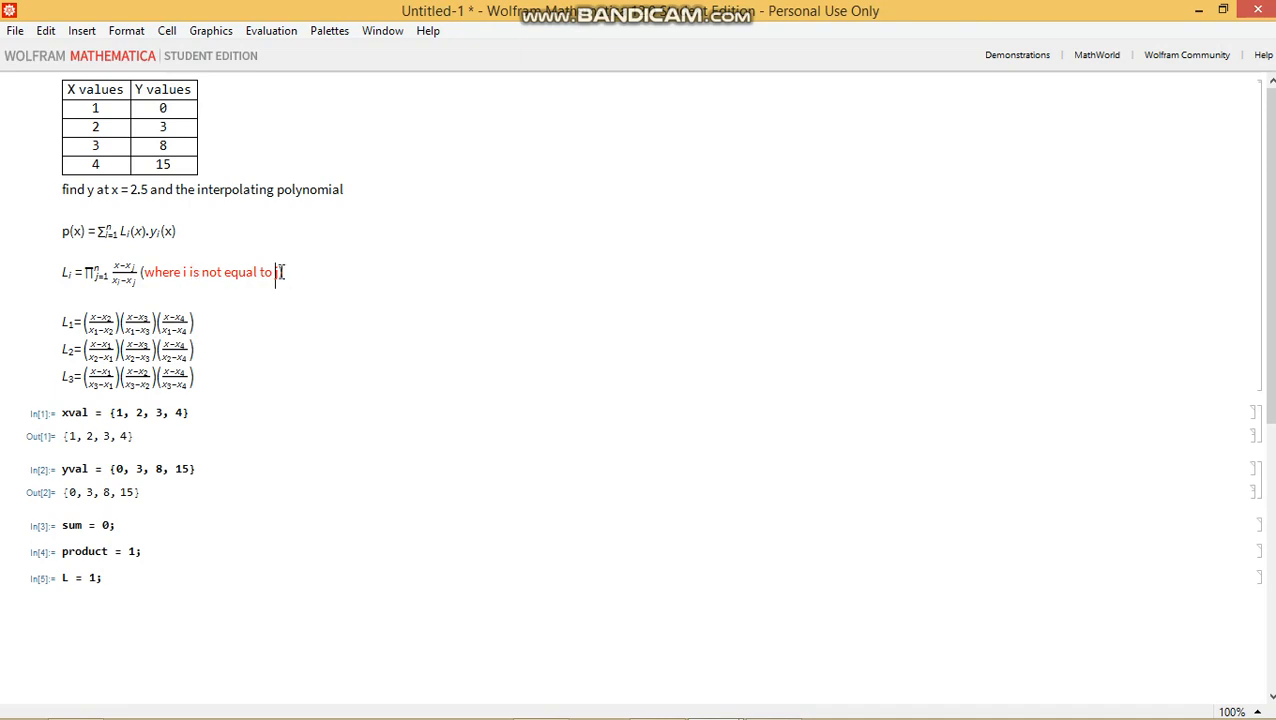
{"action": "type", "text": "j)"}
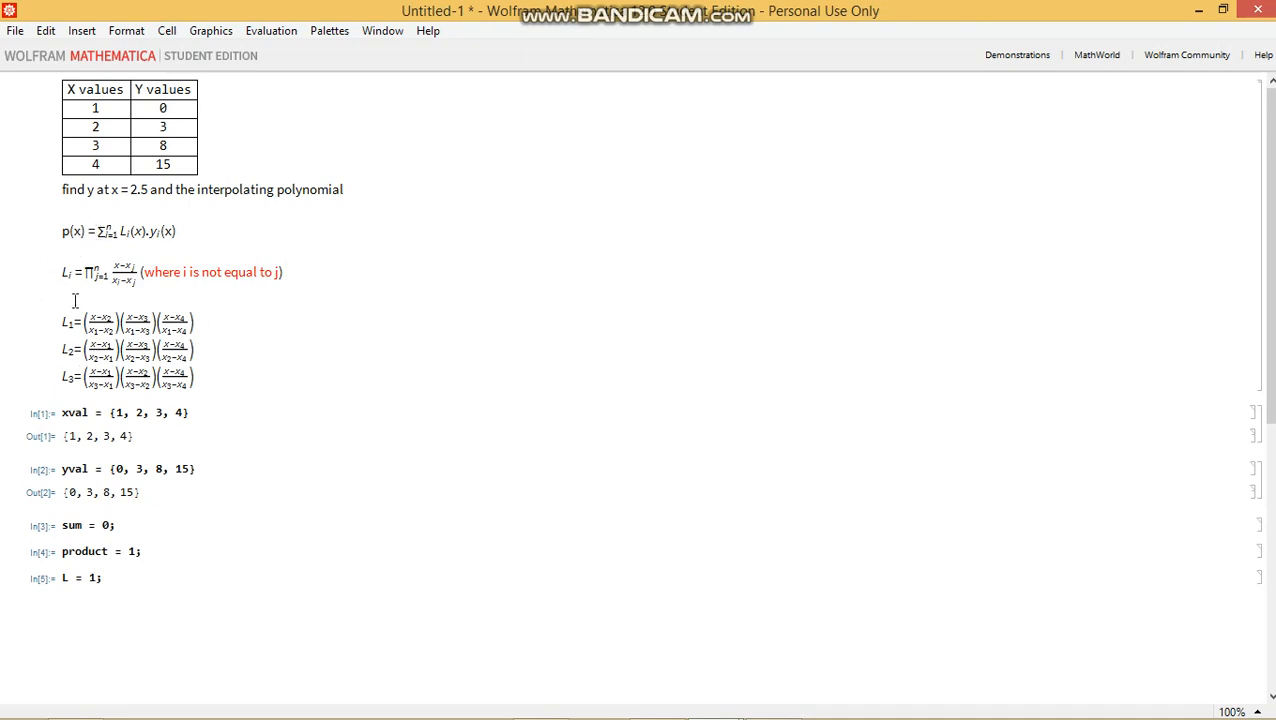
{"action": "left_click", "coordinate": [284, 272]}
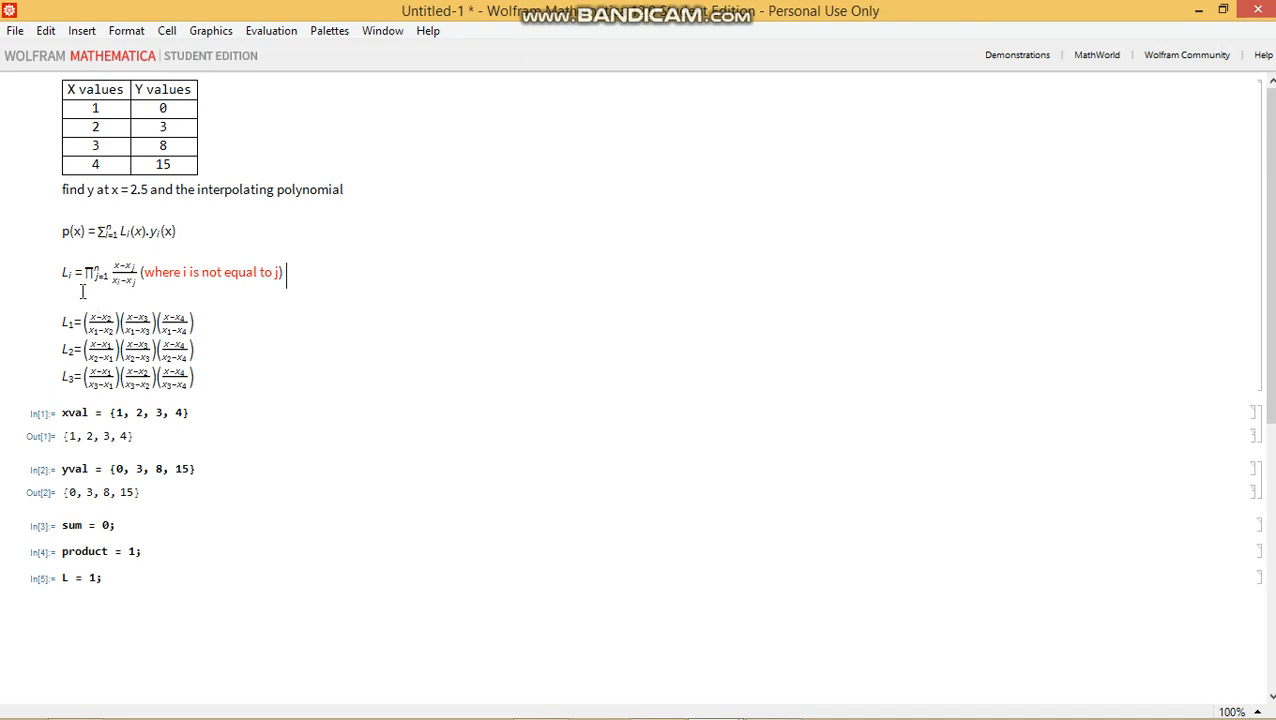
{"action": "mouse_move", "coordinate": [70, 290]}
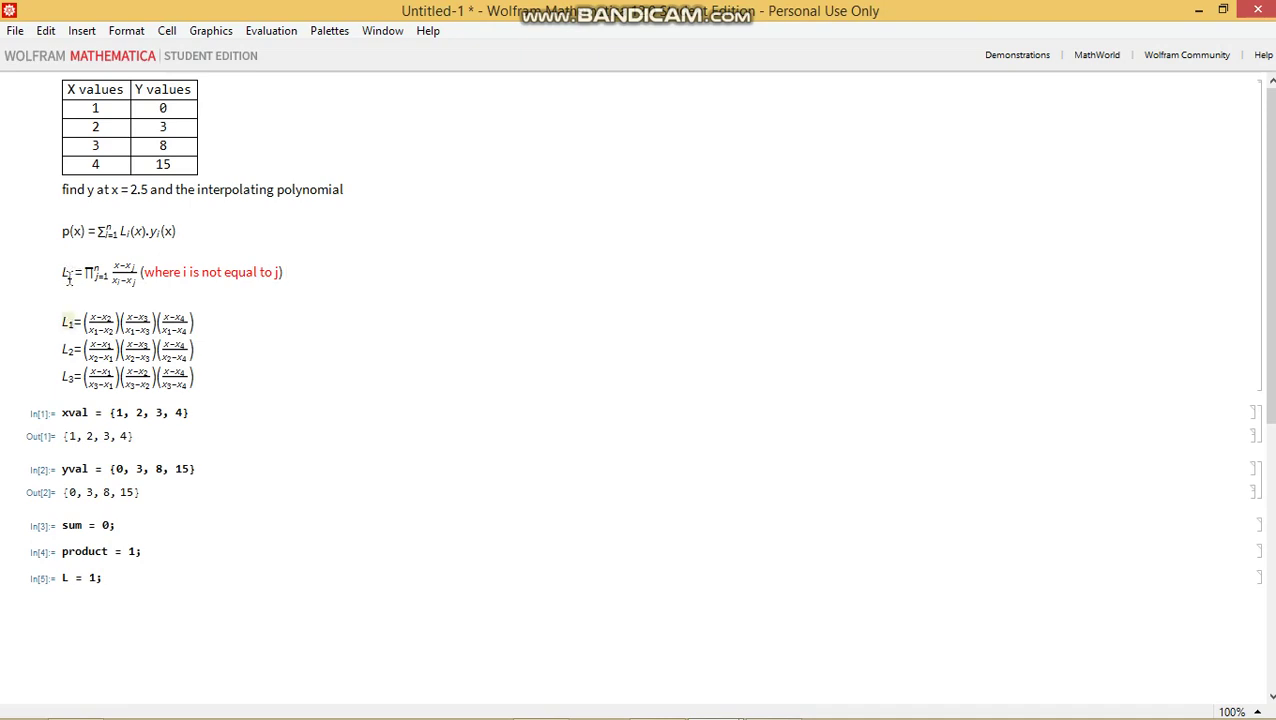
{"action": "mouse_move", "coordinate": [68, 322]}
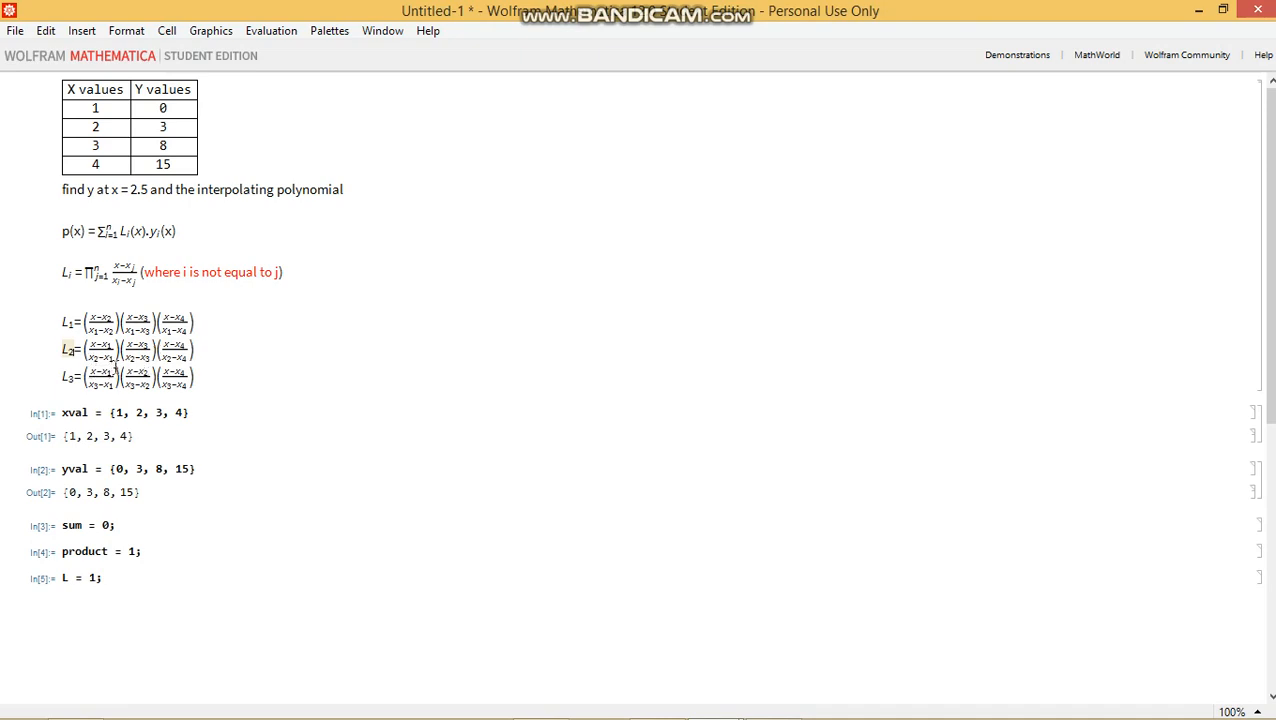
{"action": "mouse_move", "coordinate": [104, 362]}
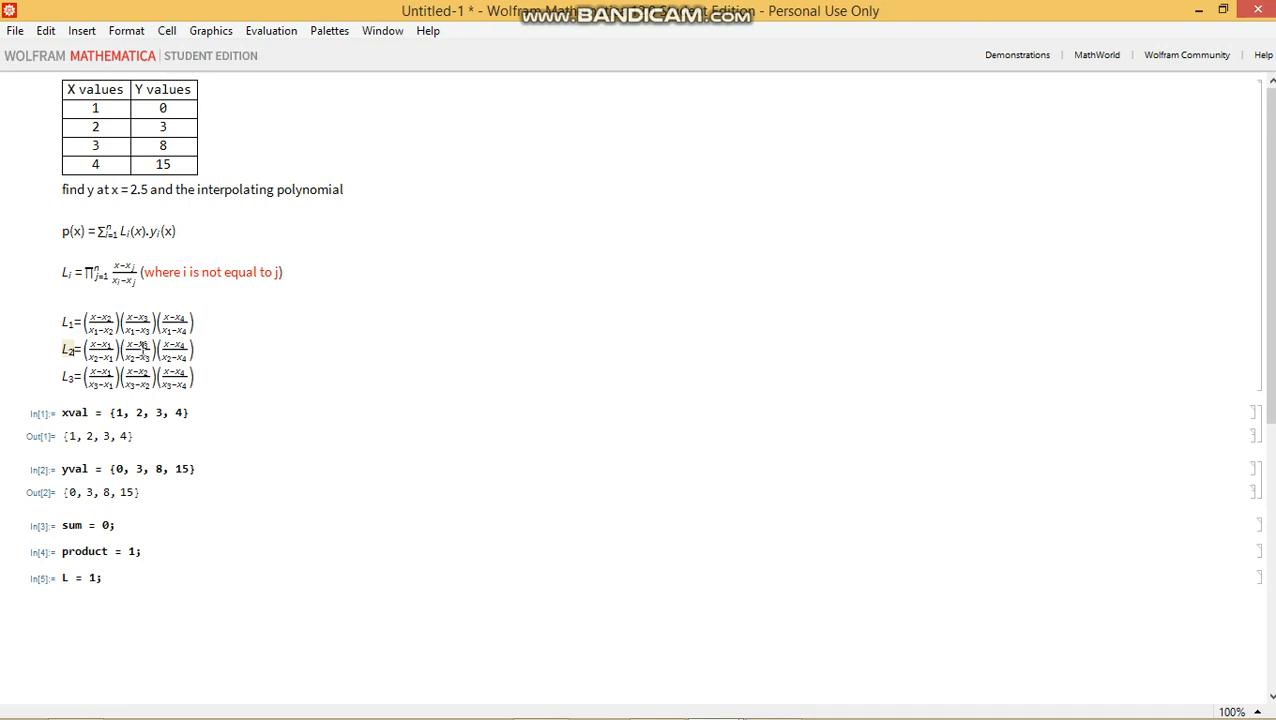
{"action": "mouse_move", "coordinate": [240, 344]}
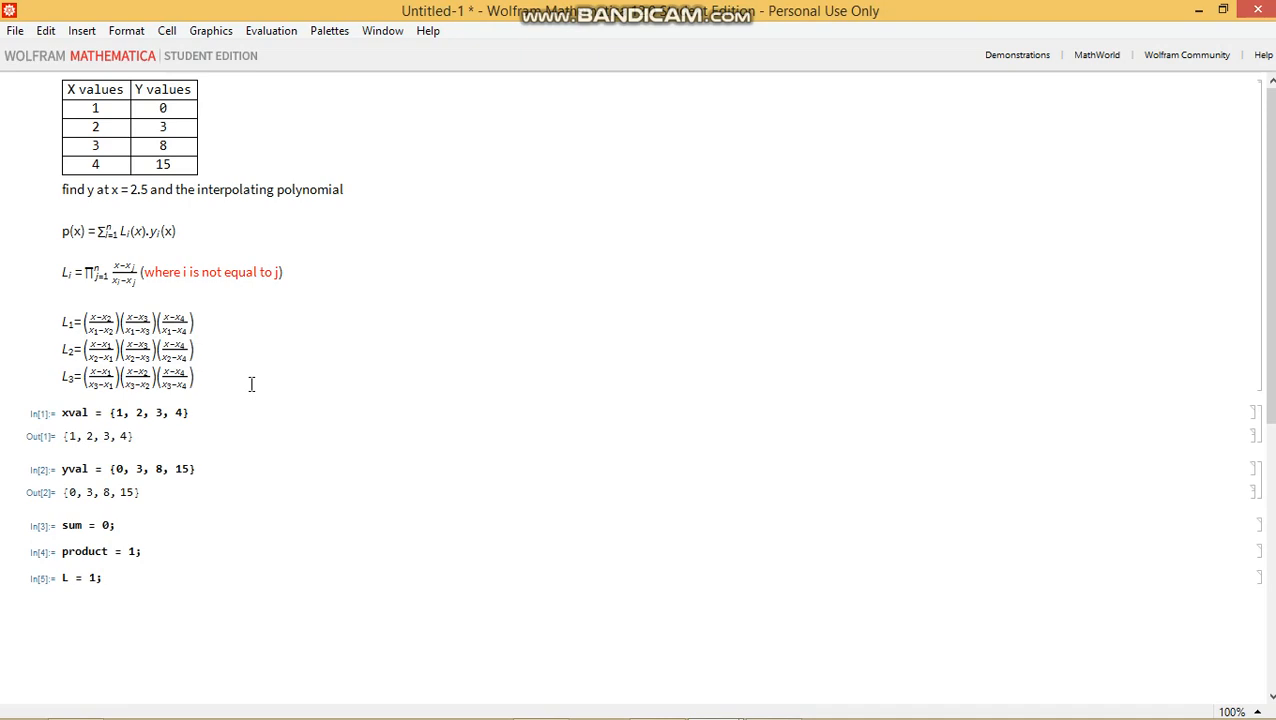
{"action": "mouse_move", "coordinate": [110, 210]}
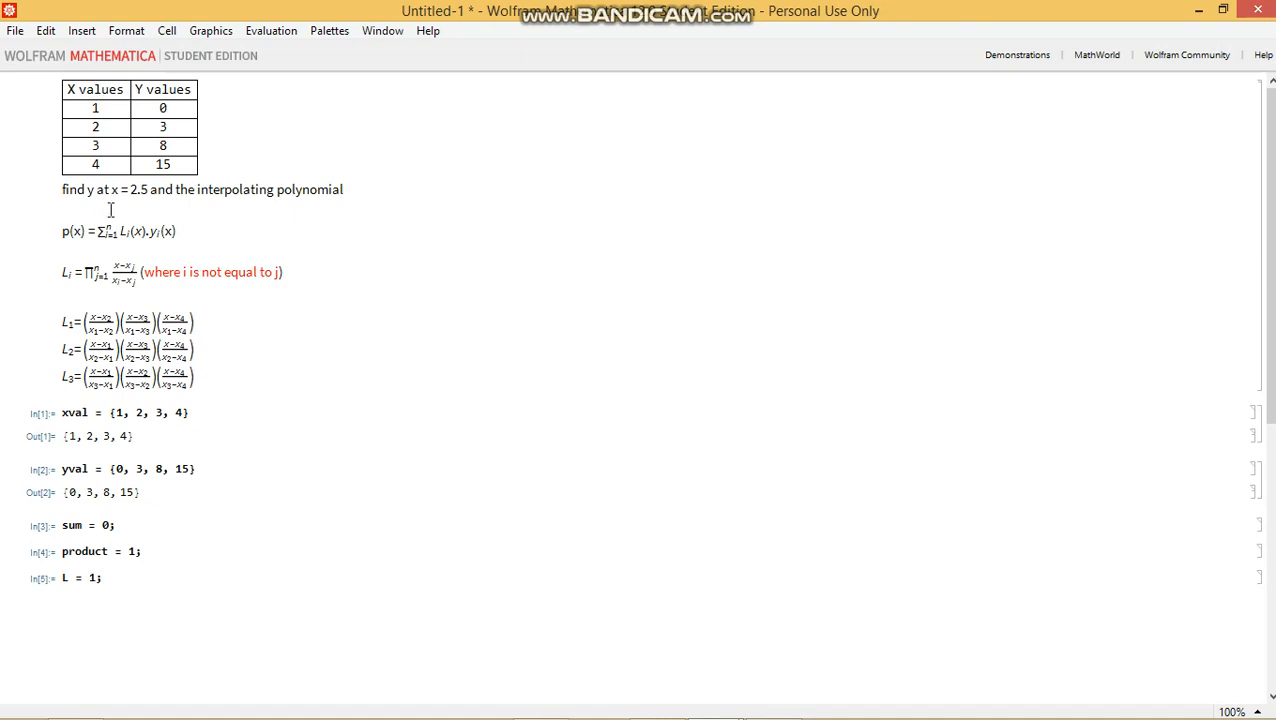
{"action": "mouse_move", "coordinate": [56, 92]}
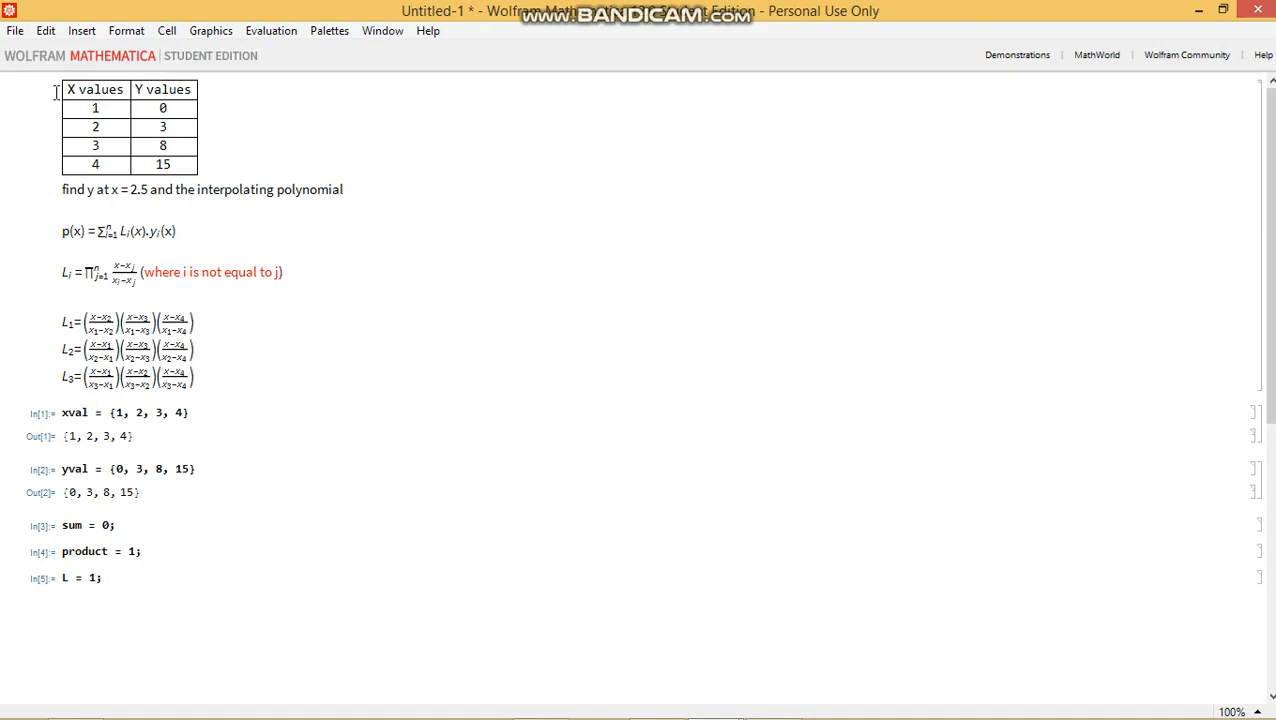
{"action": "mouse_move", "coordinate": [212, 412]}
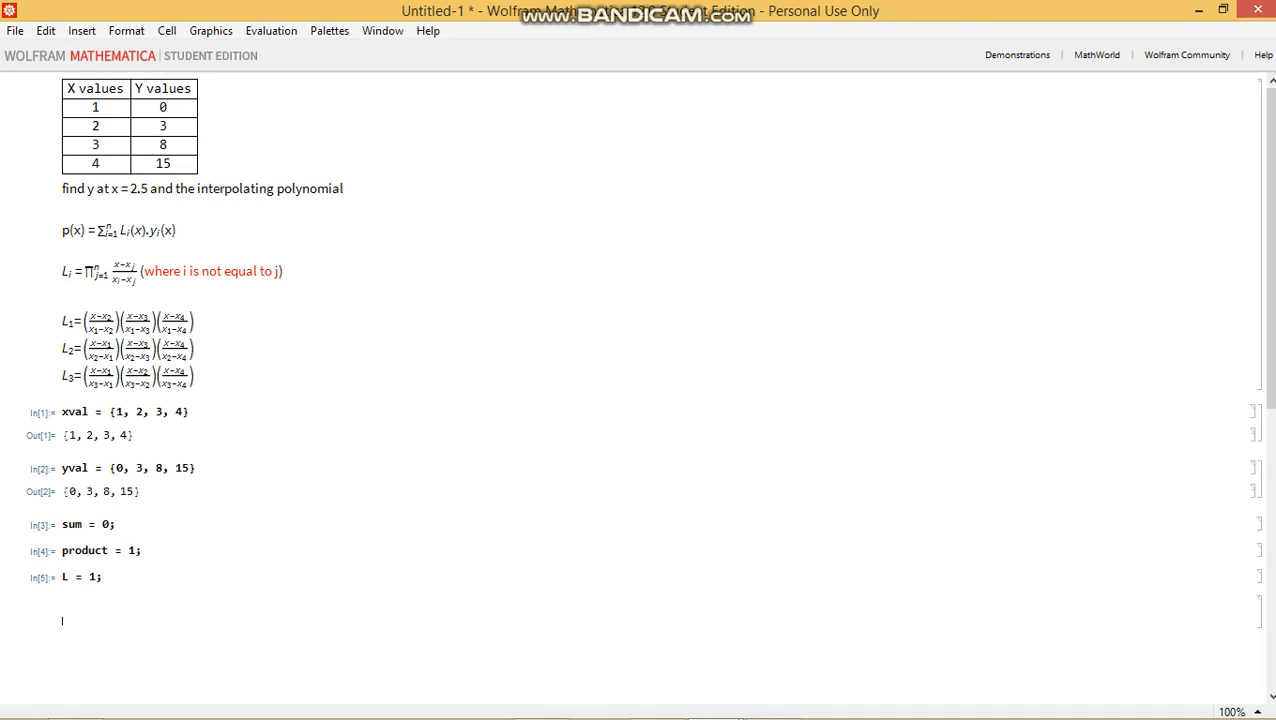
{"action": "mouse_move", "coordinate": [222, 216]}
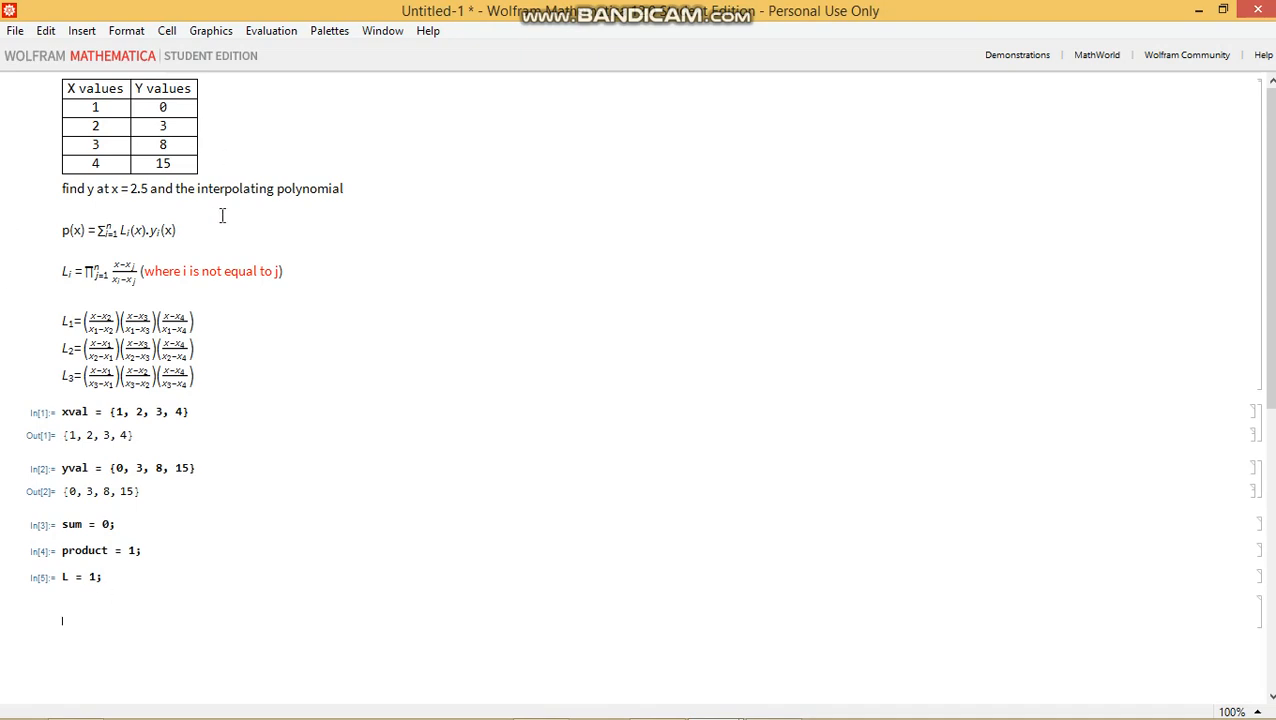
Start a For[i = 1, loop and then discard it
{"action": "type", "text": "Fo"}
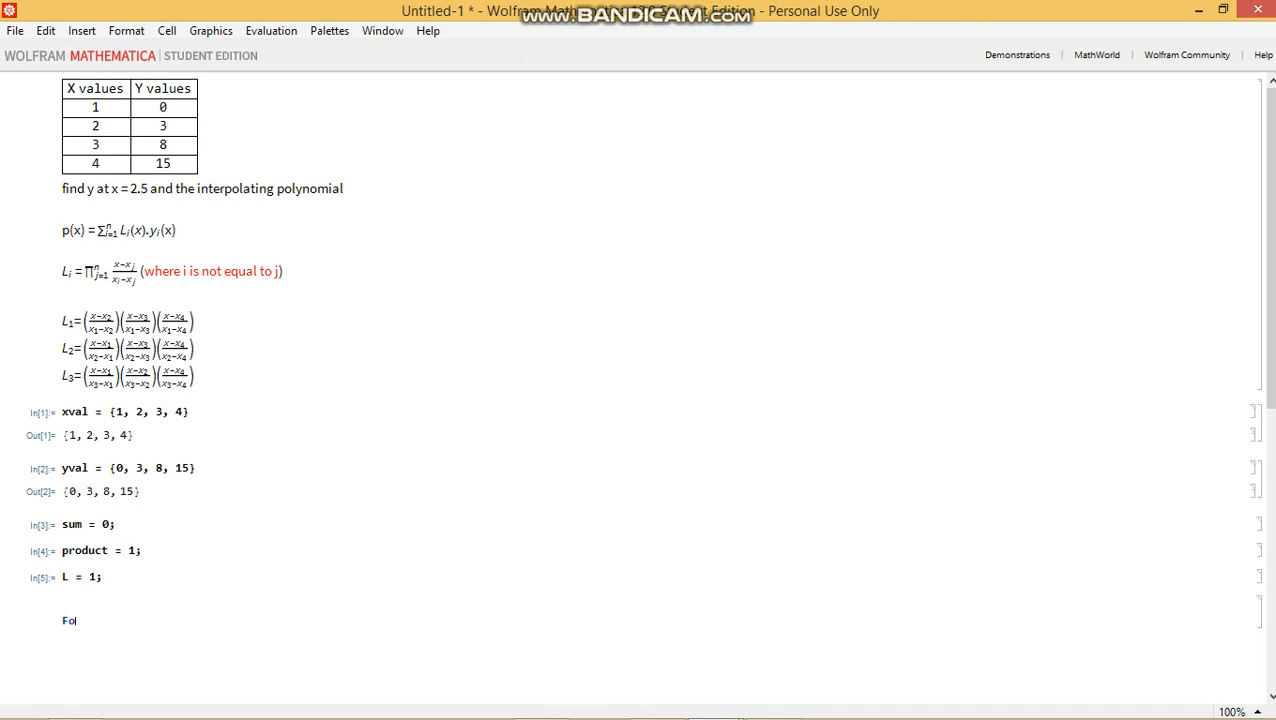
{"action": "type", "text": "r["}
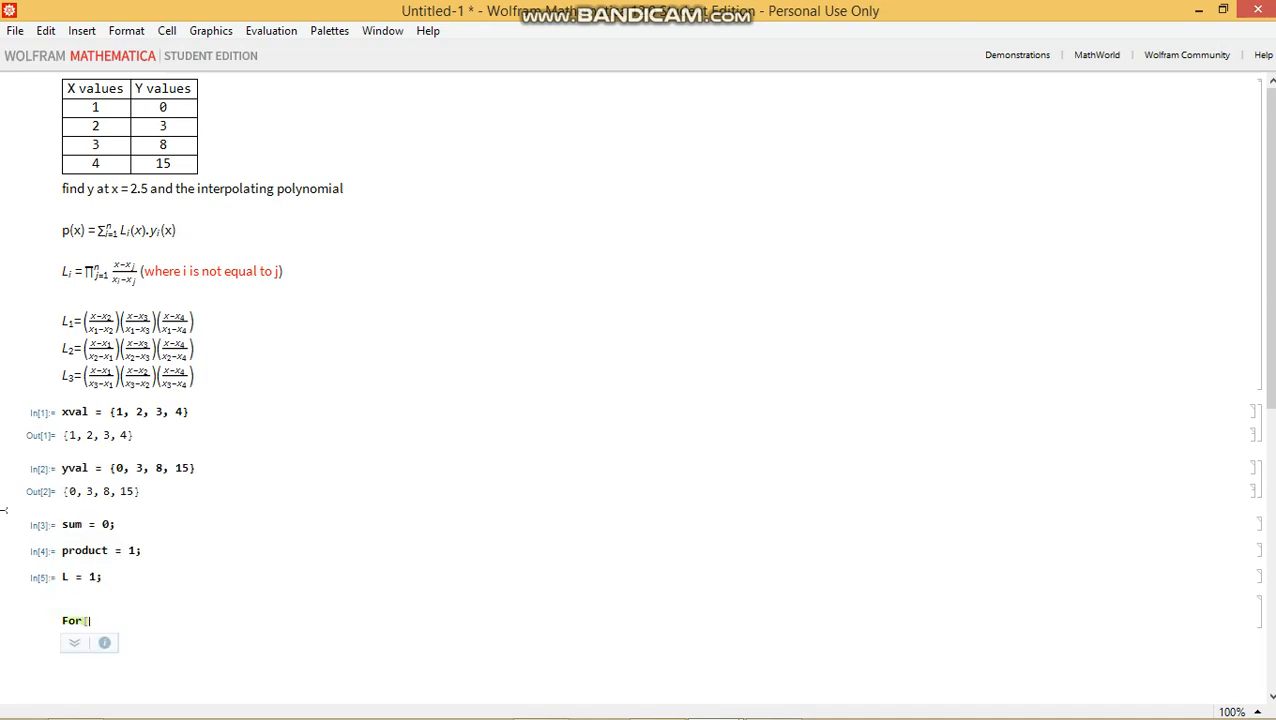
{"action": "type", "text": "i = 1"}
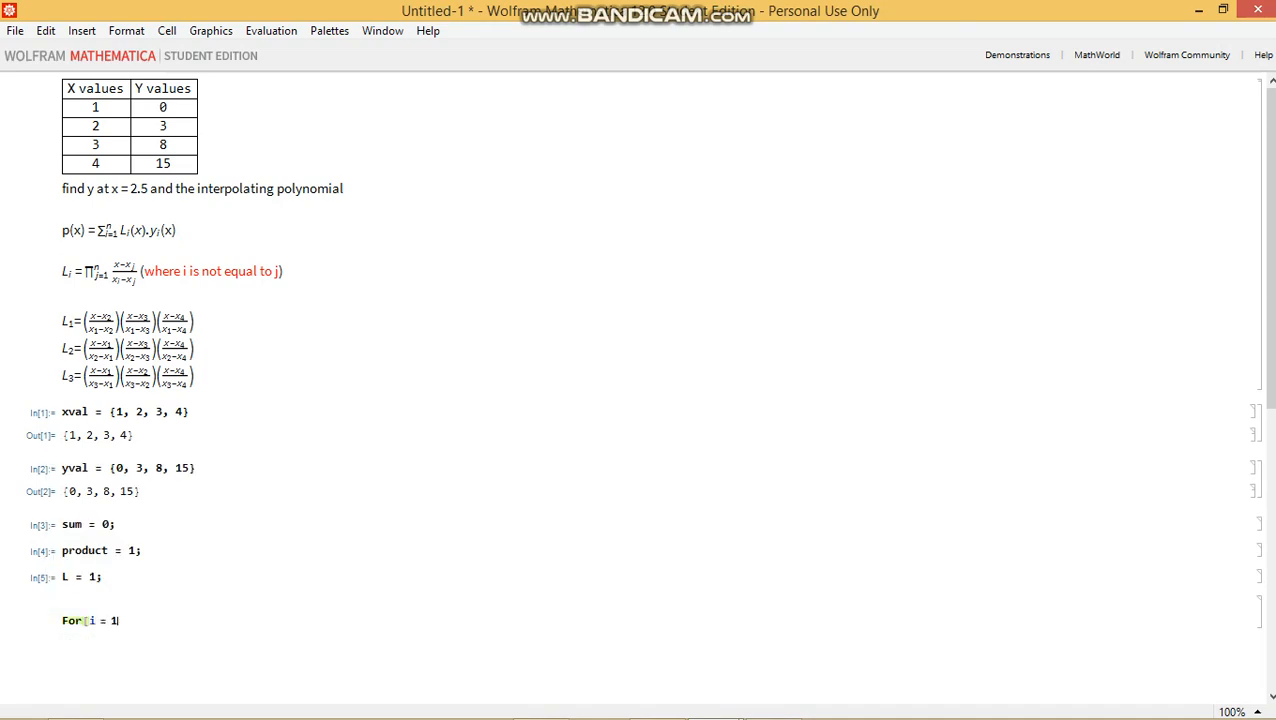
{"action": "type", "text": ","}
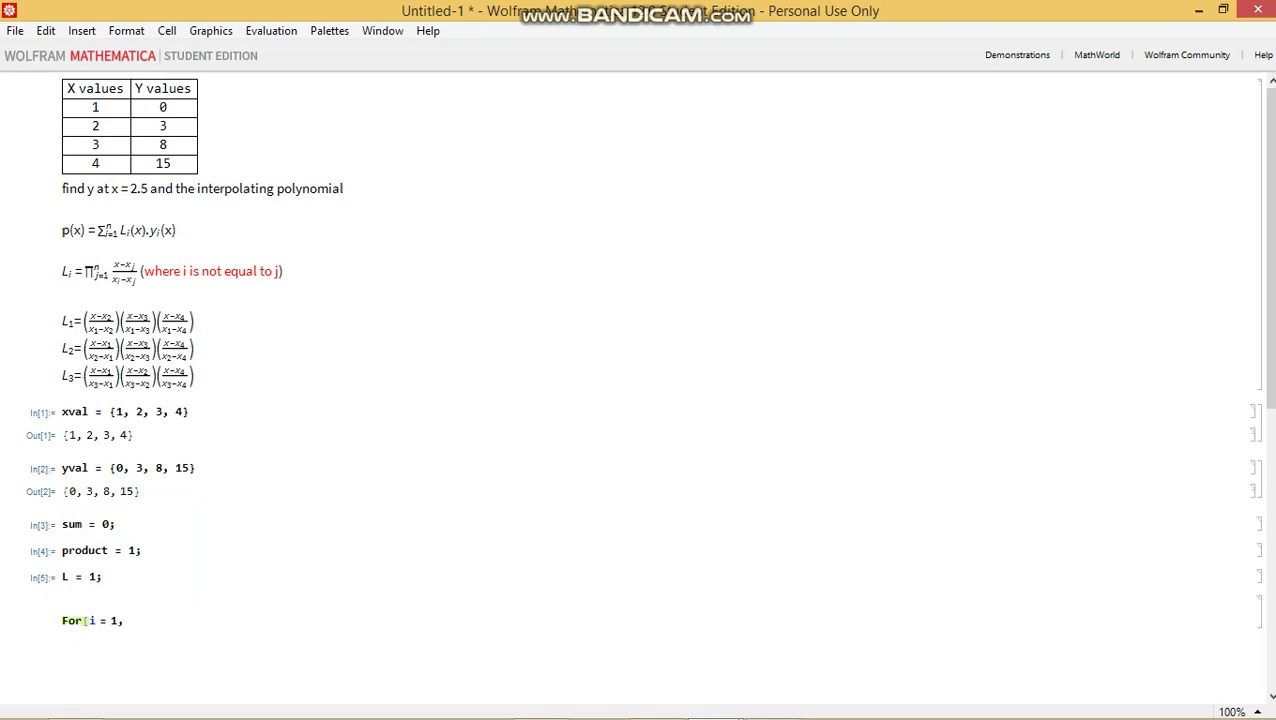
{"action": "key", "text": "Backspace"}
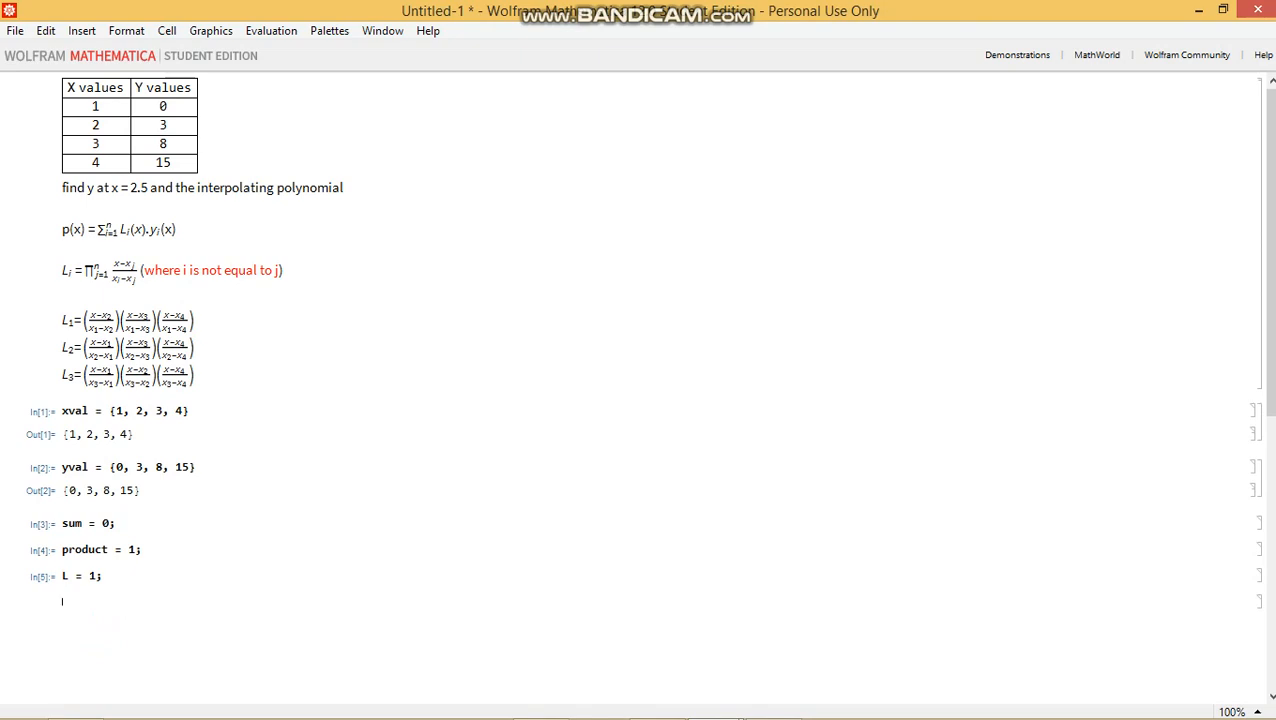
Enter n = Length[xval], using the Length autocomplete suggestion
{"action": "type", "text": "n"}
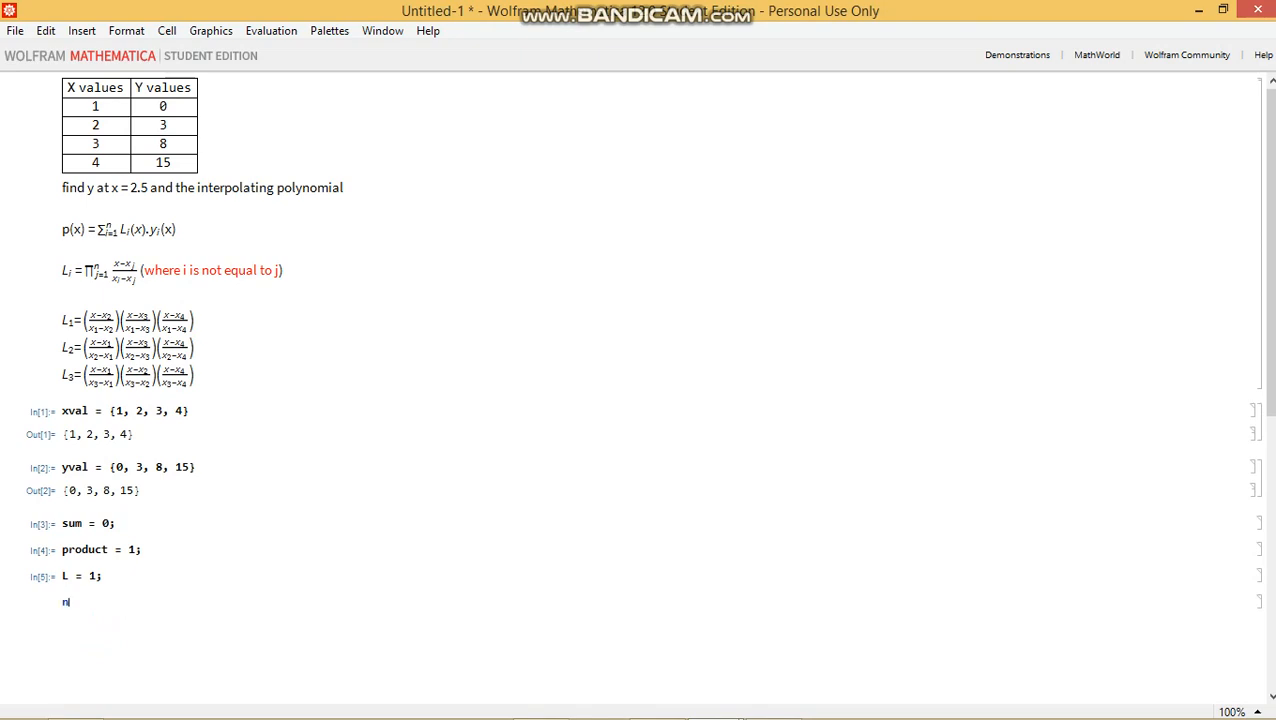
{"action": "type", "text": "="}
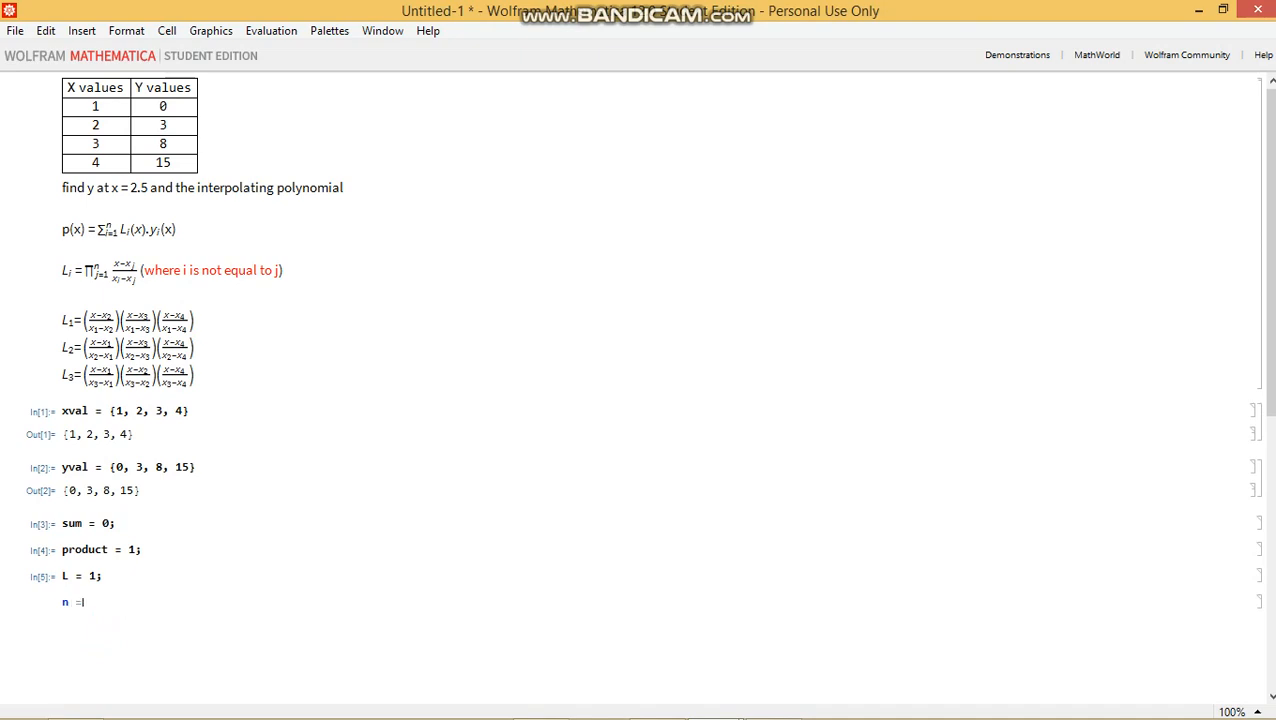
{"action": "mouse_move", "coordinate": [14, 140]}
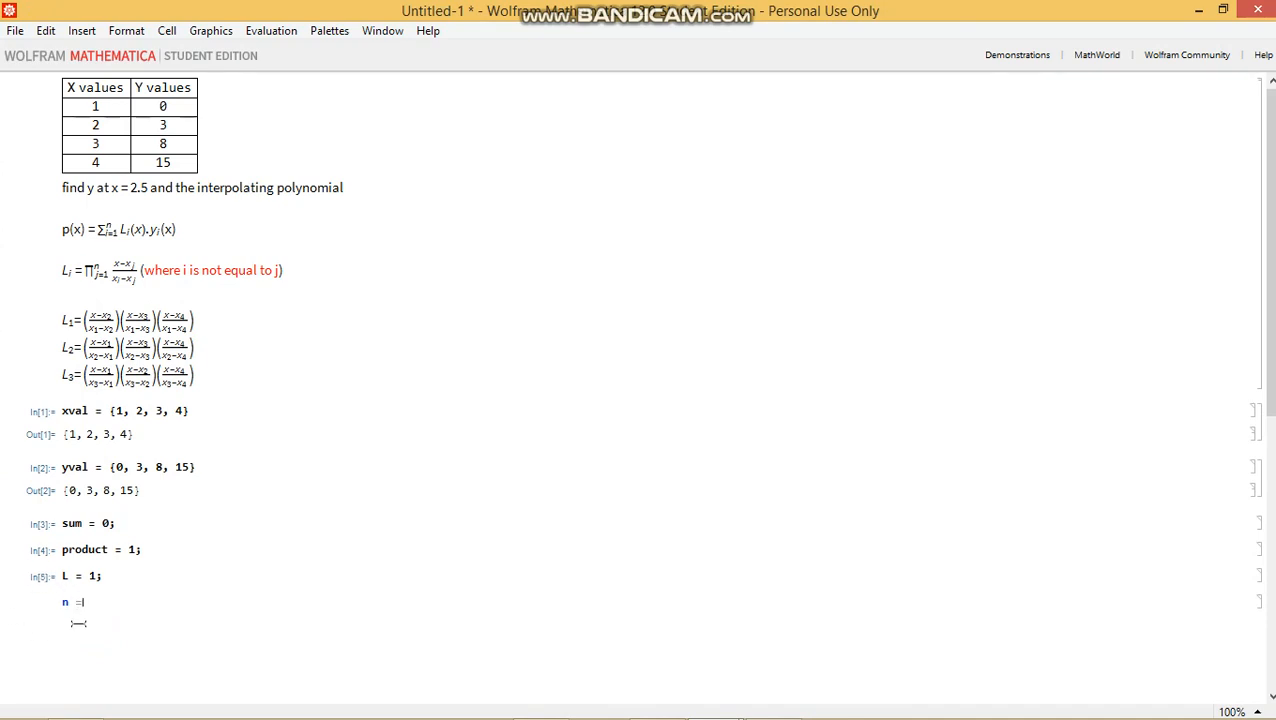
{"action": "type", "text": "lent"}
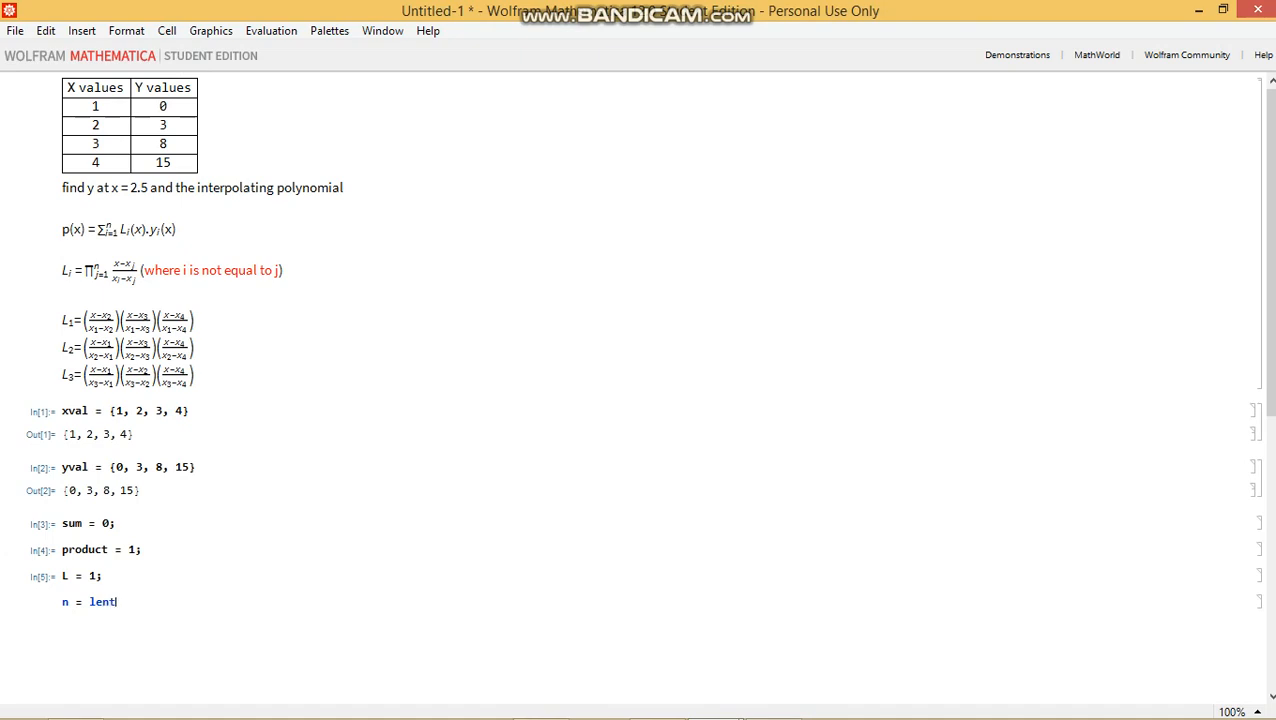
{"action": "key", "text": "BackSpace"}
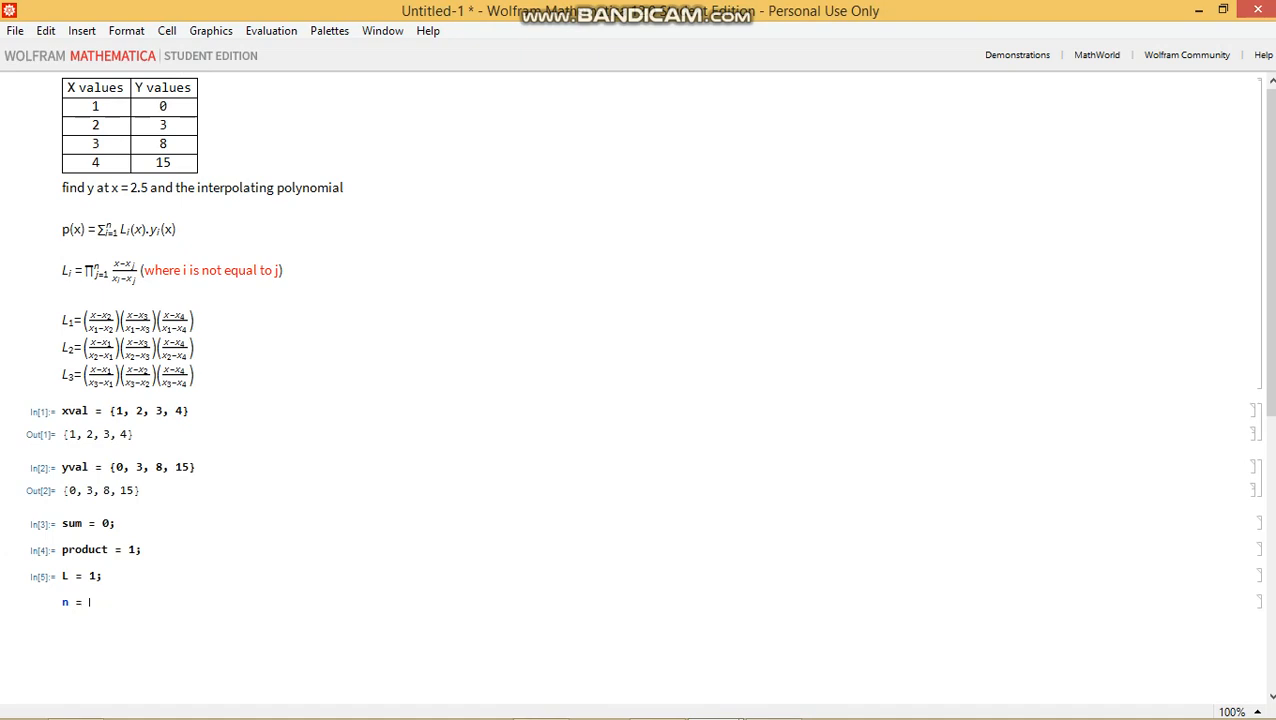
{"action": "type", "text": "Len"}
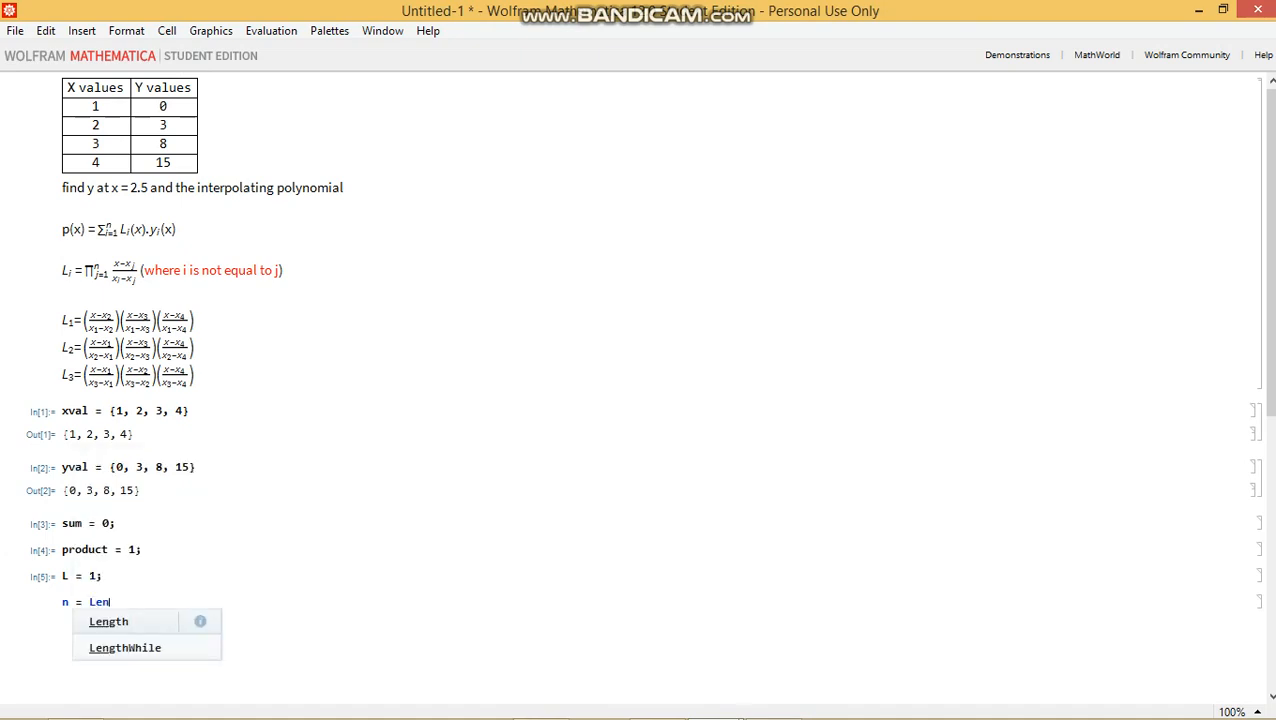
{"action": "left_click", "coordinate": [108, 620]}
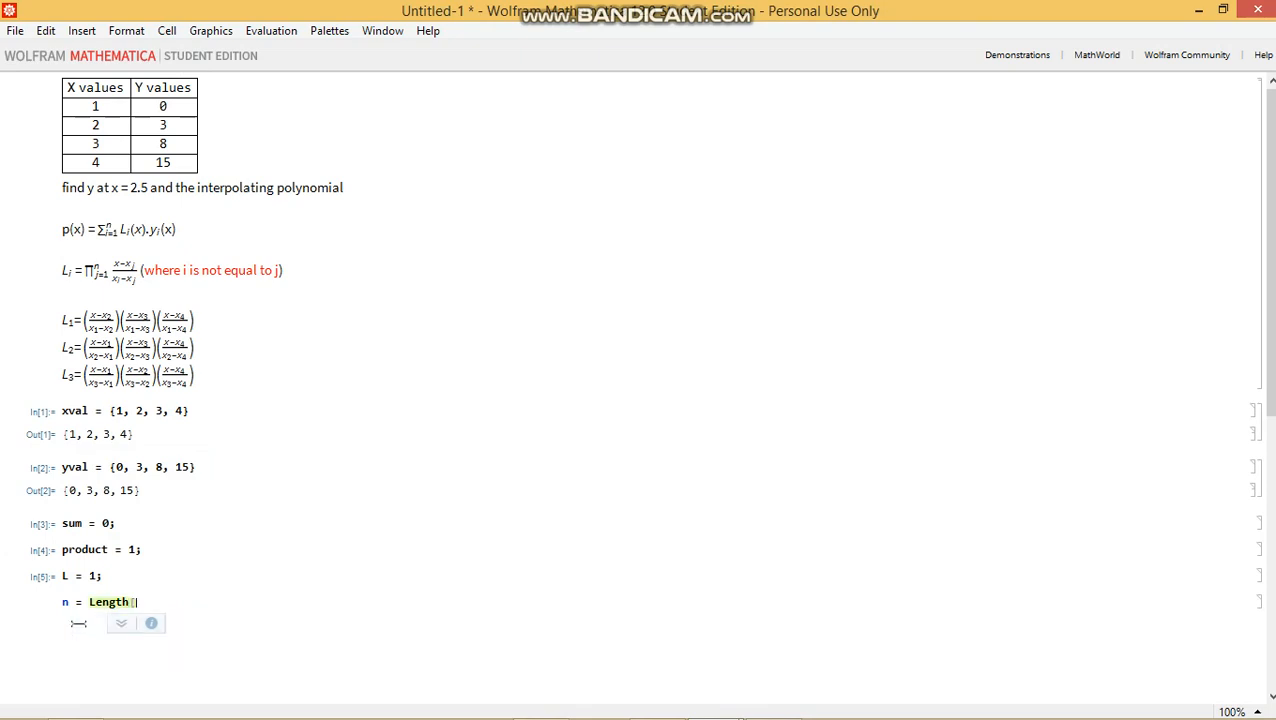
{"action": "type", "text": "xval]"}
{"action": "type", "text": "F"}
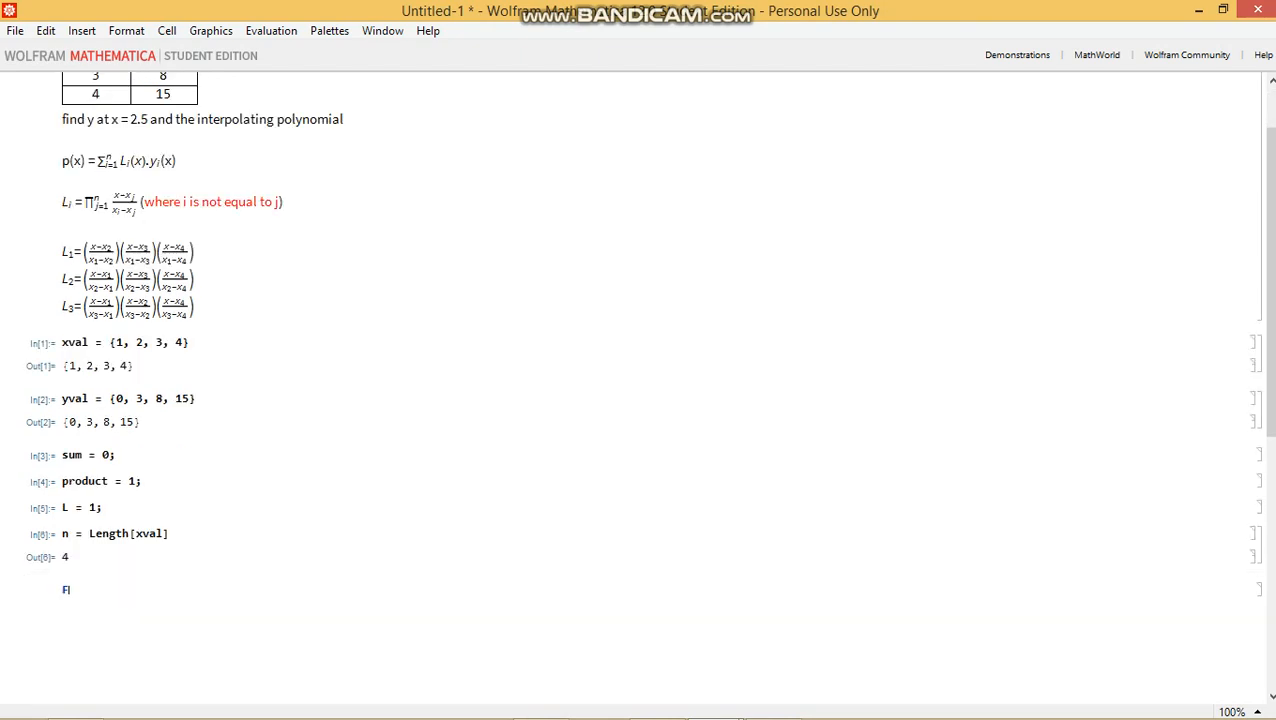
Write the outer loop header For[i = 1, i ≤ n, i++,
{"action": "type", "text": "or["}
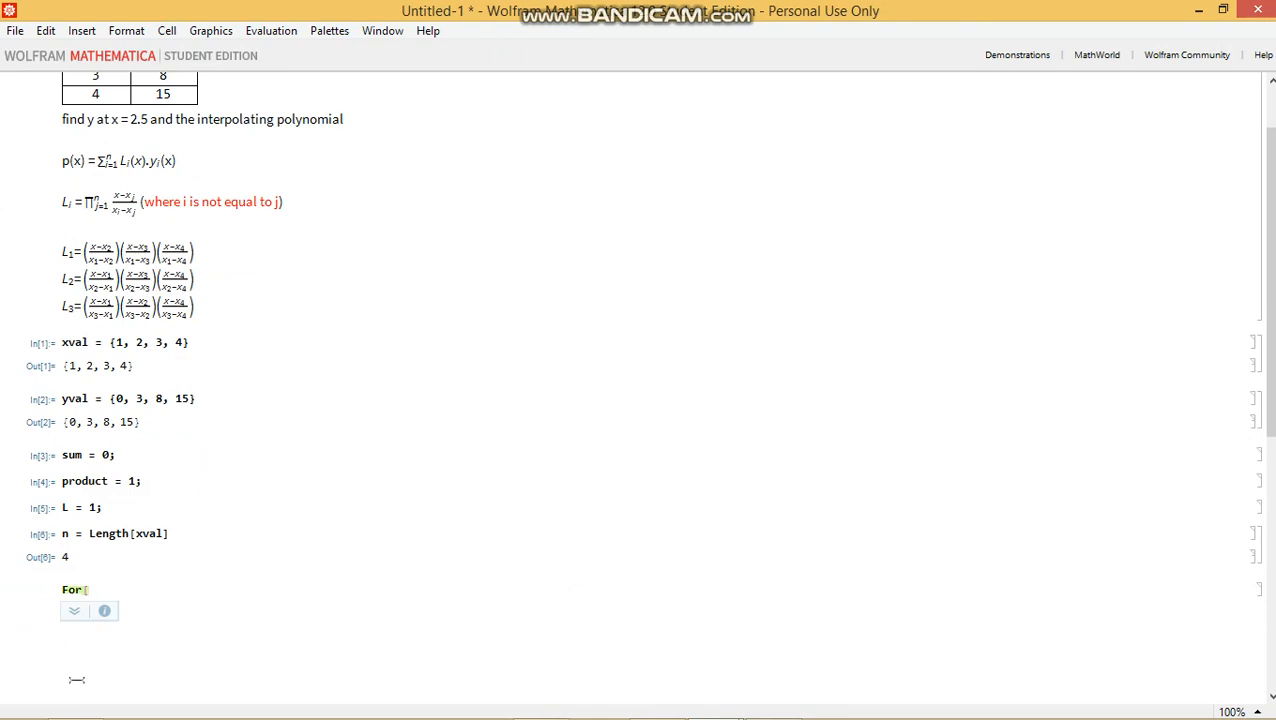
{"action": "type", "text": "i"}
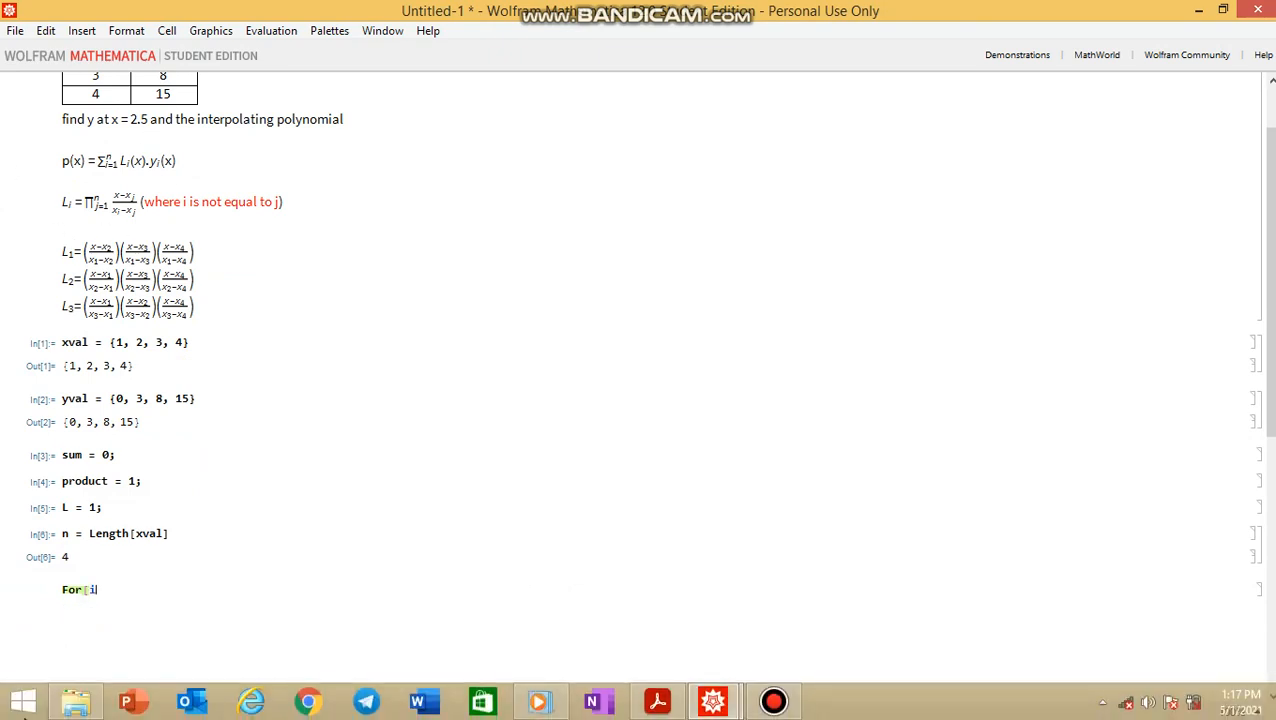
{"action": "type", "text": "= 1"}
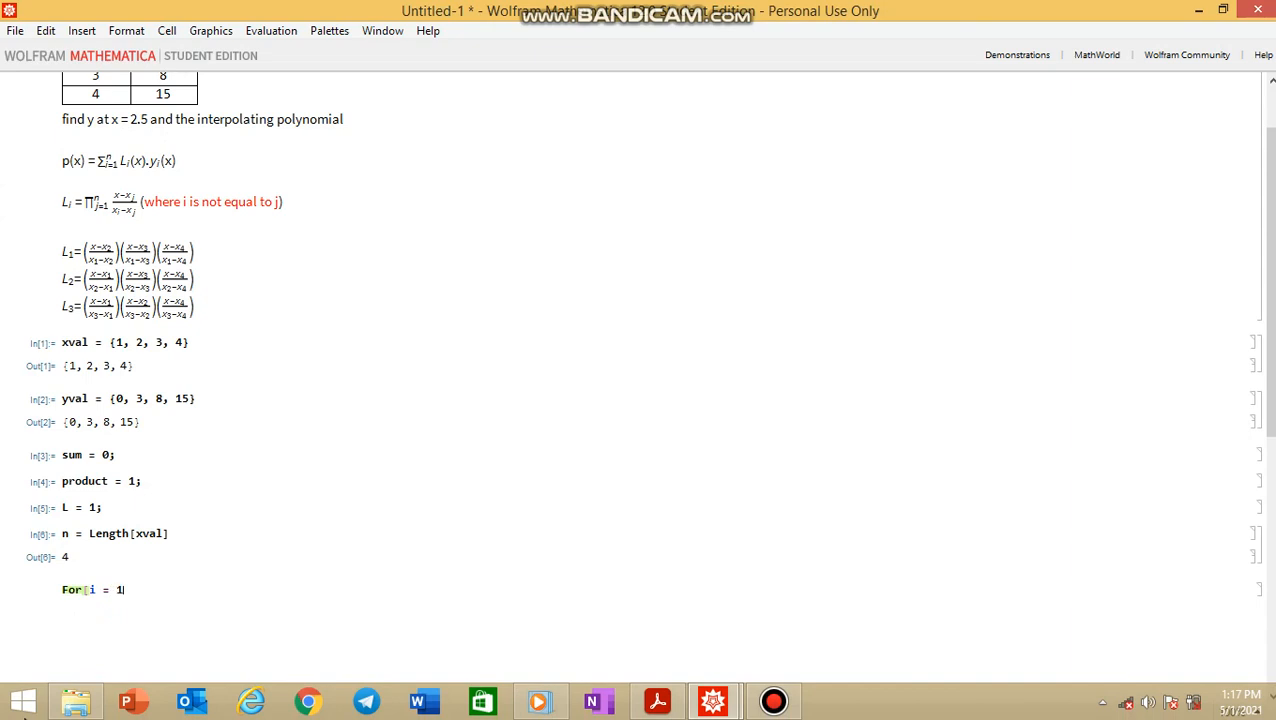
{"action": "type", "text": ","}
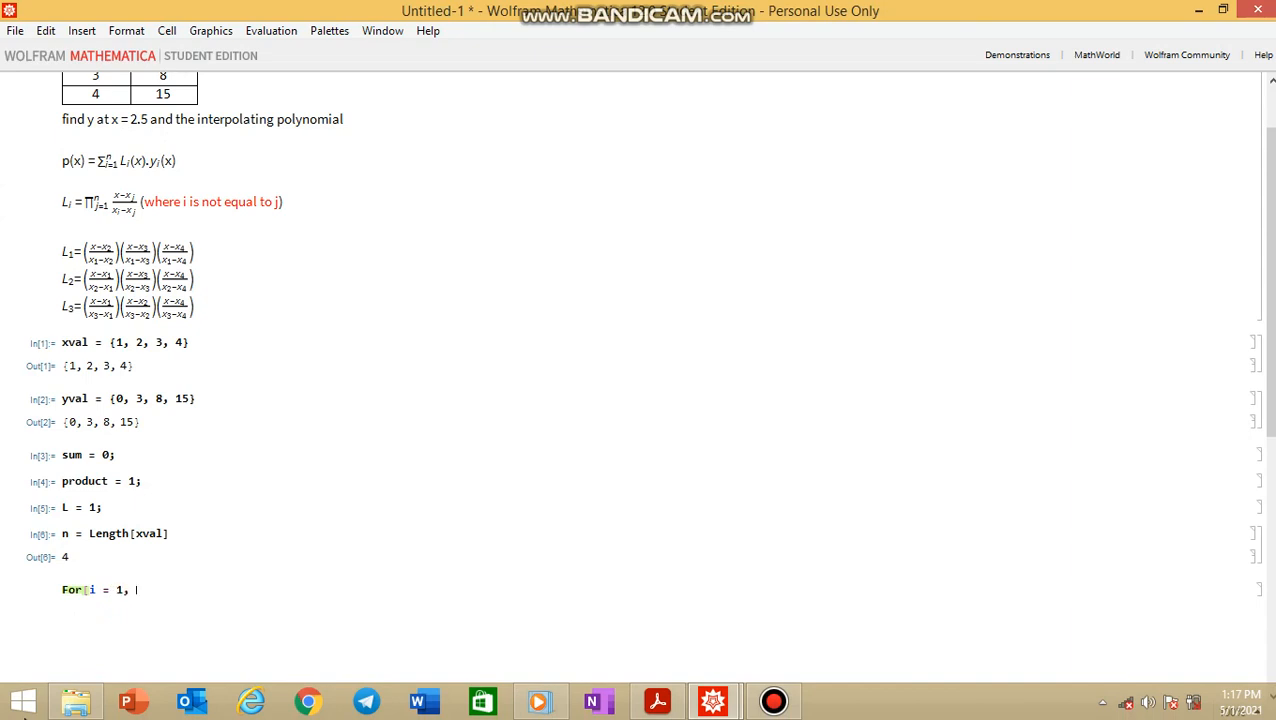
{"action": "type", "text": "i"}
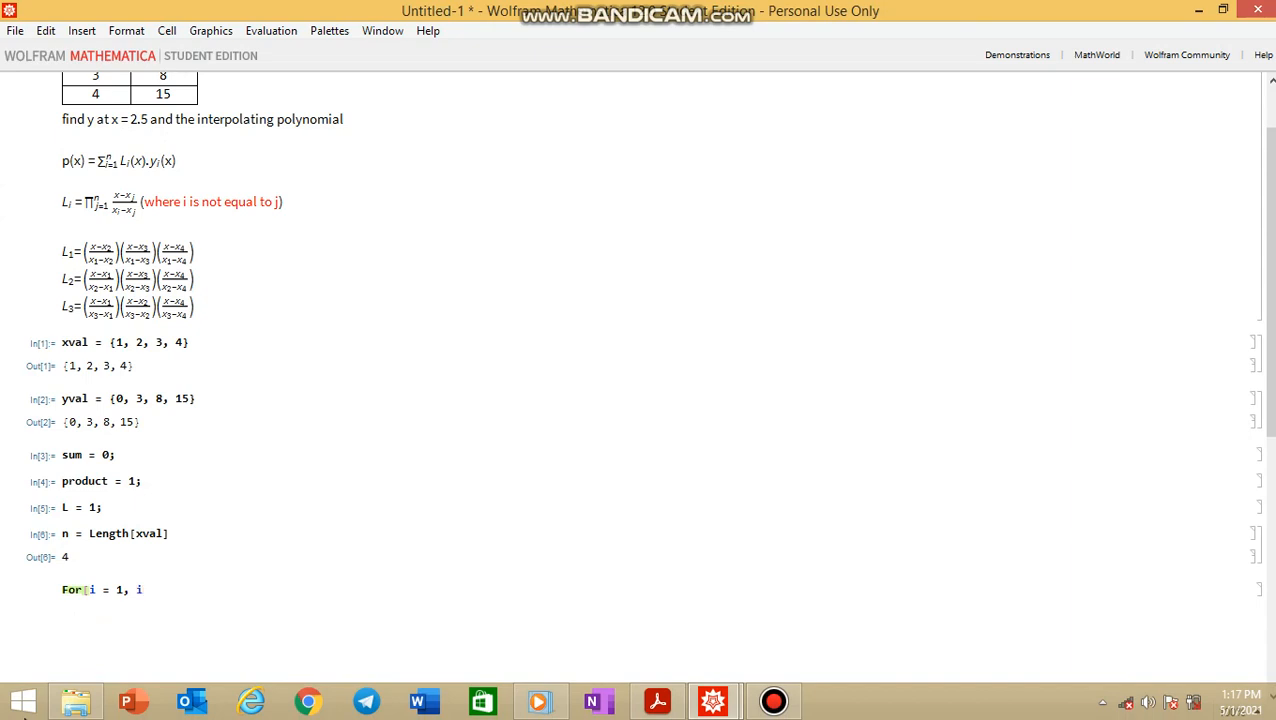
{"action": "type", "text": "≤"}
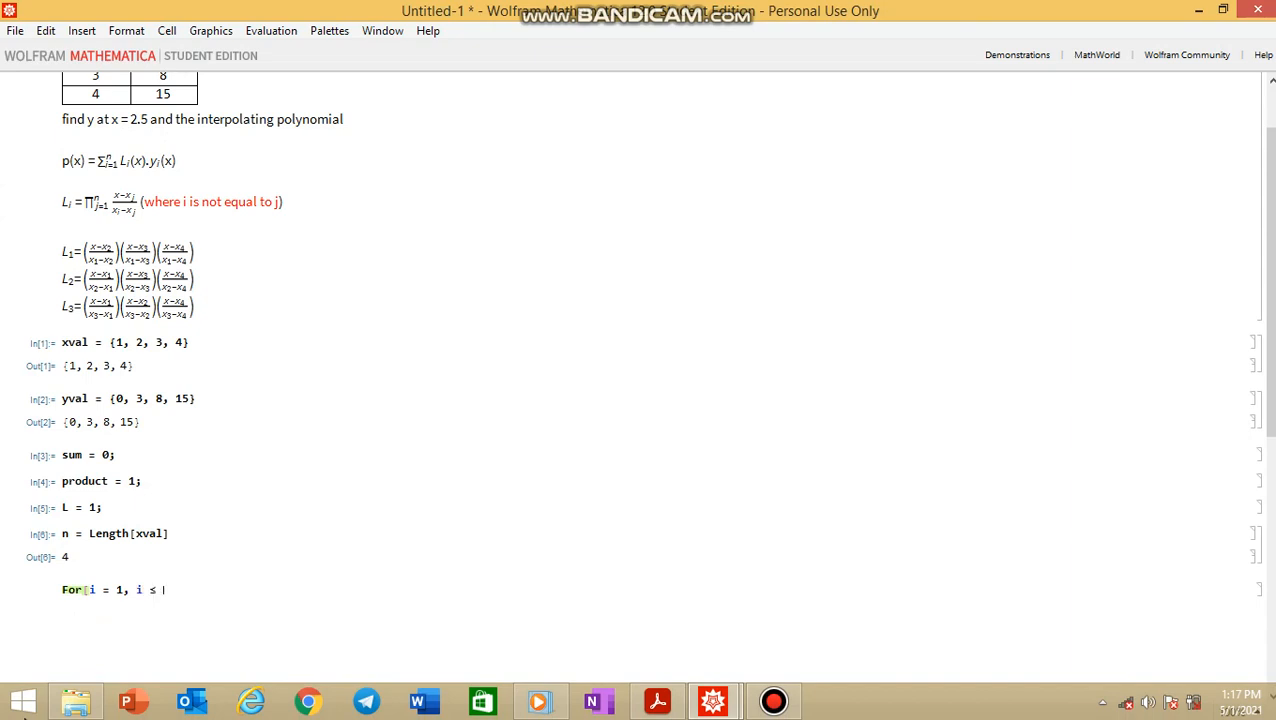
{"action": "type", "text": "n,"}
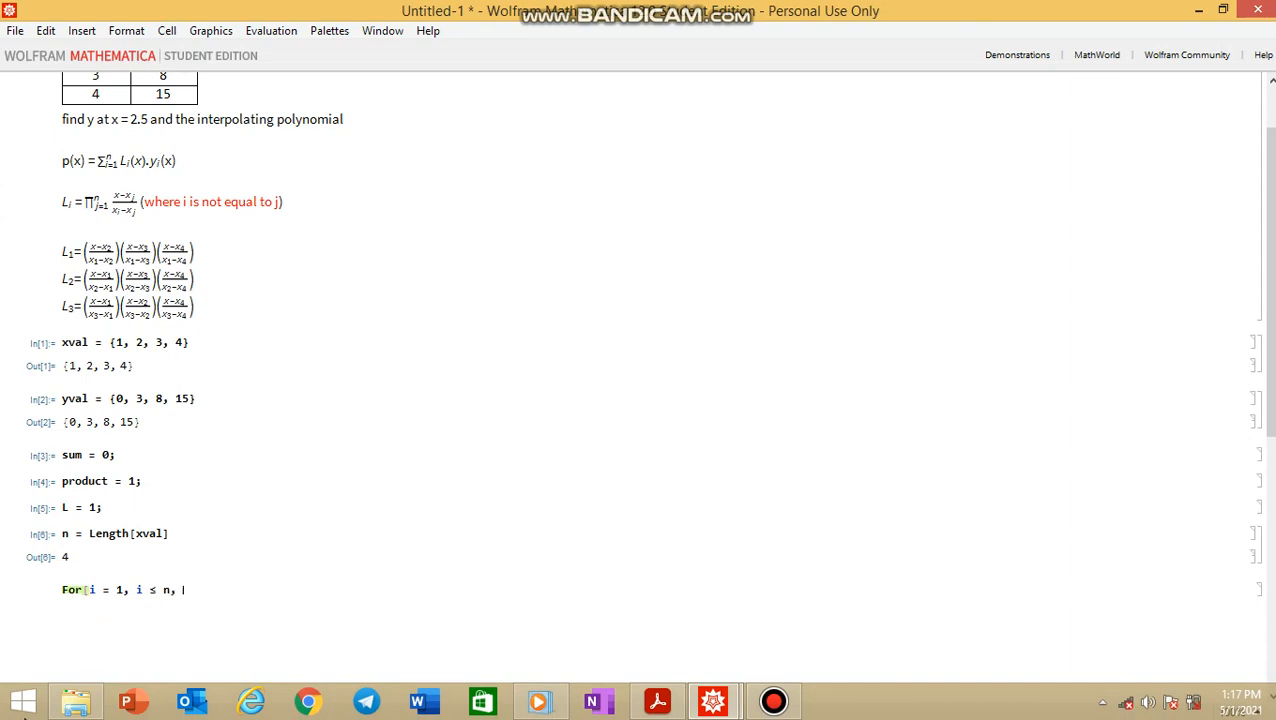
{"action": "type", "text": "i++"}
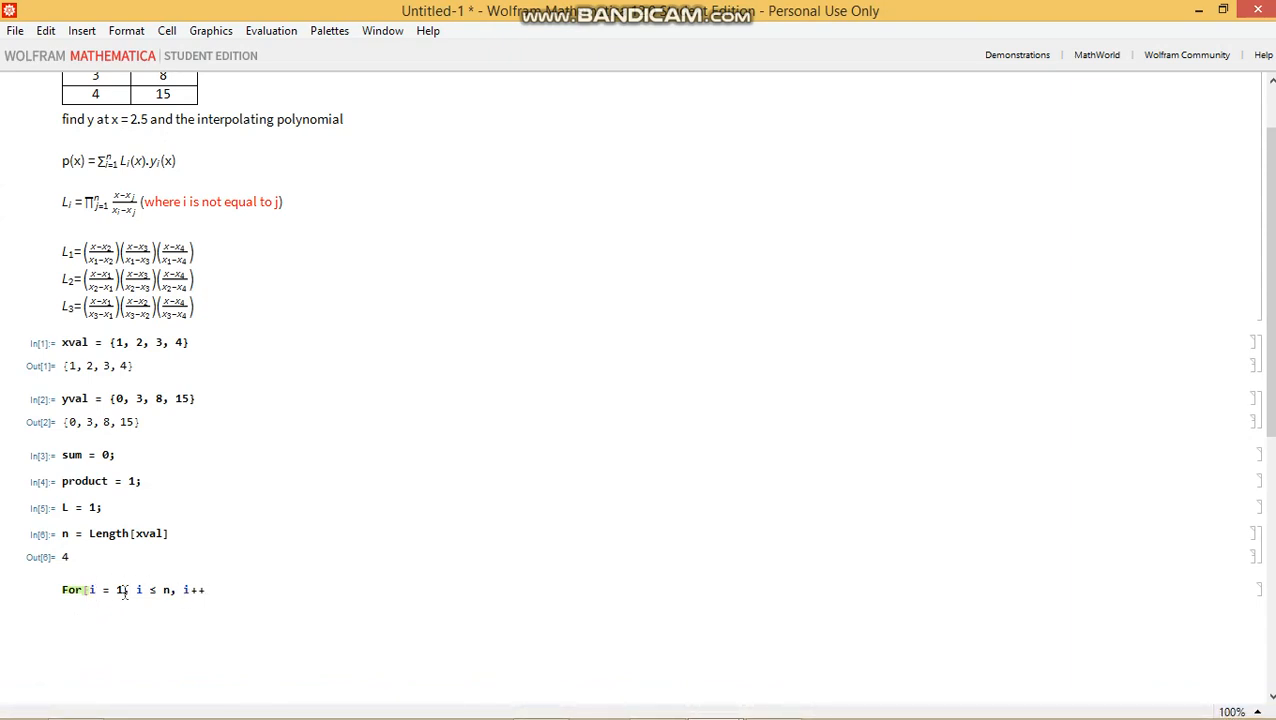
{"action": "type", "text": ","}
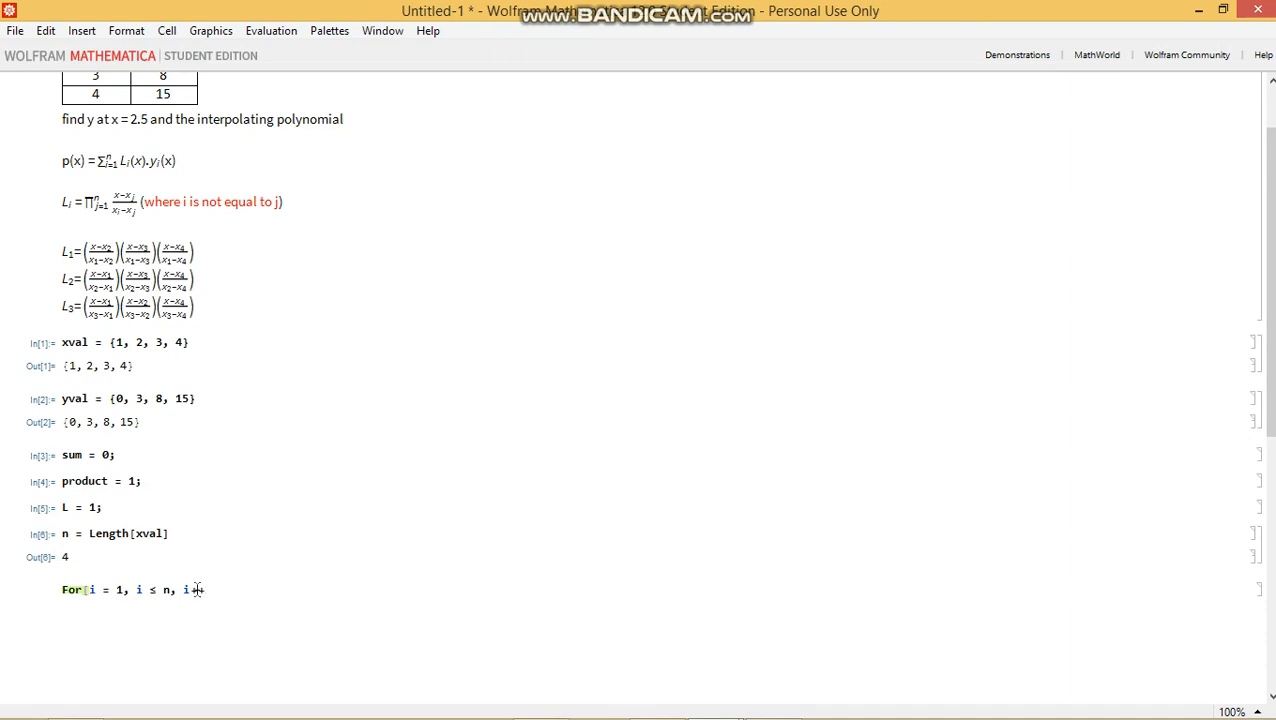
{"action": "type", "text": "++"}
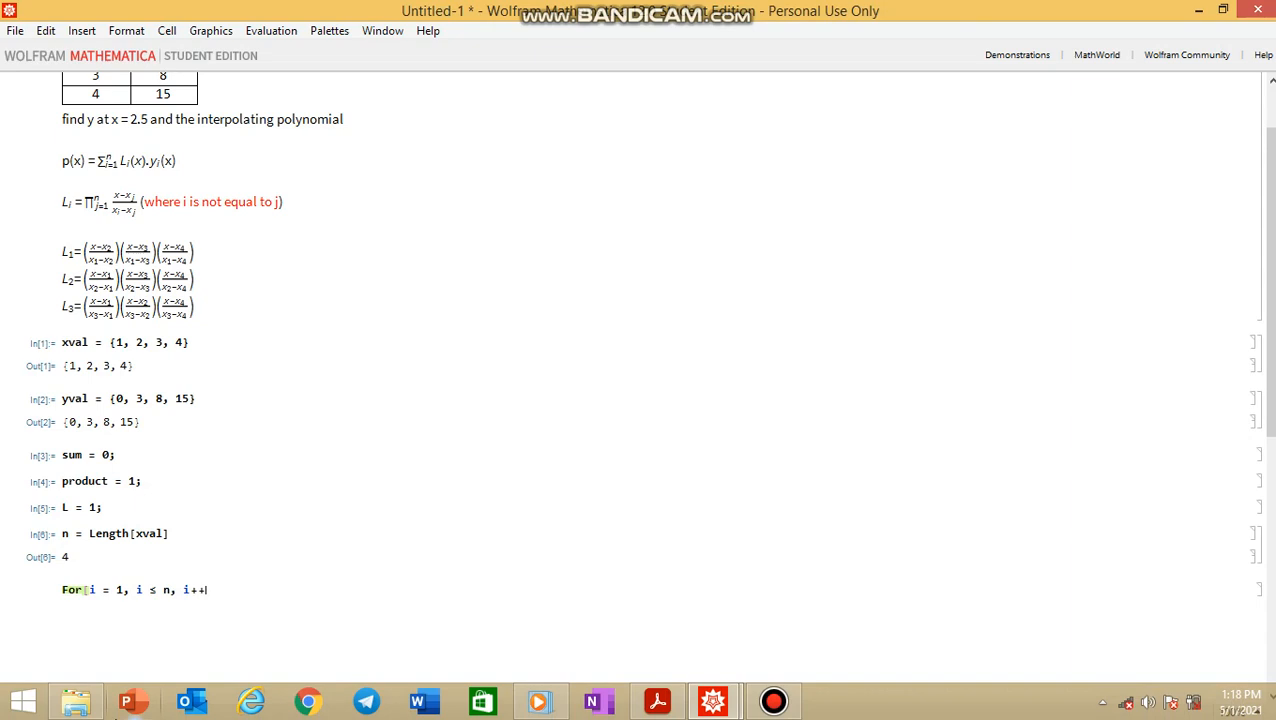
{"action": "mouse_move", "coordinate": [132, 700]}
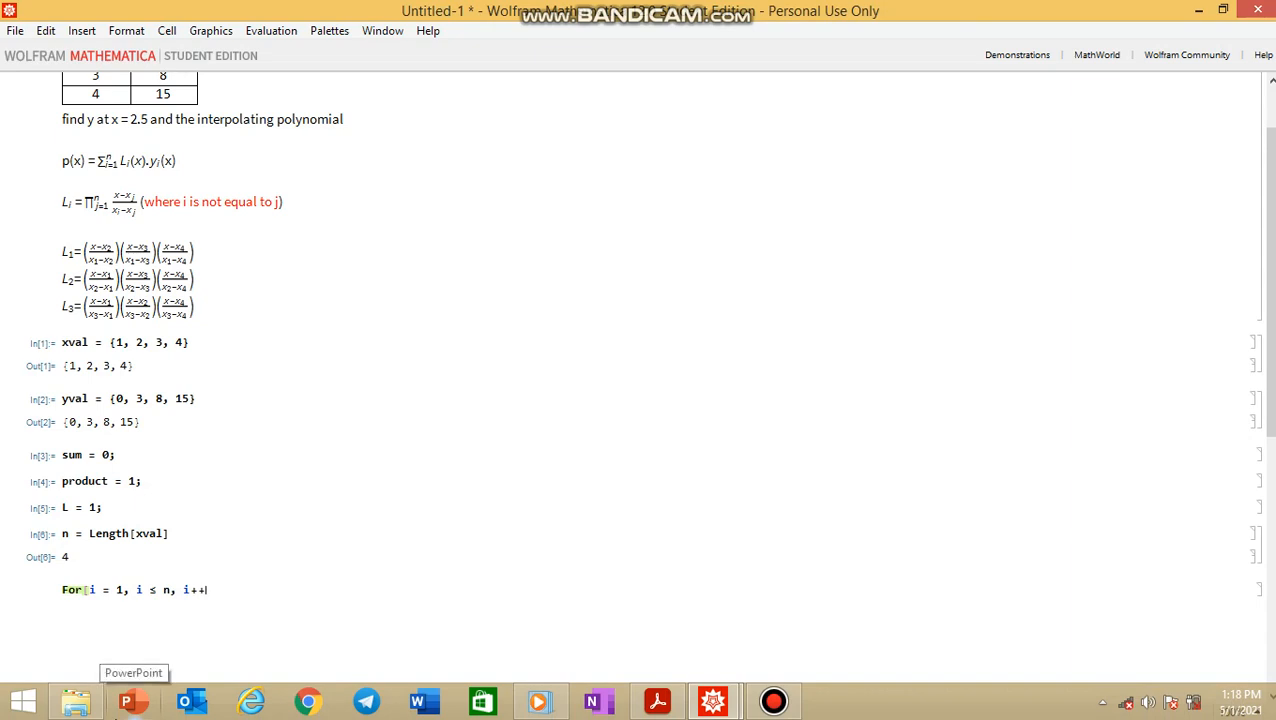
{"action": "type", "text": ","}
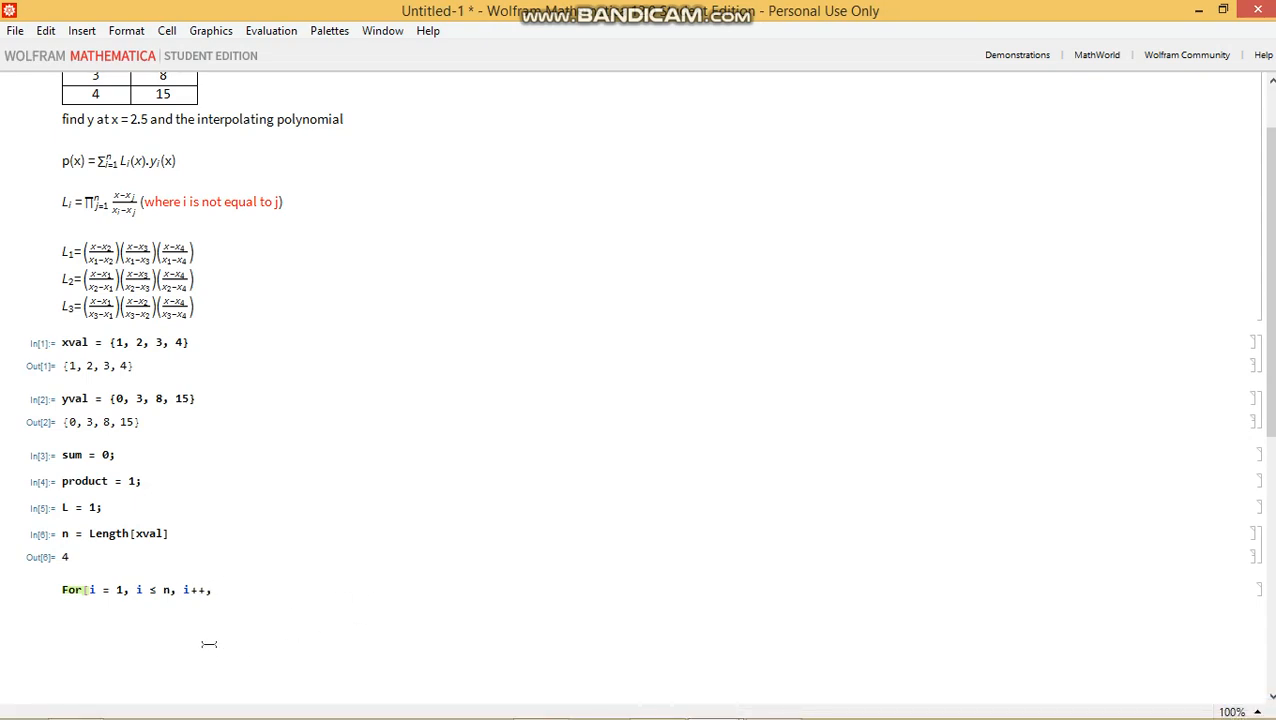
{"action": "mouse_move", "coordinate": [264, 600]}
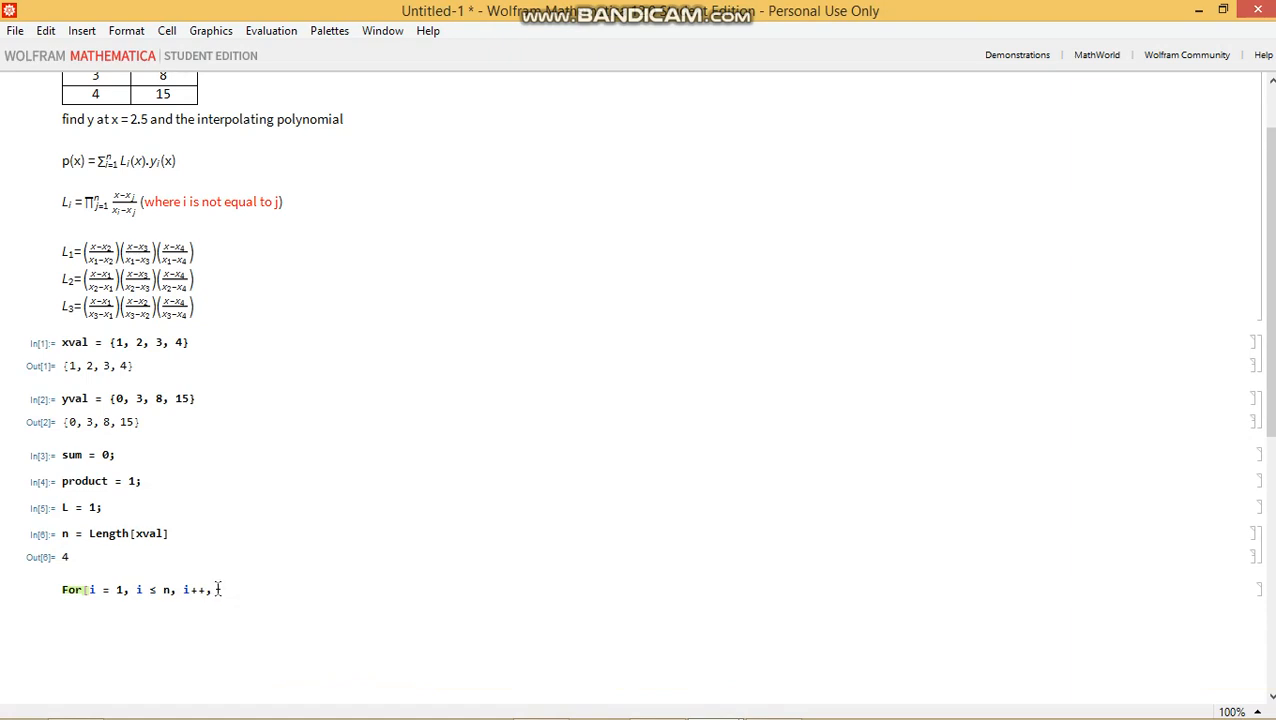
Nest the inner loop For[j = 1, j ≤ n, j++, and begin an If
{"action": "type", "text": "F"}
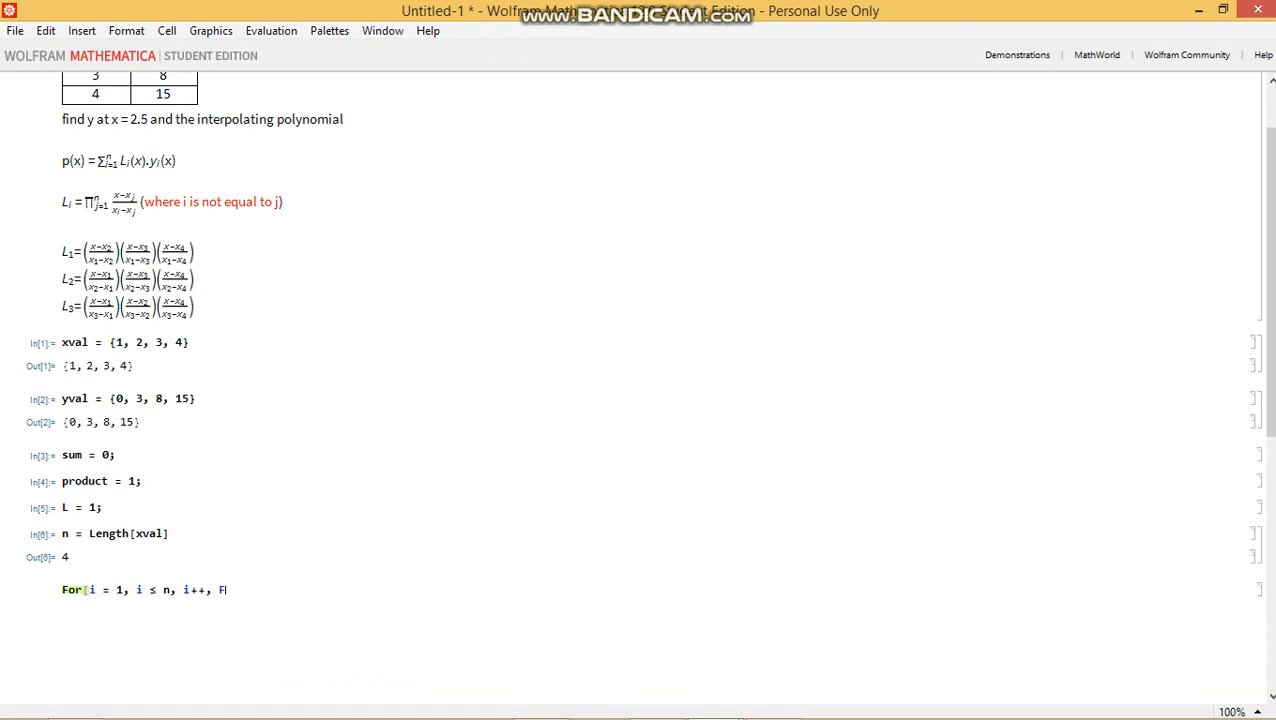
{"action": "type", "text": "or"}
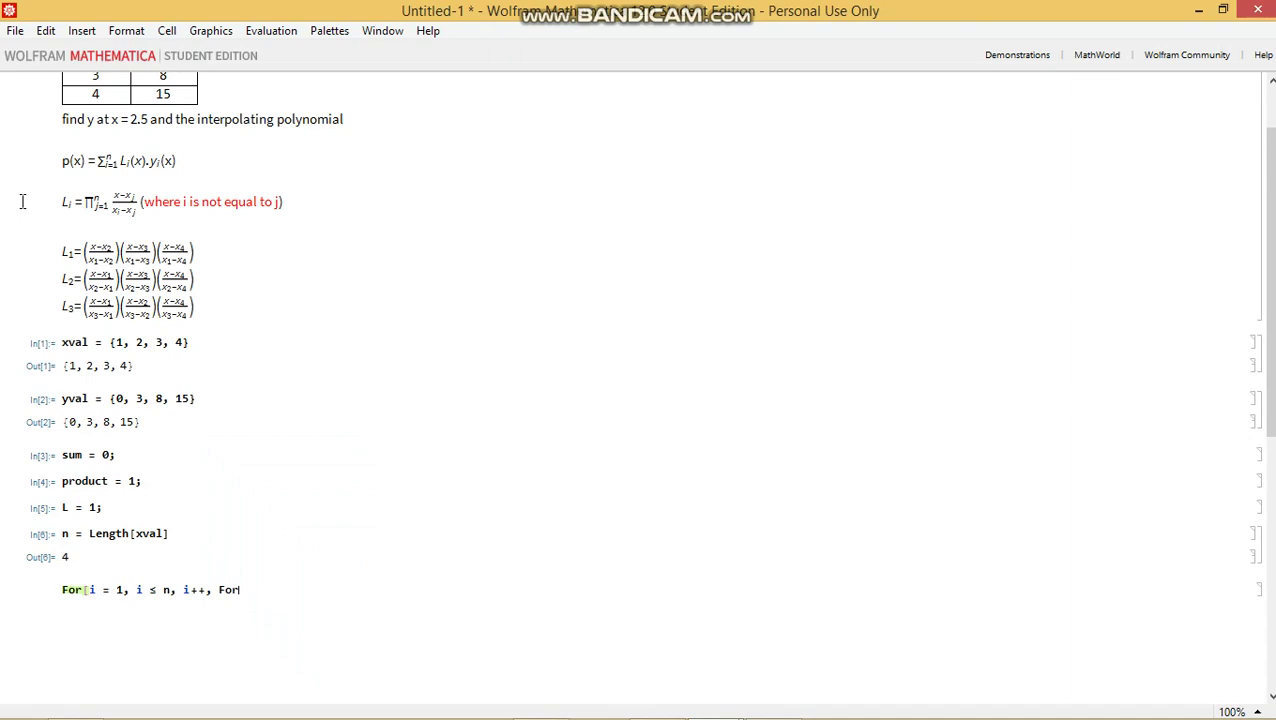
{"action": "mouse_move", "coordinate": [270, 442]}
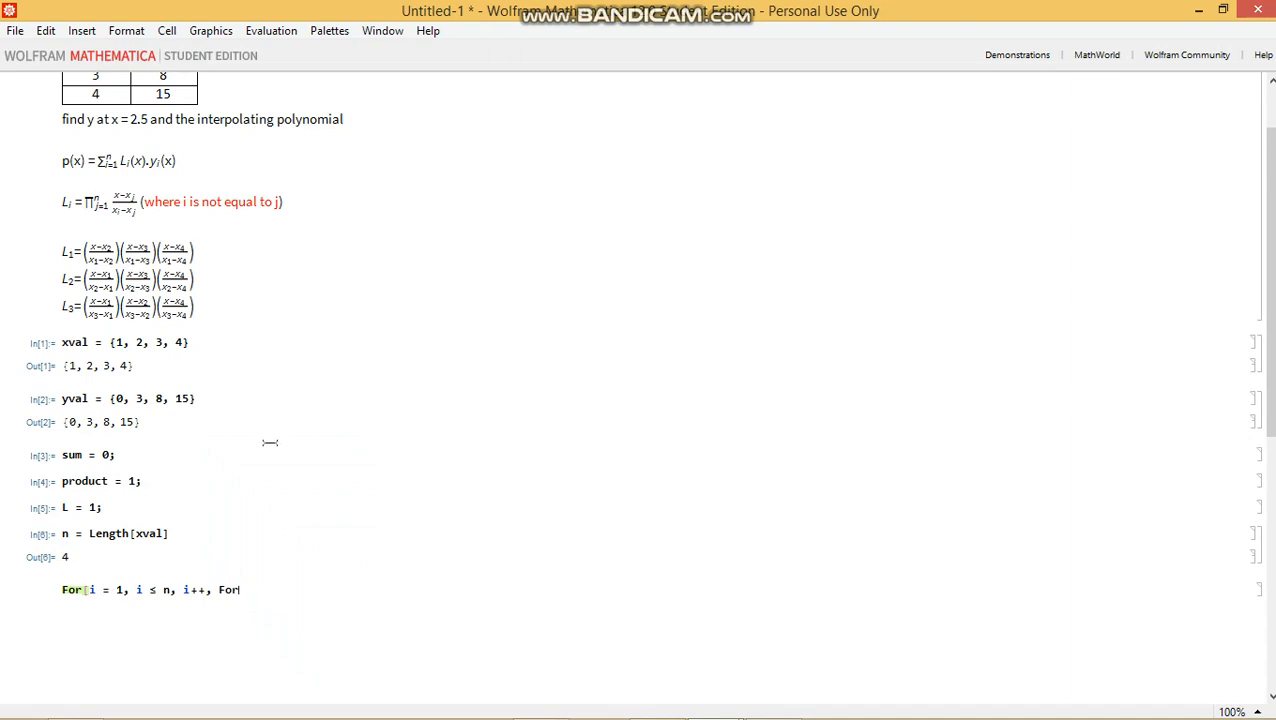
{"action": "mouse_move", "coordinate": [638, 700]}
{"action": "type", "text": "[j ="}
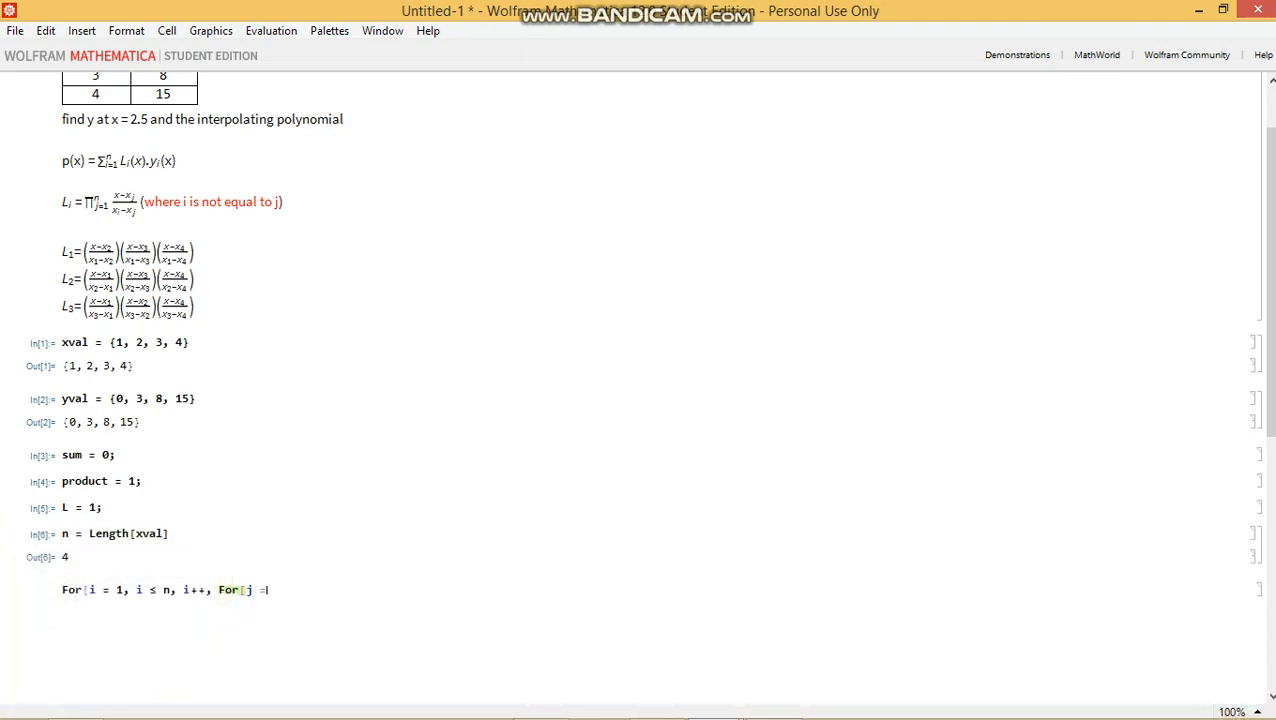
{"action": "type", "text": "1, j"}
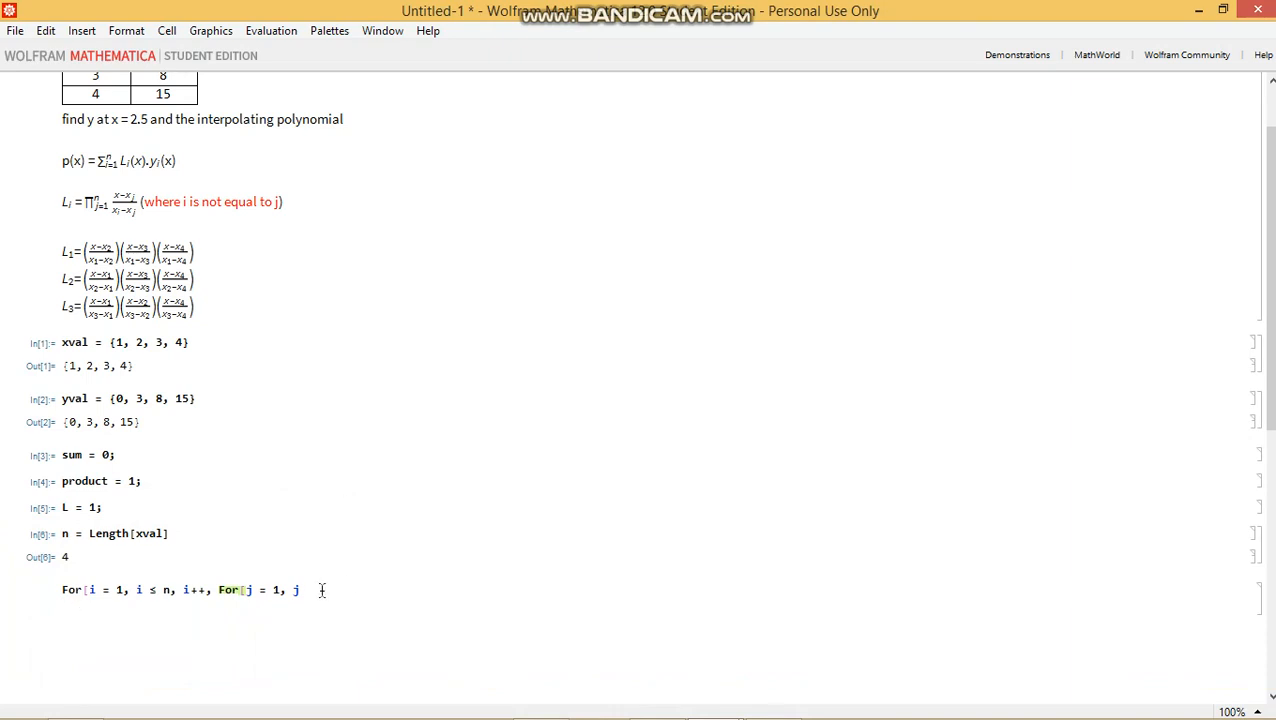
{"action": "type", "text": "≤ n, j++"}
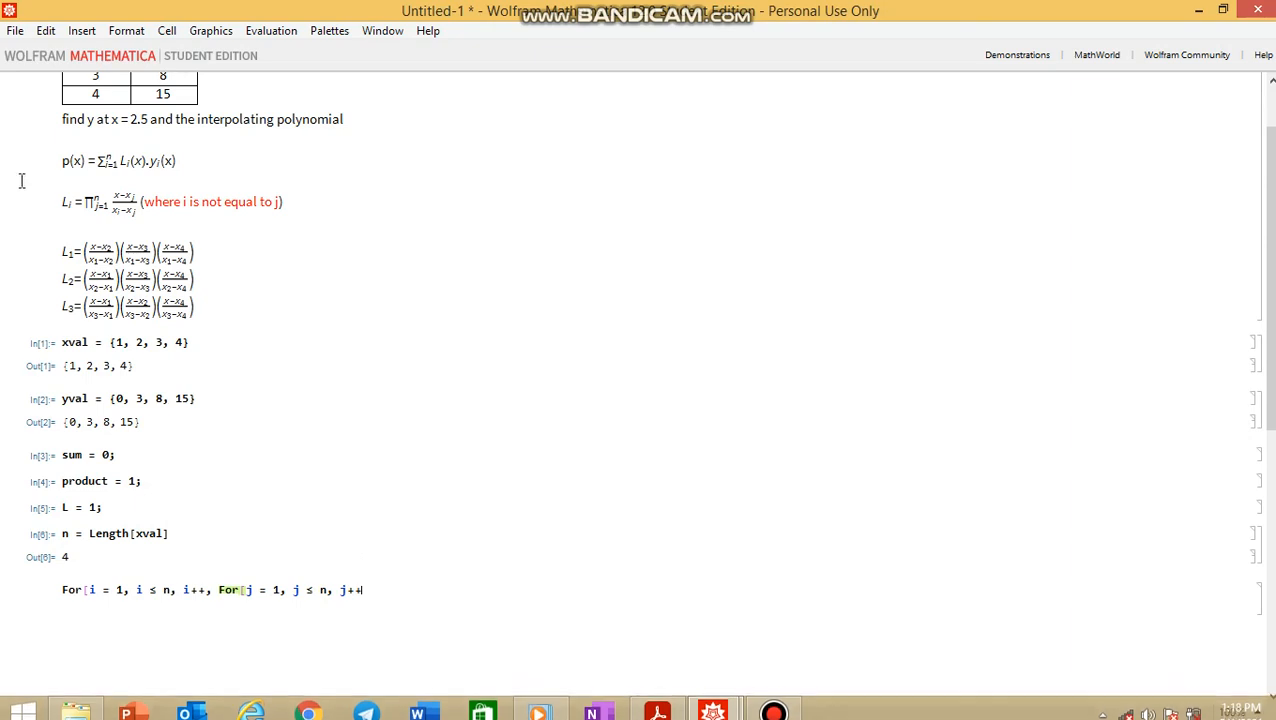
{"action": "mouse_move", "coordinate": [178, 186]}
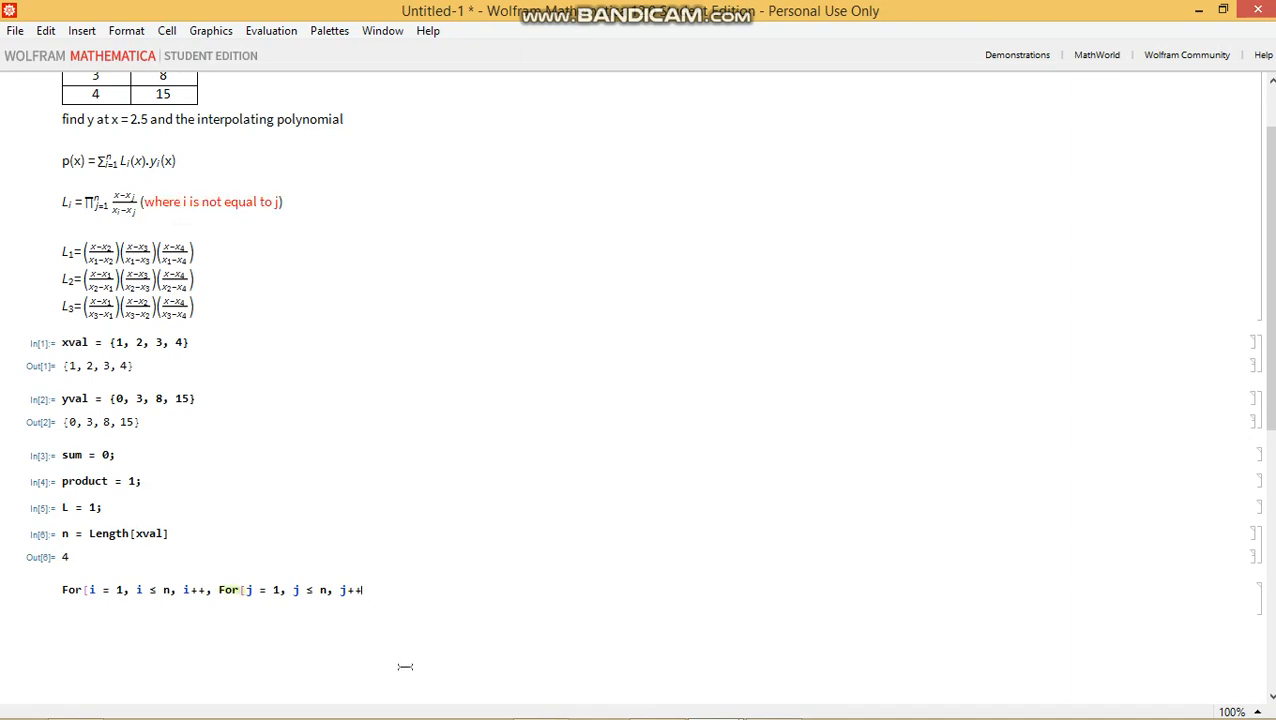
{"action": "type", "text": ","}
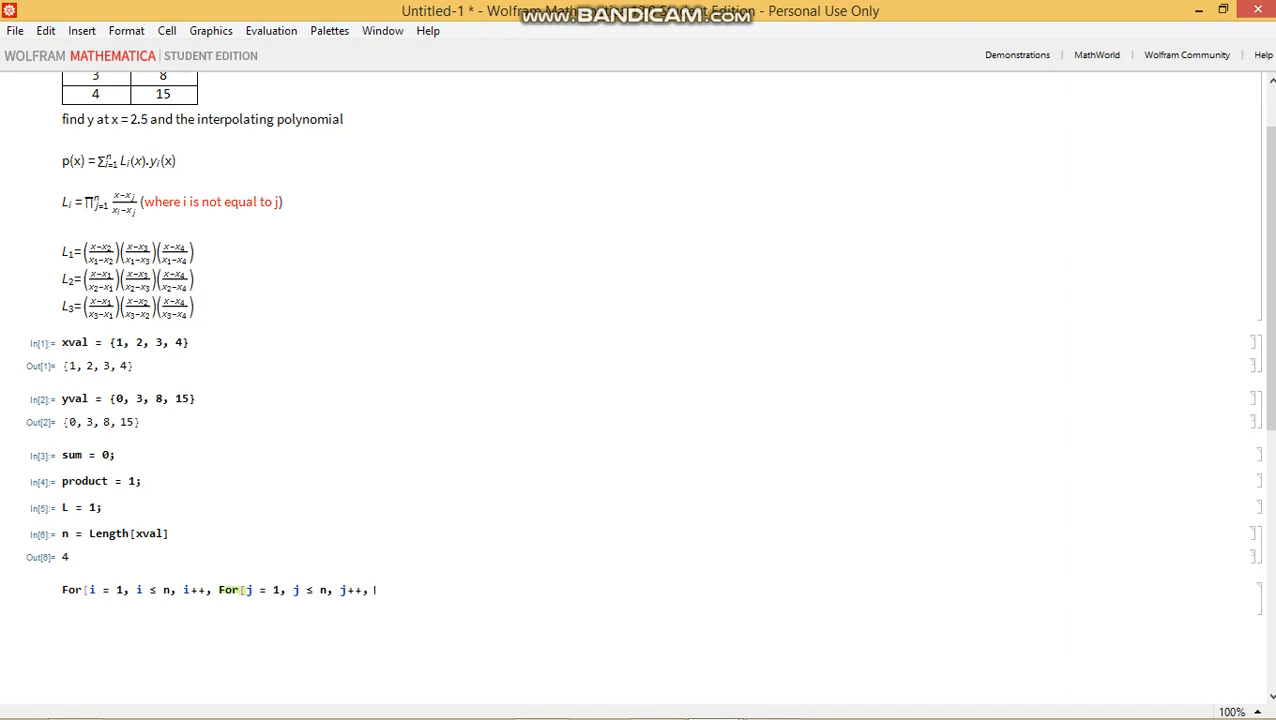
{"action": "type", "text": "If["}
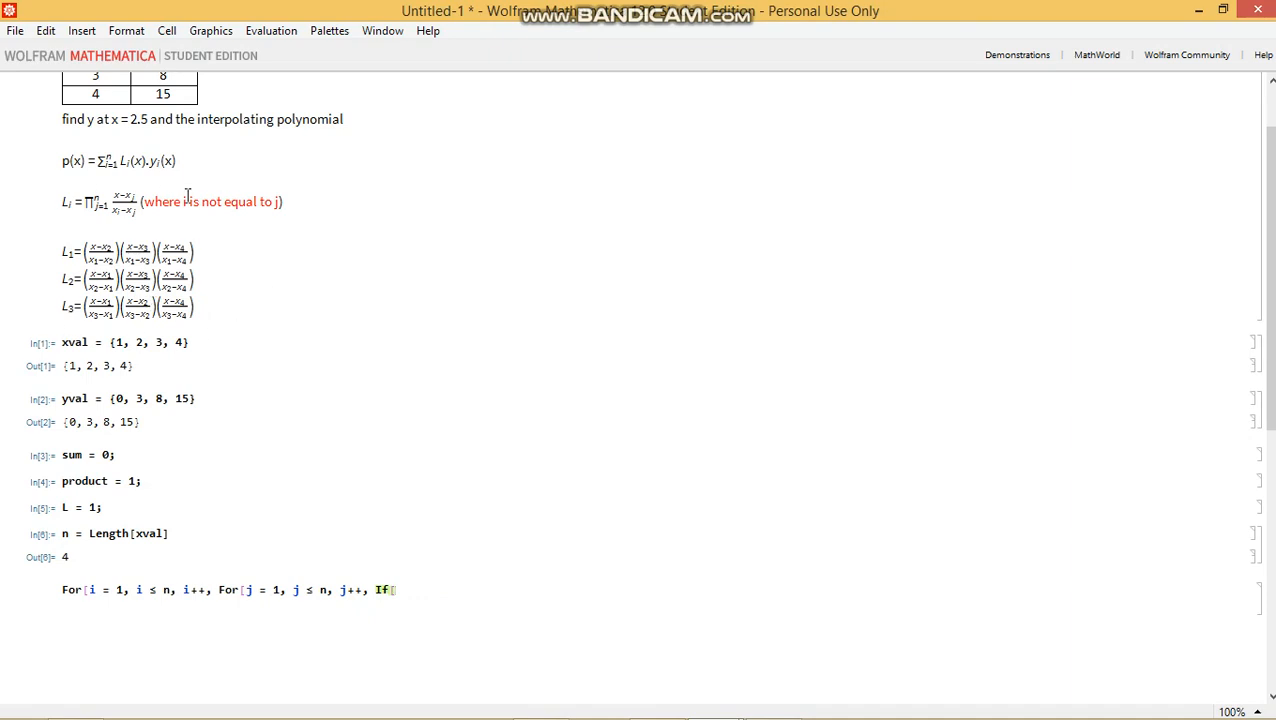
{"action": "mouse_move", "coordinate": [452, 664]}
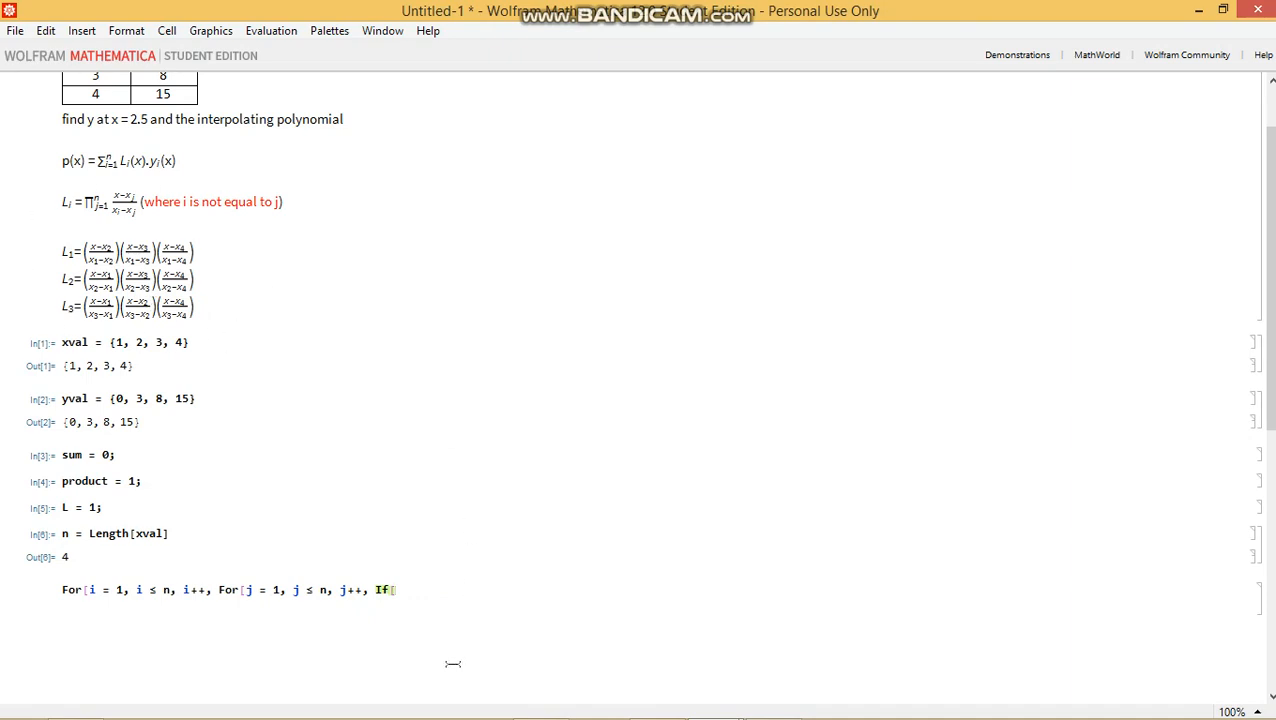
Write the If condition i != j and begin the product assignment
{"action": "type", "text": "i"}
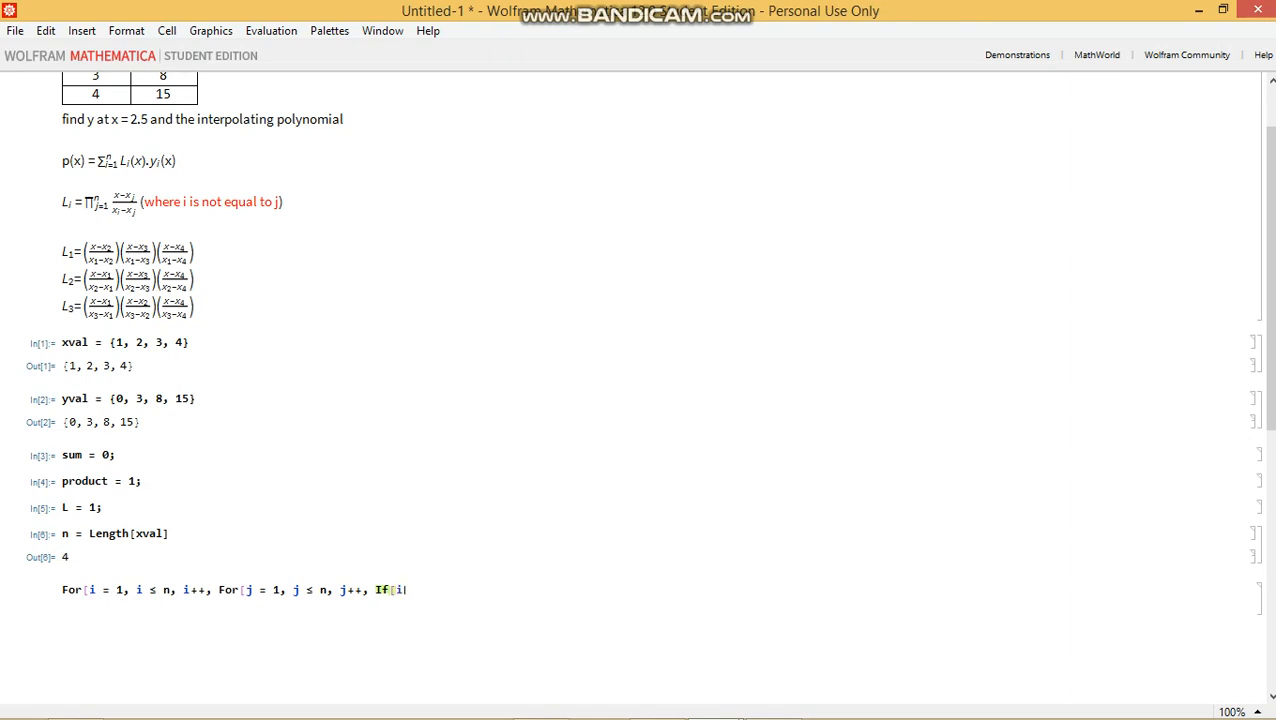
{"action": "type", "text": "!="}
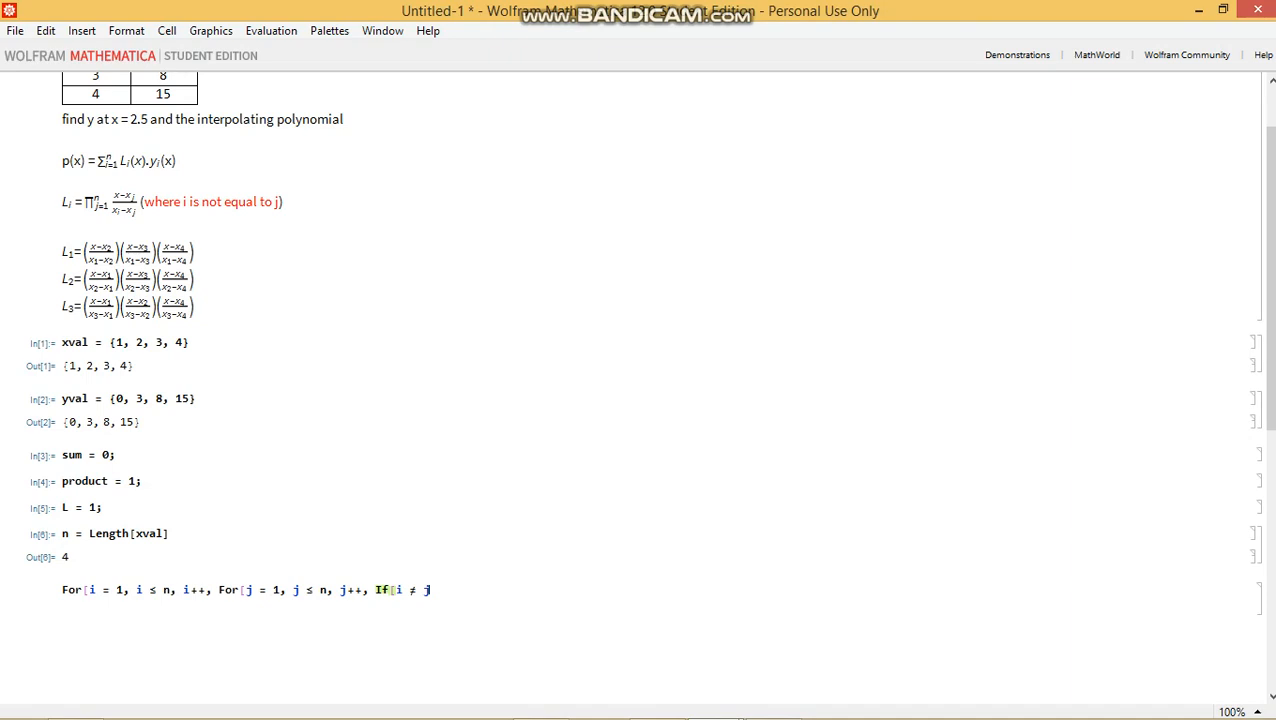
{"action": "type", "text": ","}
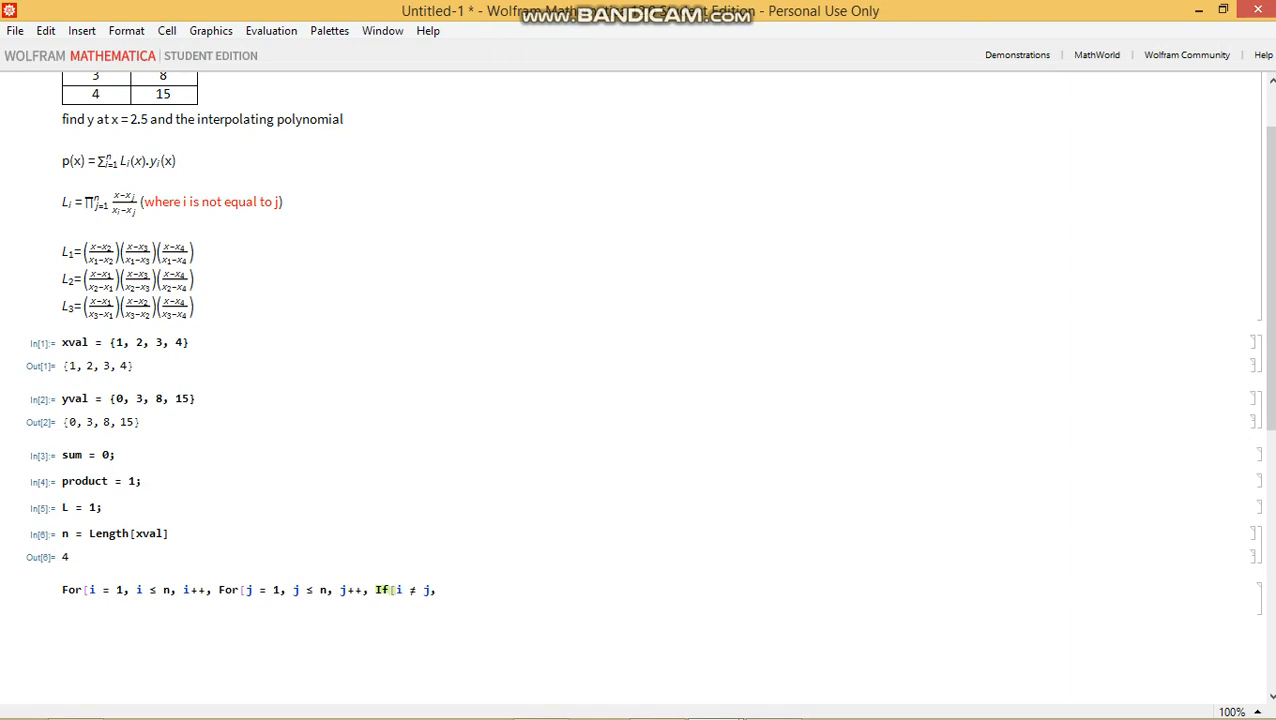
{"action": "type", "text": "prdud"}
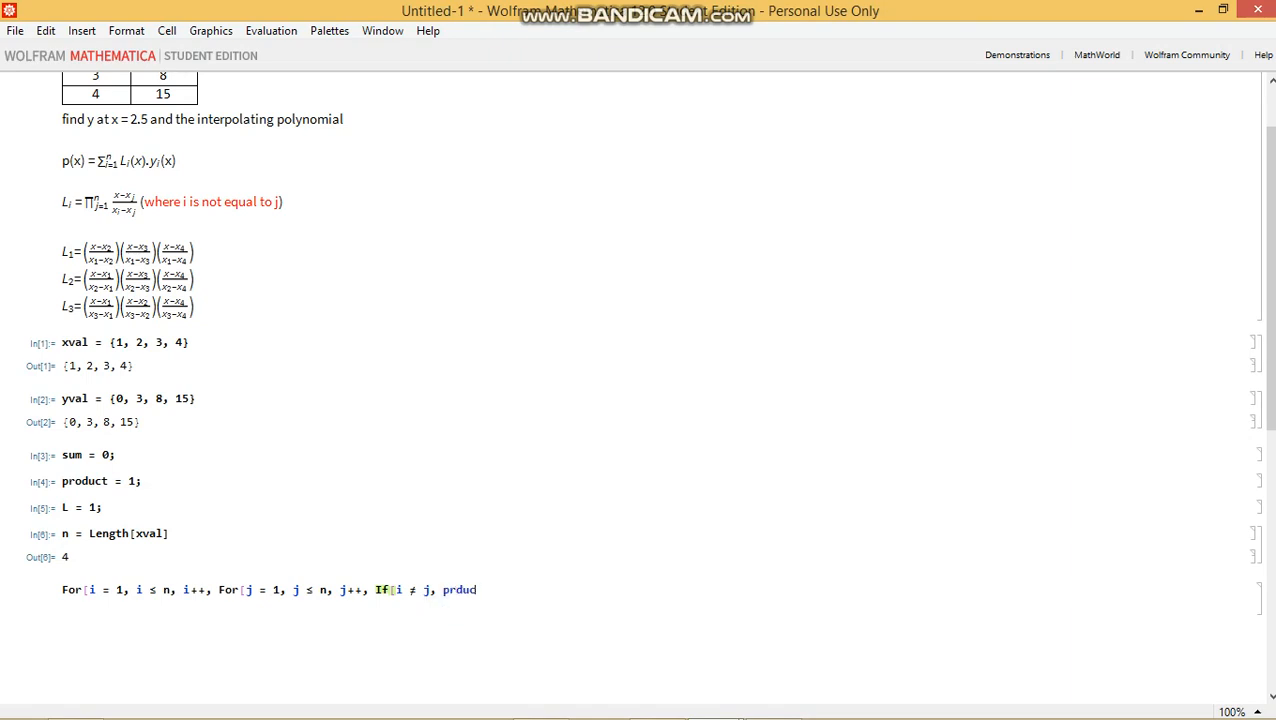
{"action": "key", "text": "BackSpace"}
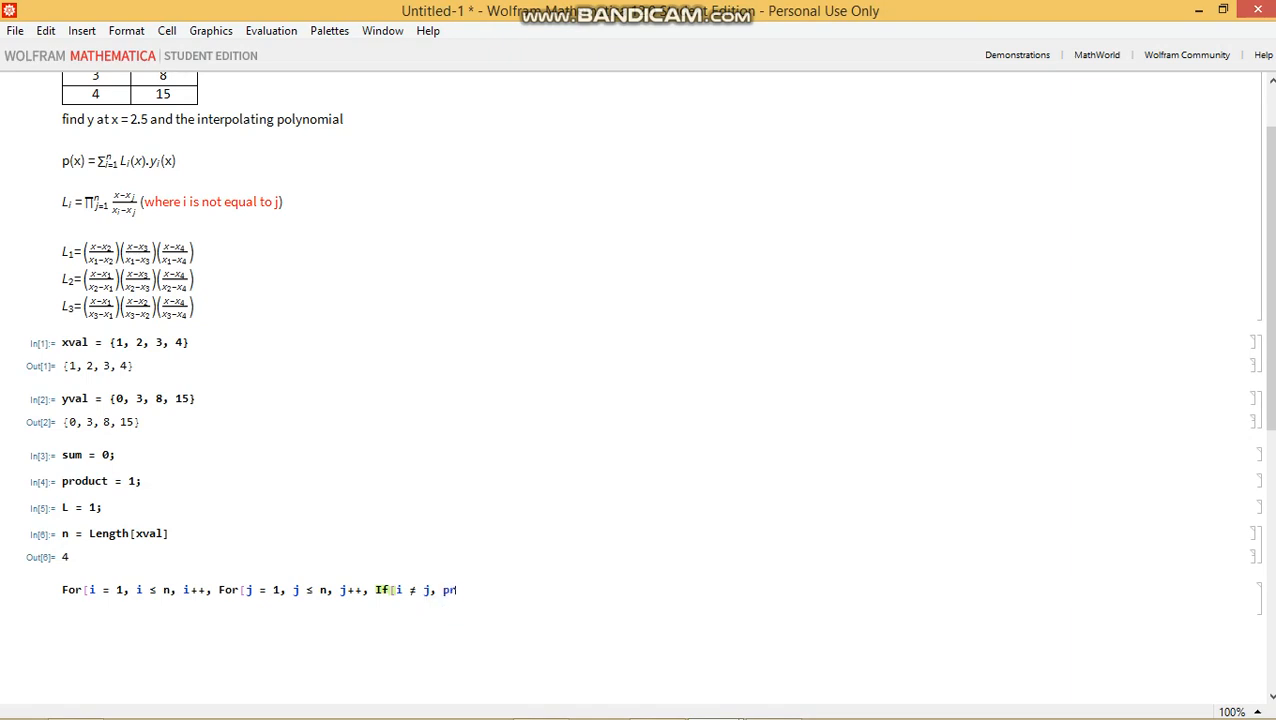
{"action": "type", "text": "oduct = ((x"}
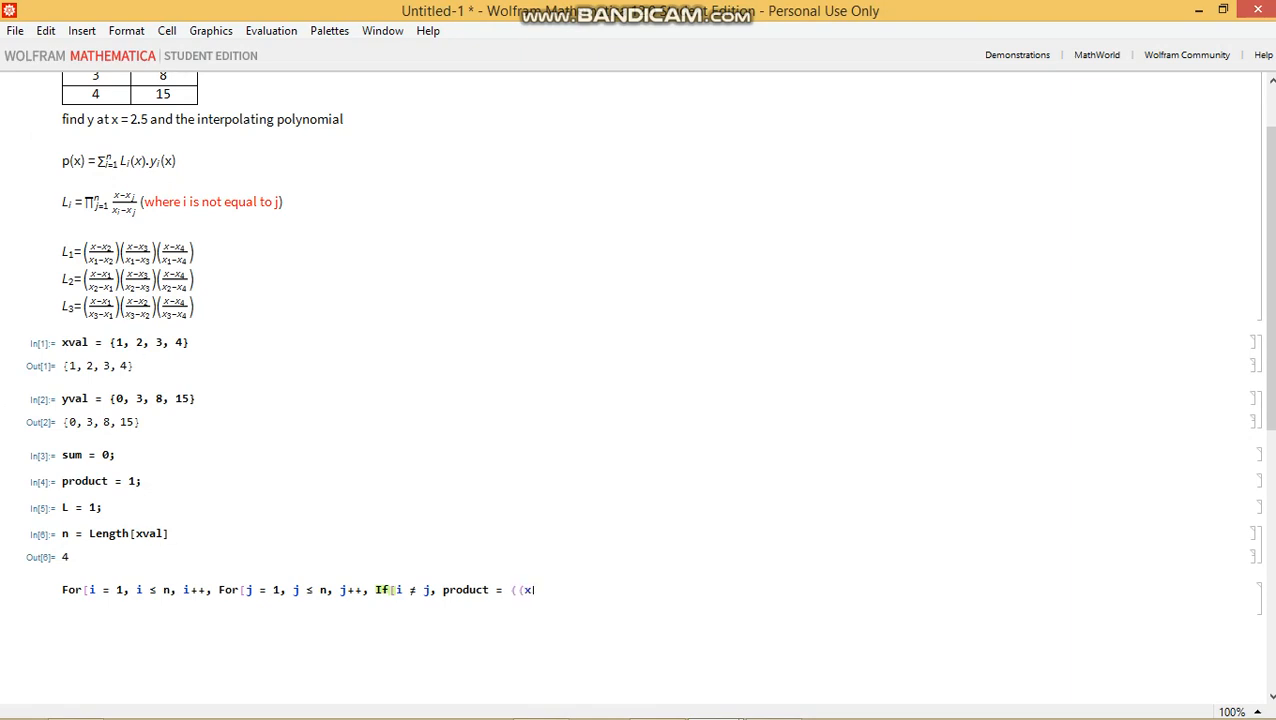
Set product = (x - x[[j]])/(x[[i]] - x[[j]]) with the else branch product = 1
{"action": "type", "text": "- x[["}
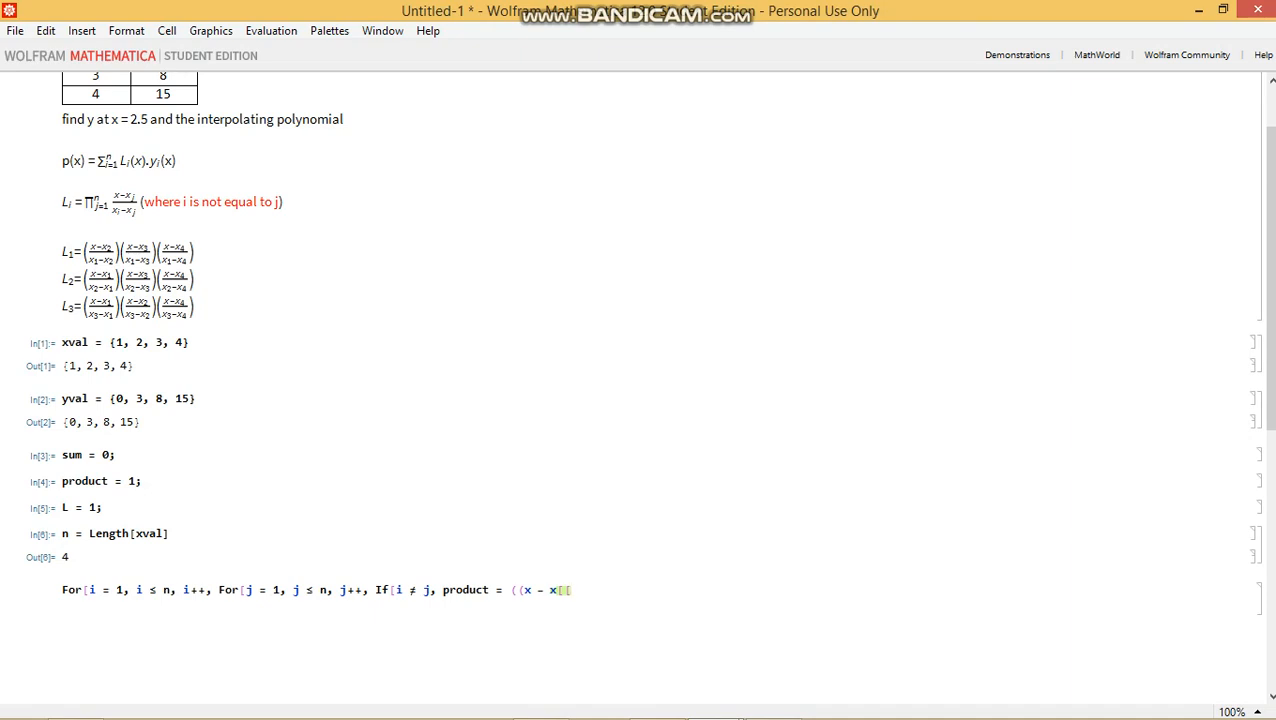
{"action": "type", "text": "[j]]) /"}
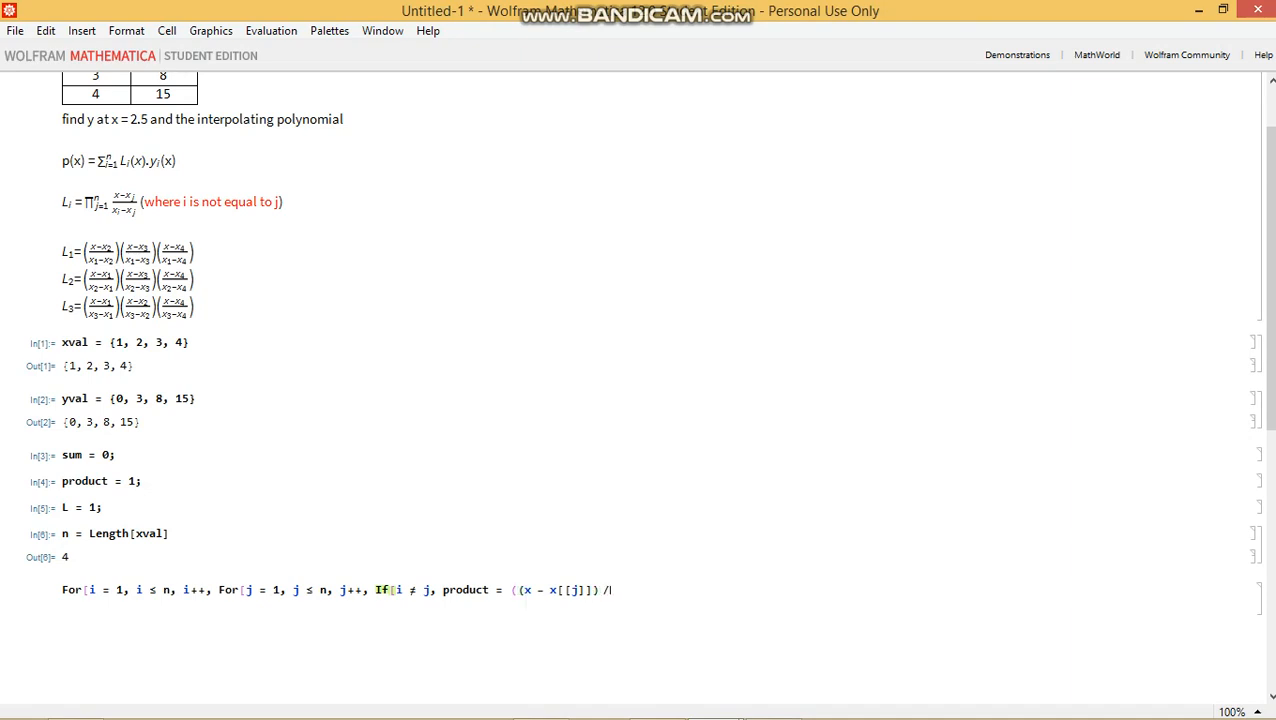
{"action": "type", "text": "(x[["}
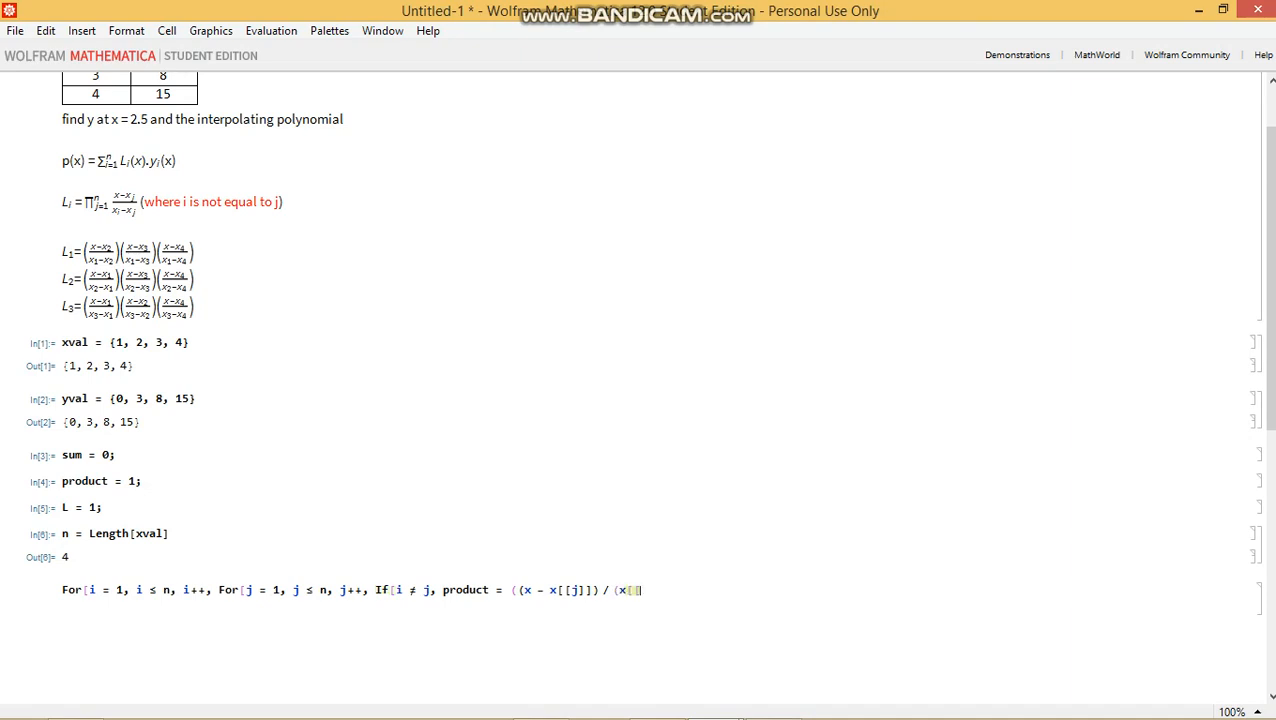
{"action": "type", "text": "i"}
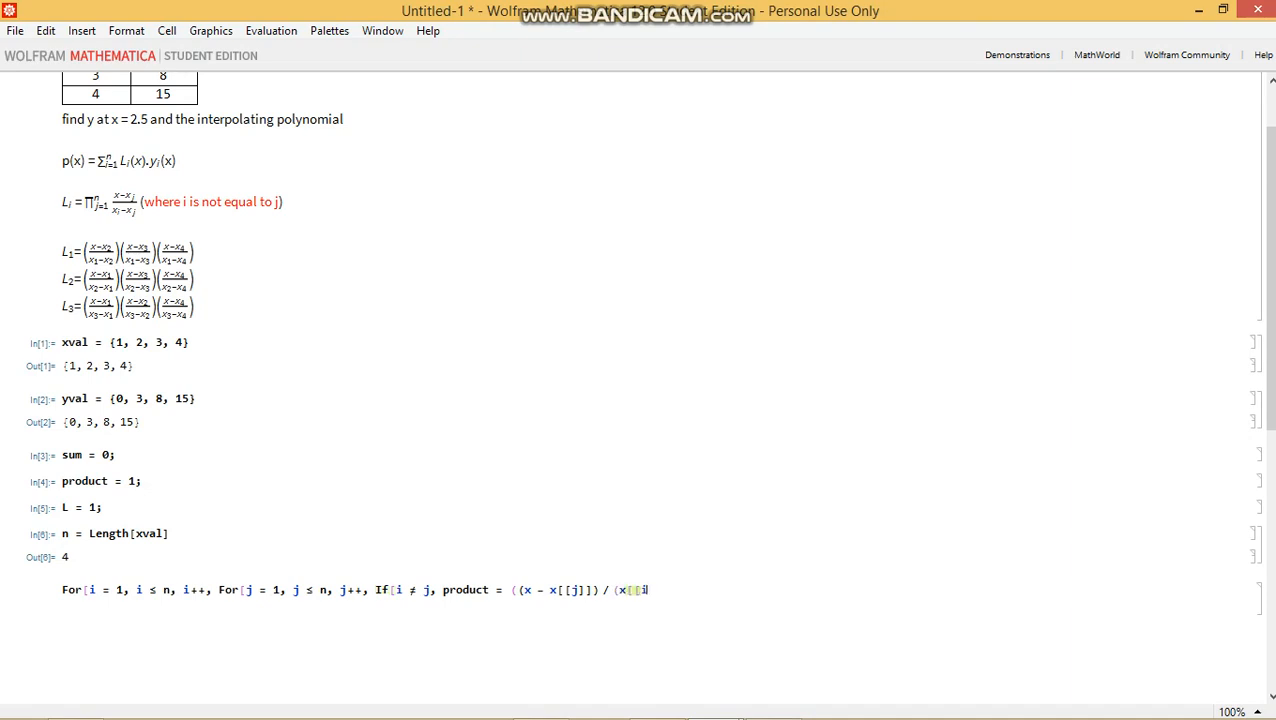
{"action": "type", "text": "]] -"}
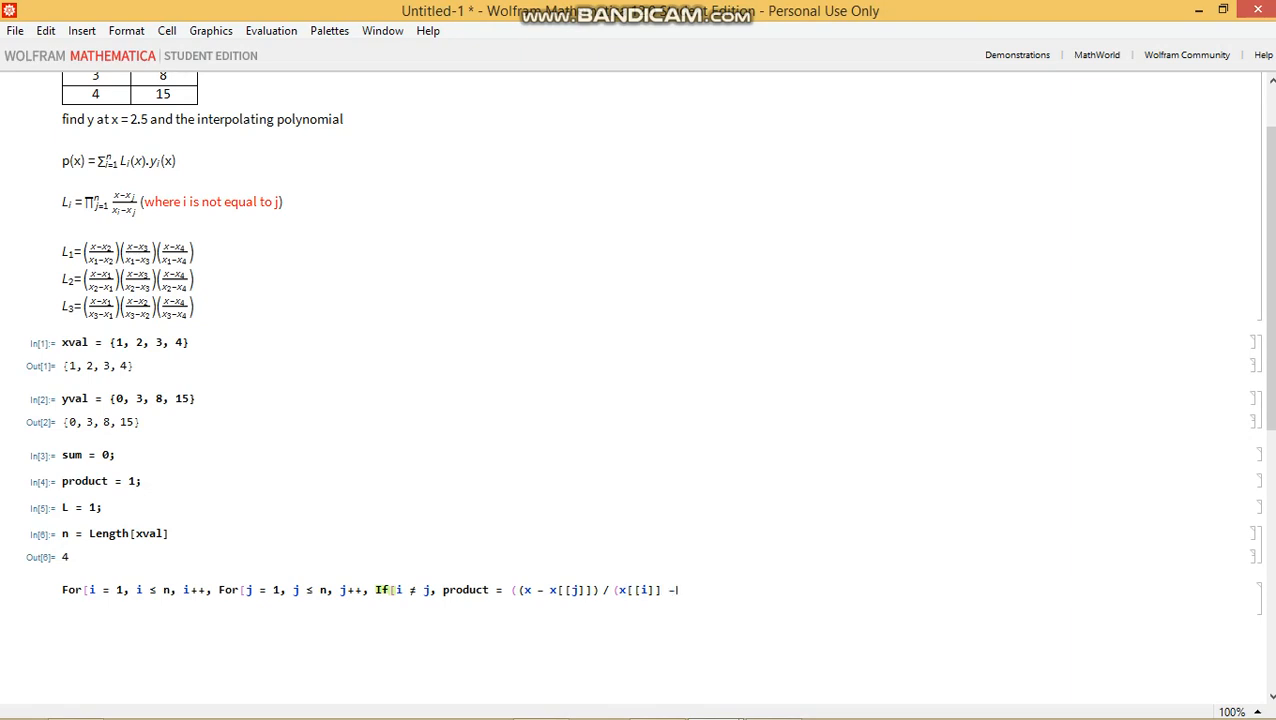
{"action": "type", "text": "x[[j]]"}
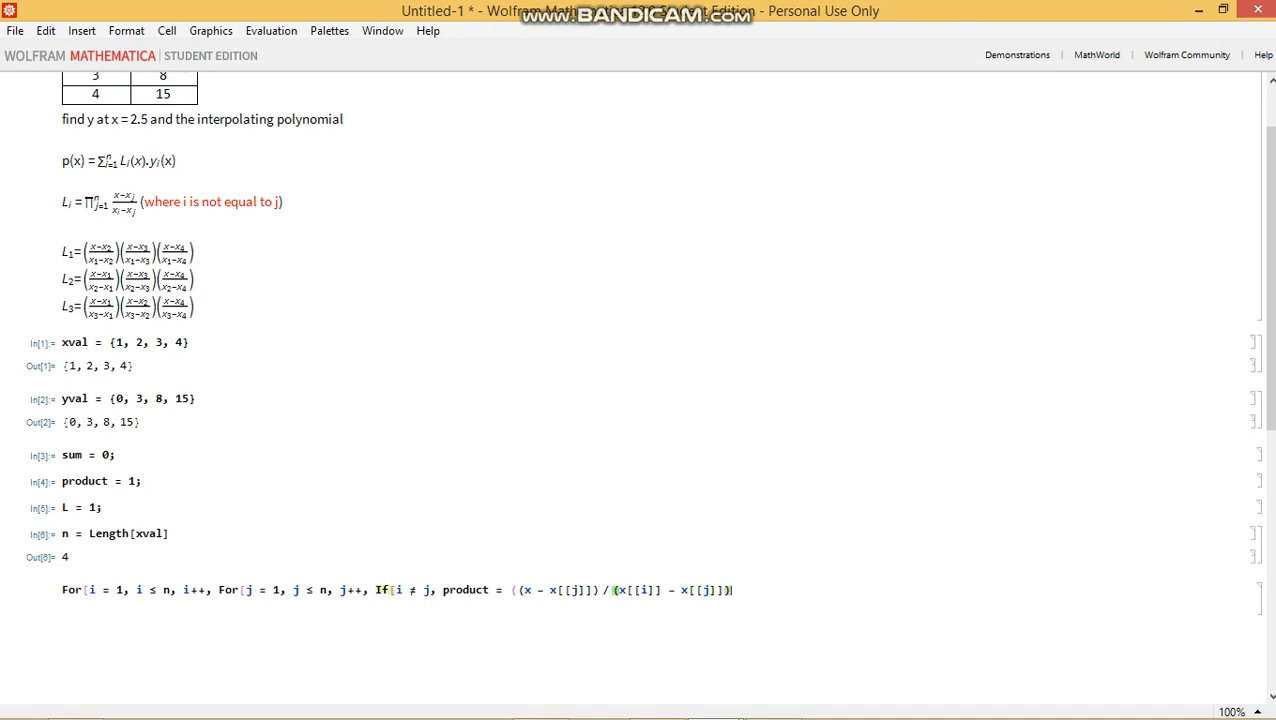
{"action": "type", "text": "),"}
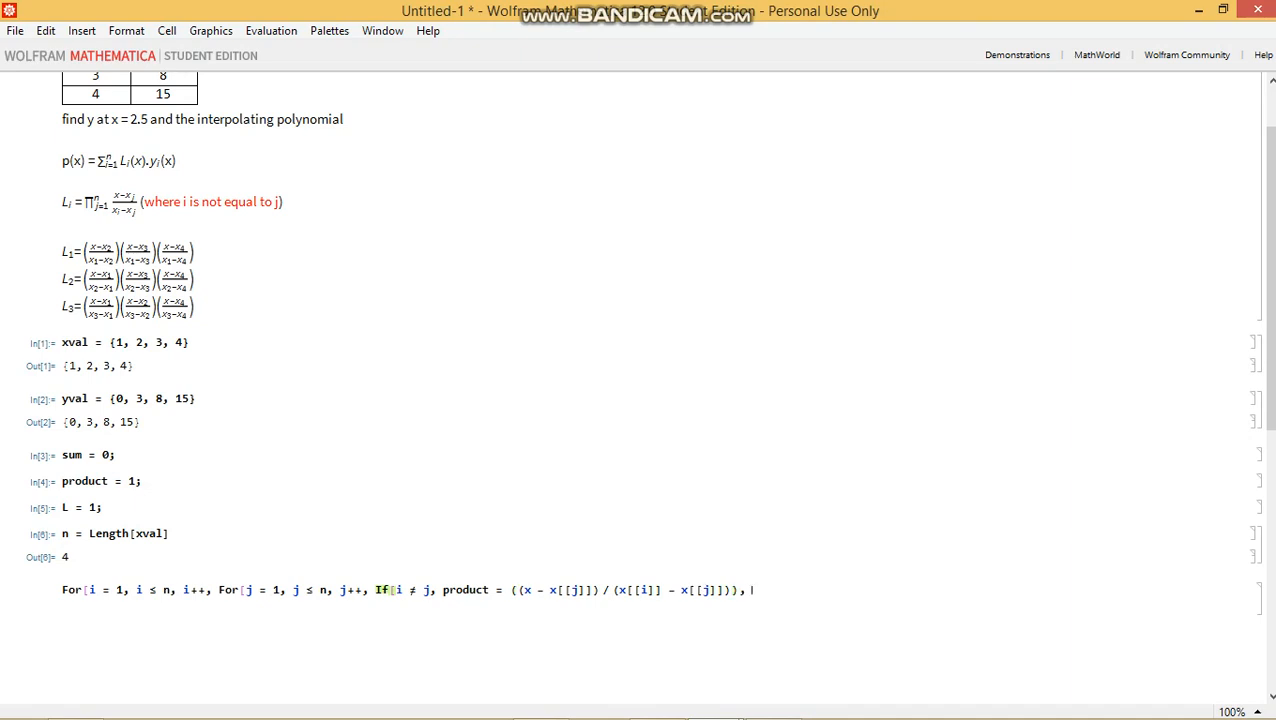
{"action": "type", "text": "product"}
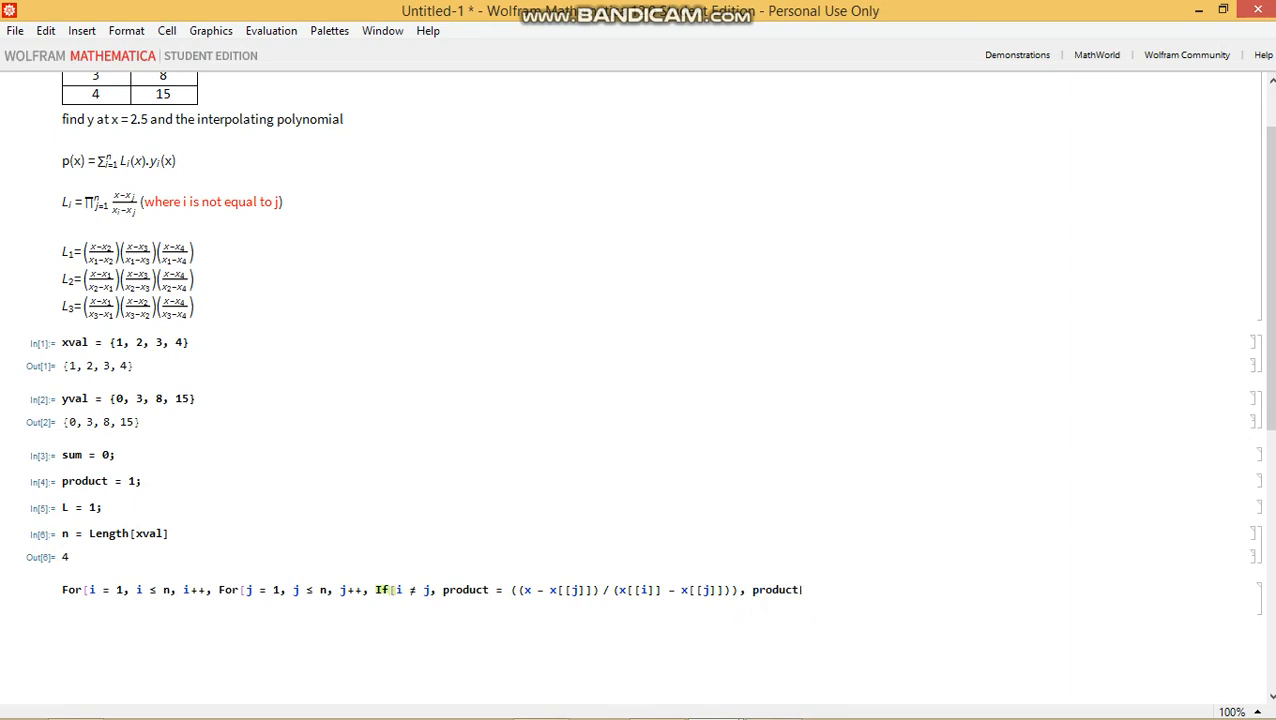
{"action": "type", "text": "= 1"}
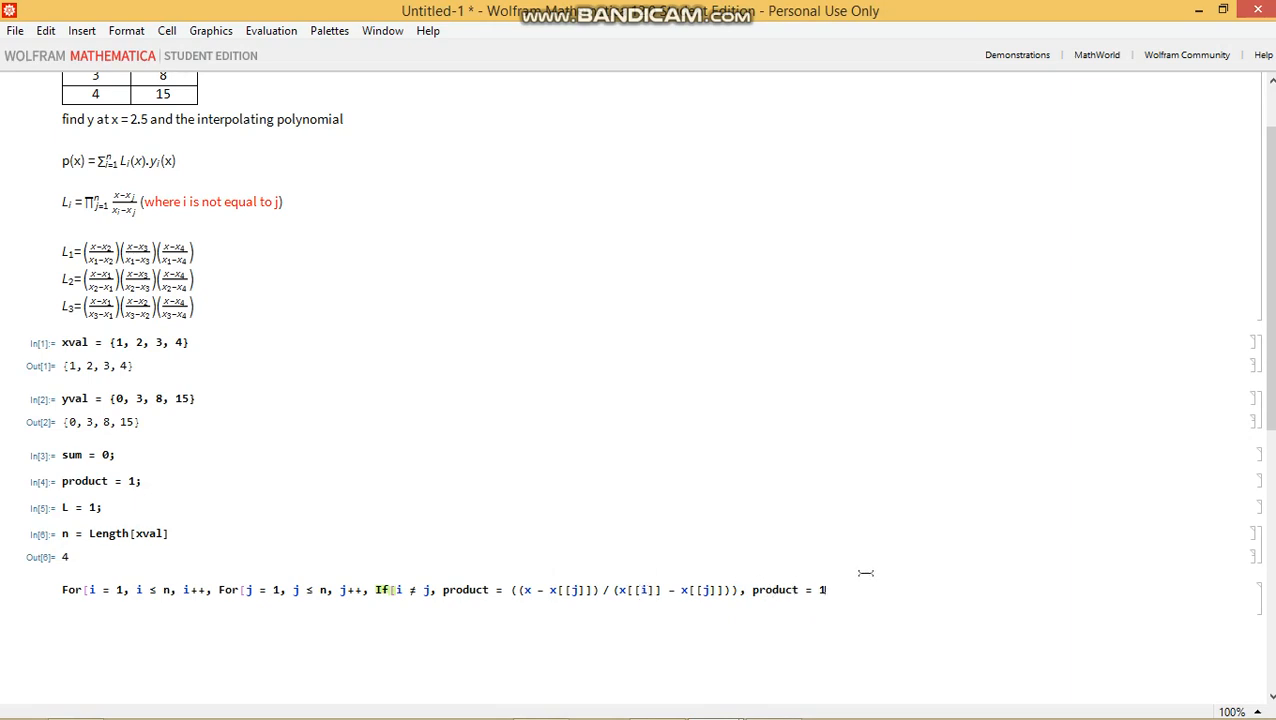
{"action": "mouse_move", "coordinate": [612, 656]}
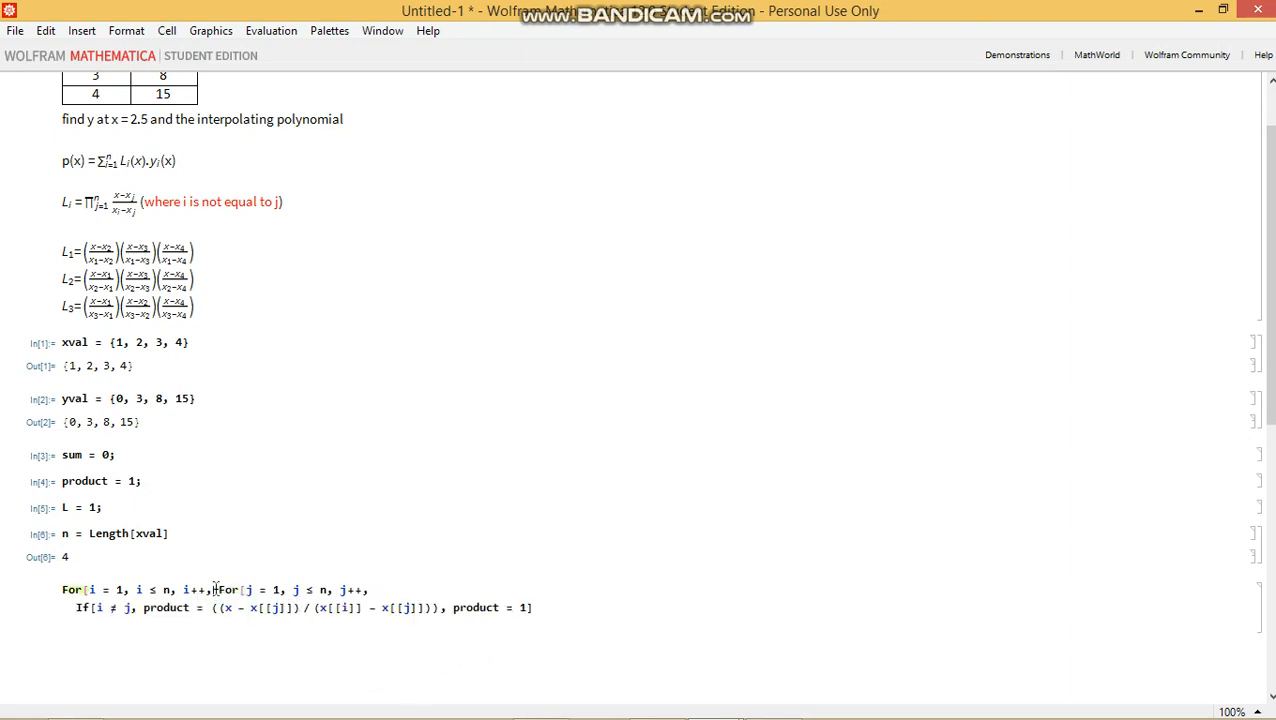
Break the nested loop so the inner For sits on its own line
{"action": "key", "text": "Return"}
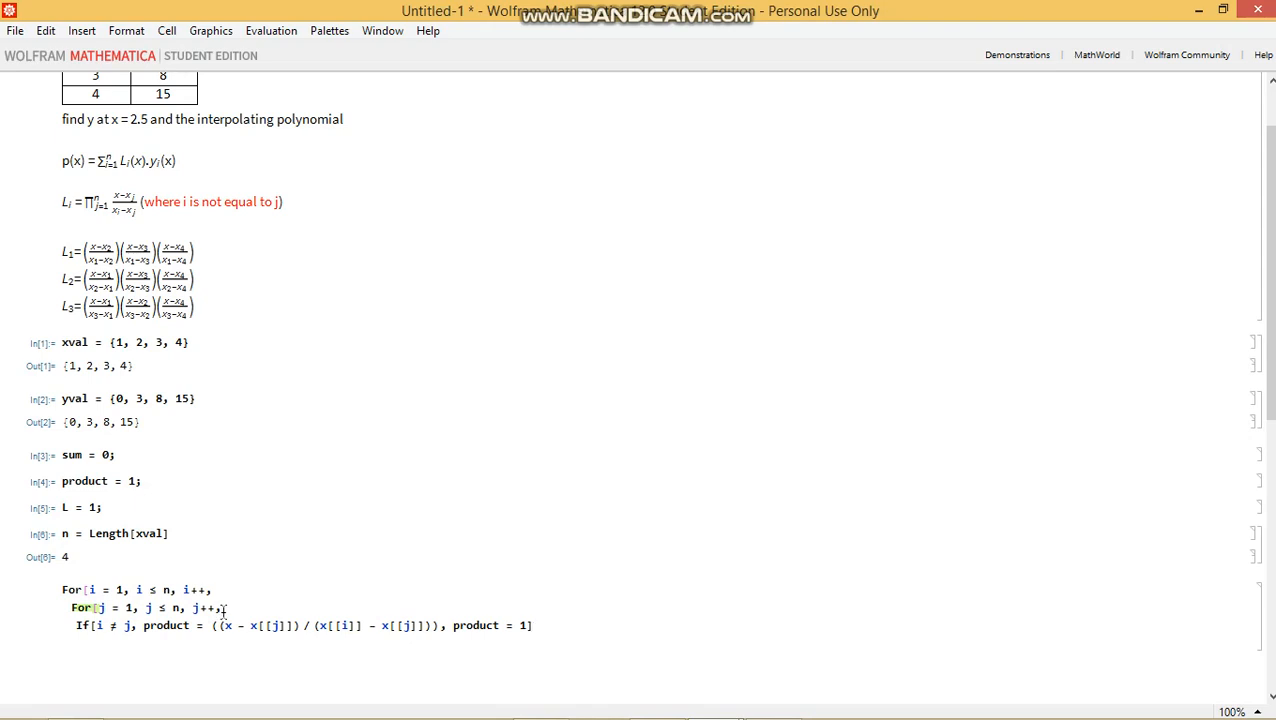
{"action": "mouse_move", "coordinate": [584, 636]}
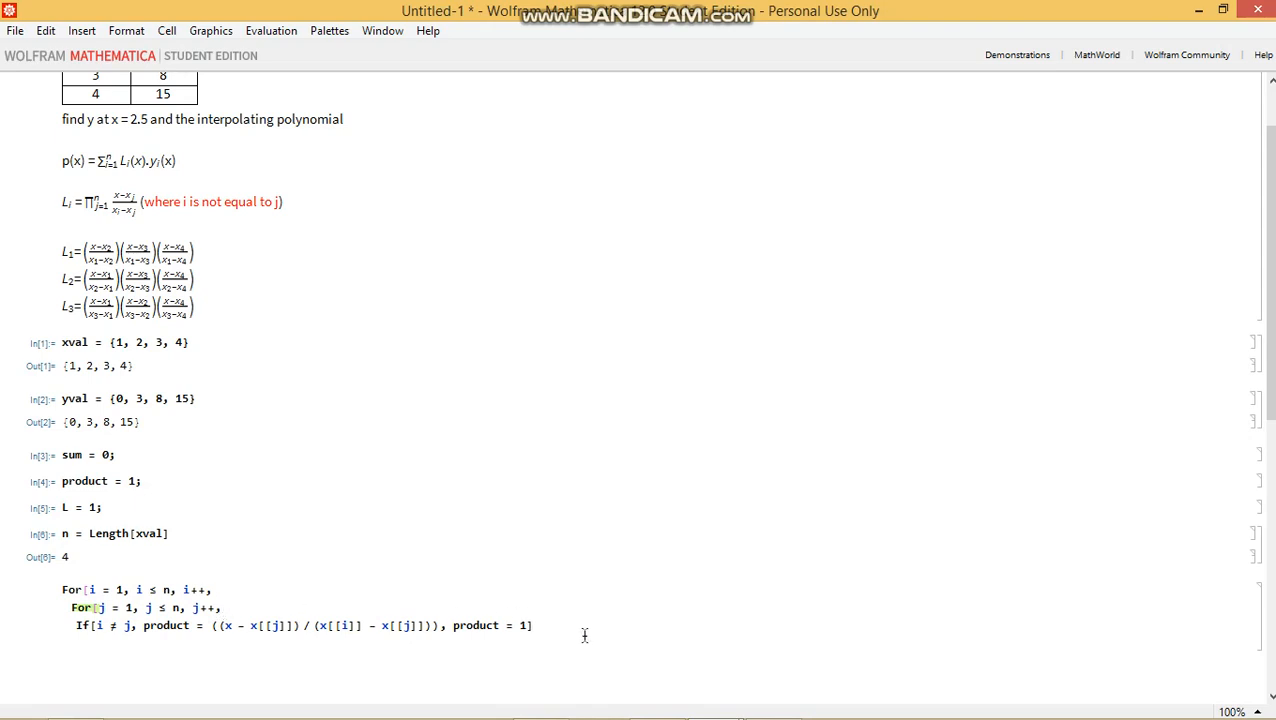
{"action": "mouse_move", "coordinate": [456, 624]}
{"action": "type", "text": ";"}
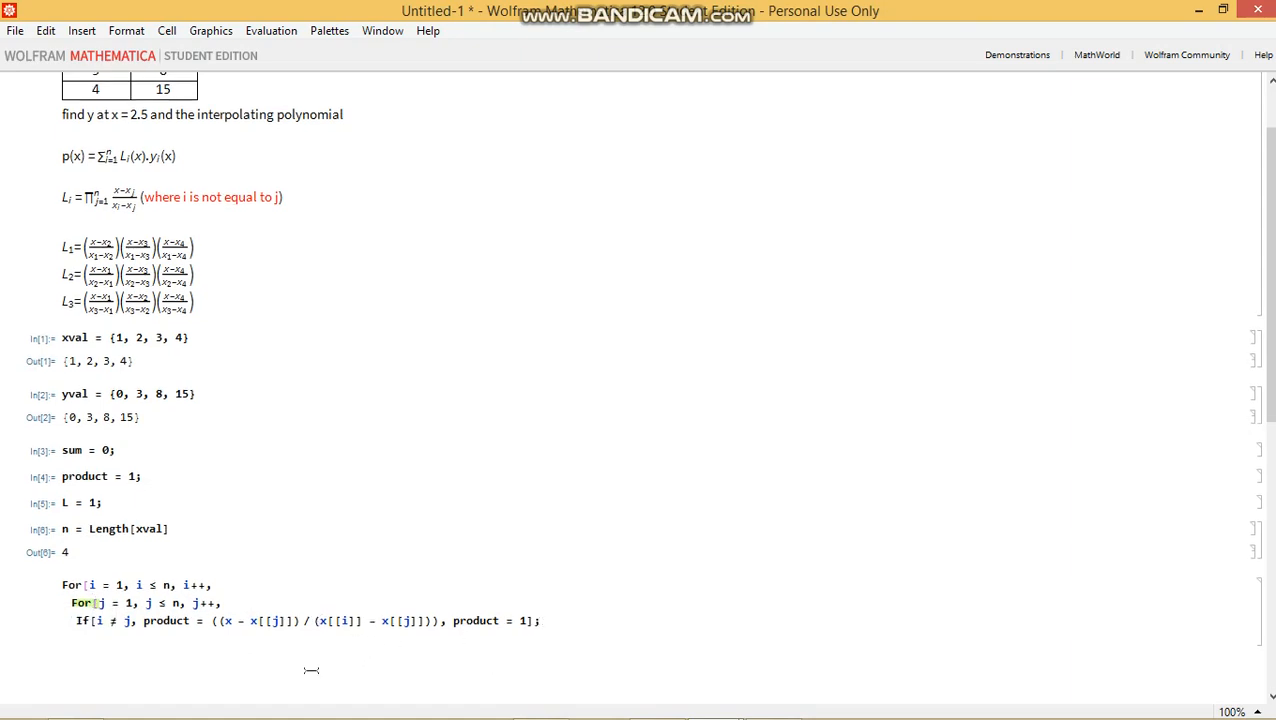
{"action": "mouse_move", "coordinate": [628, 614]}
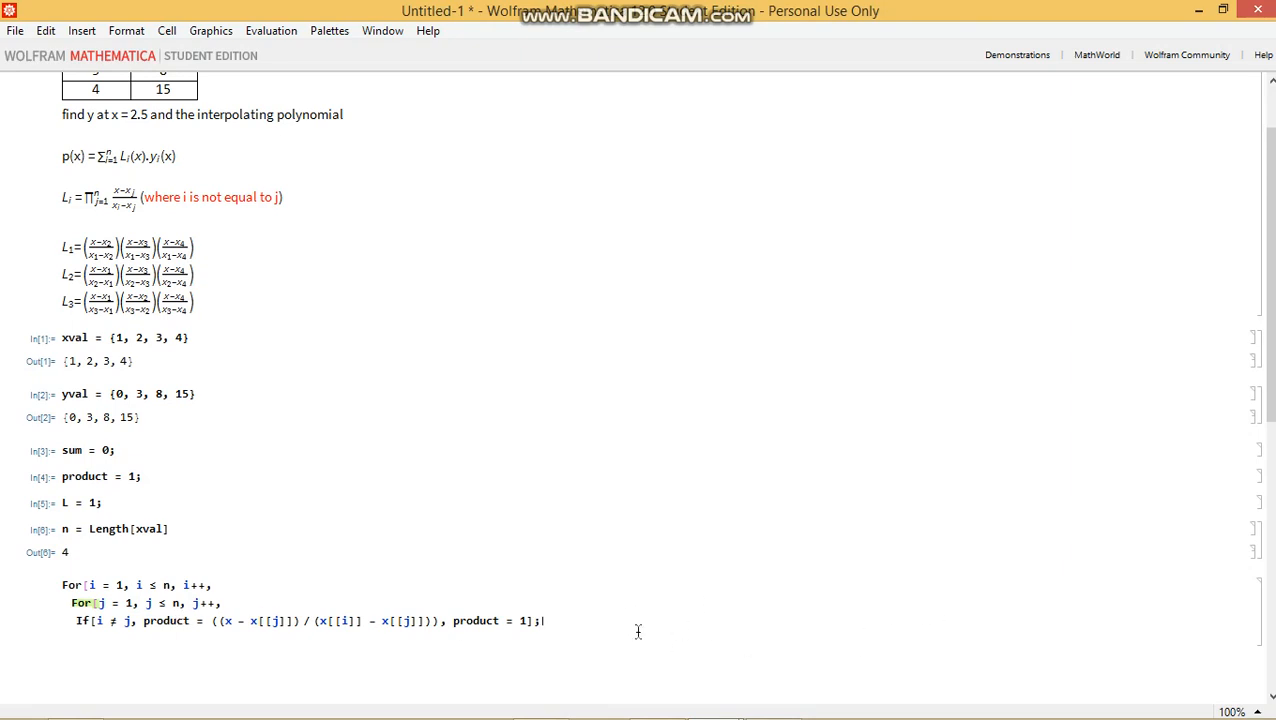
{"action": "mouse_move", "coordinate": [498, 632]}
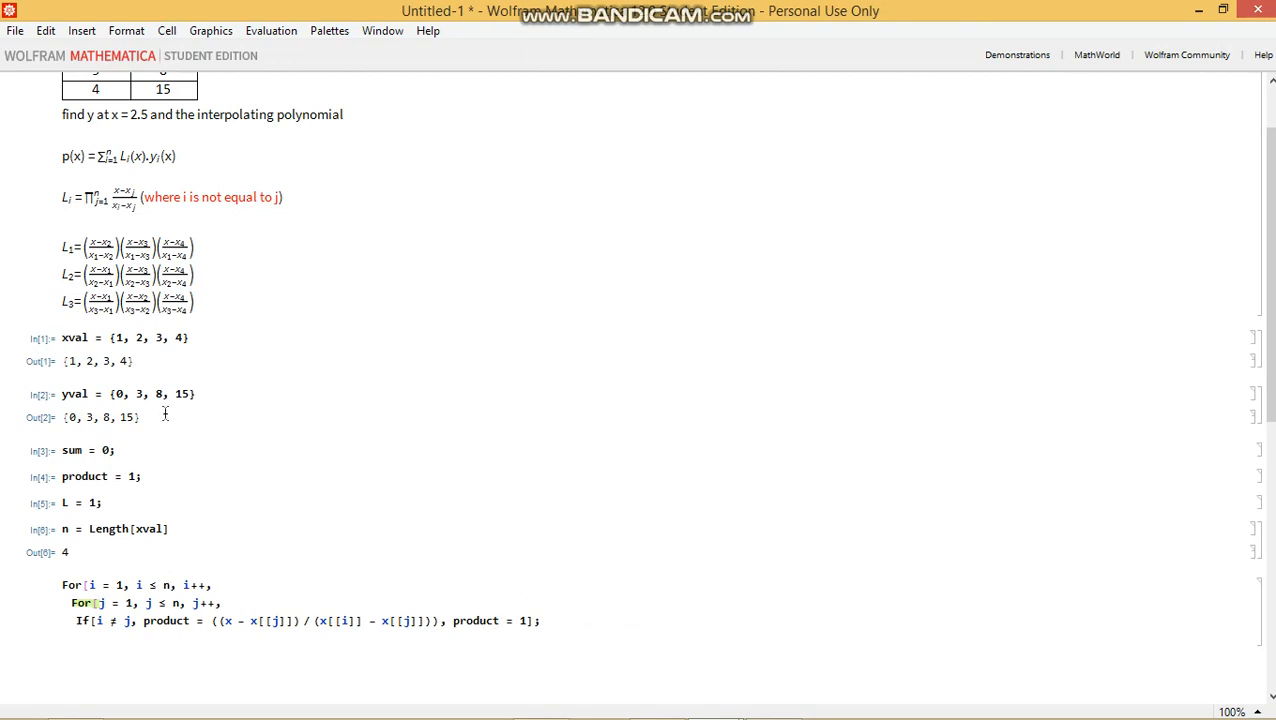
{"action": "mouse_move", "coordinate": [138, 534]}
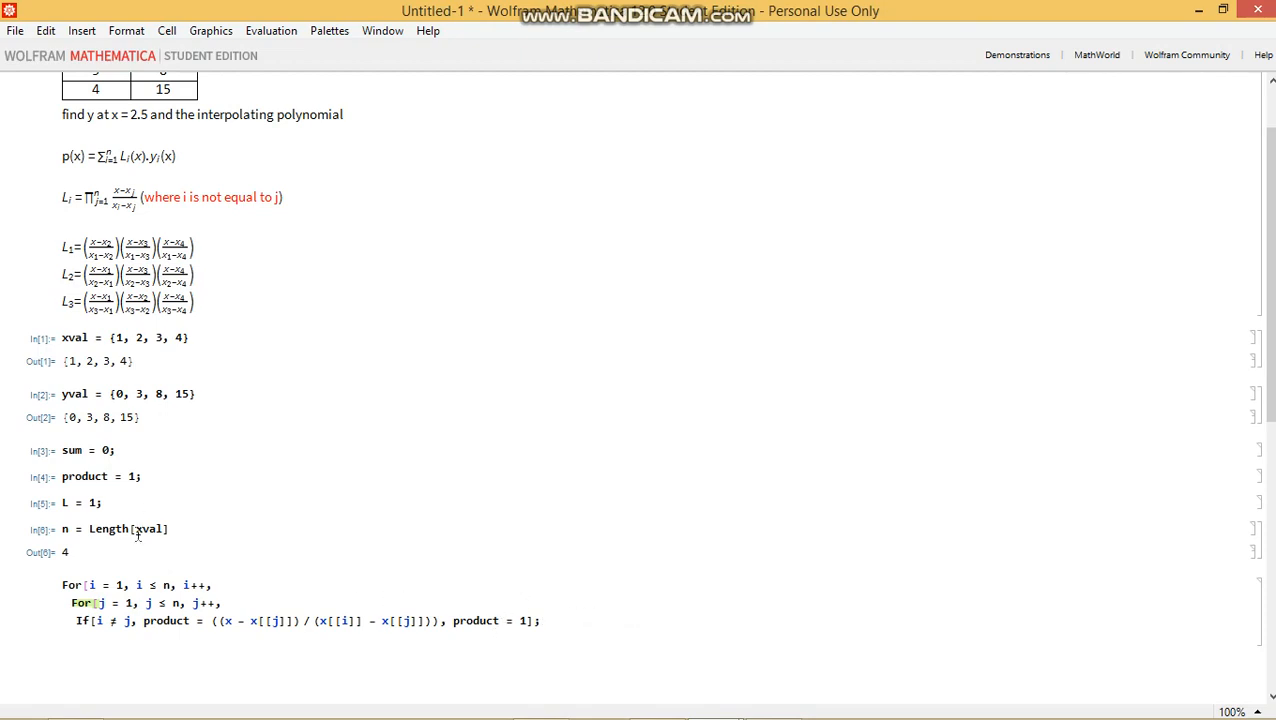
Add the line L = L*product; after the If inside the loop
{"action": "type", "text": "L"}
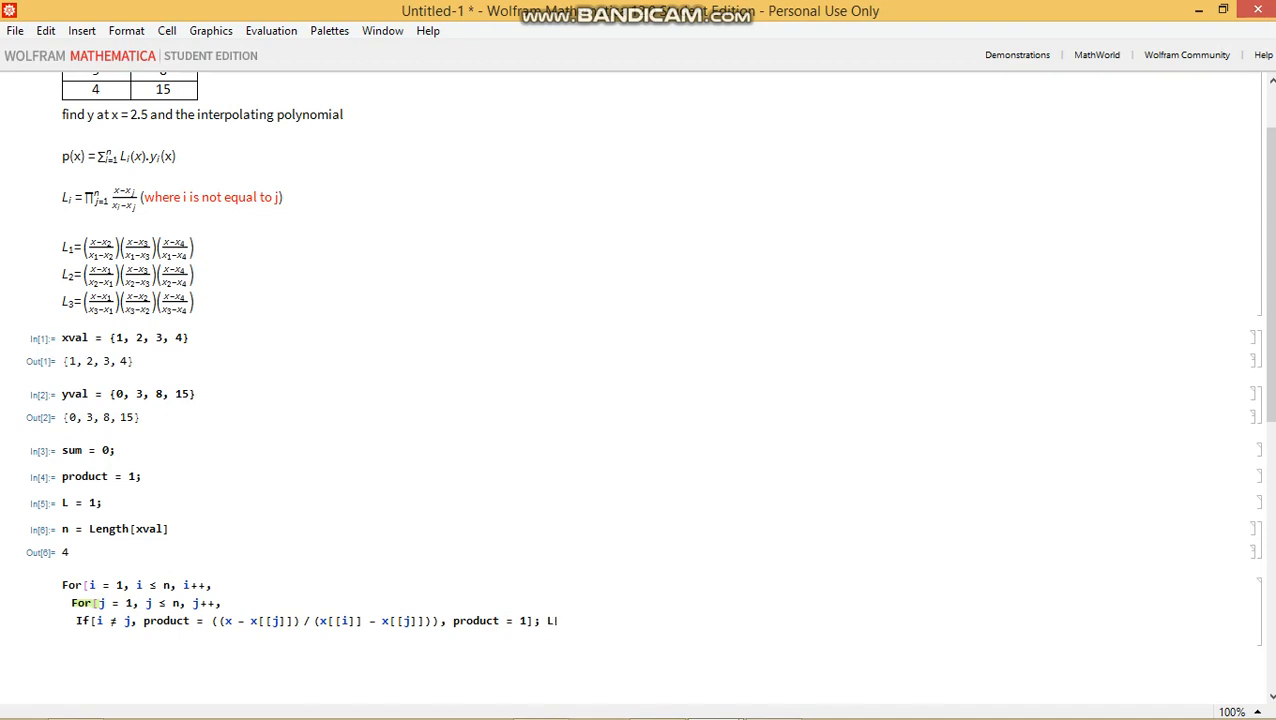
{"action": "type", "text": "="}
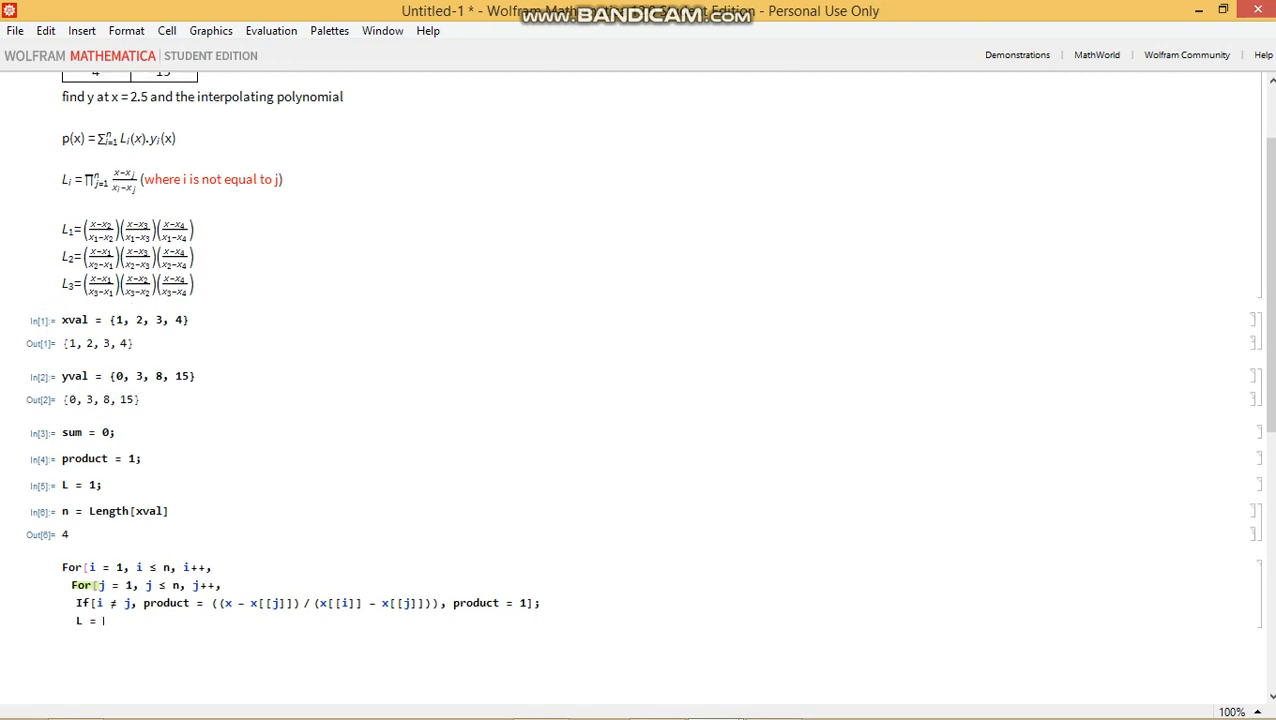
{"action": "type", "text": "L"}
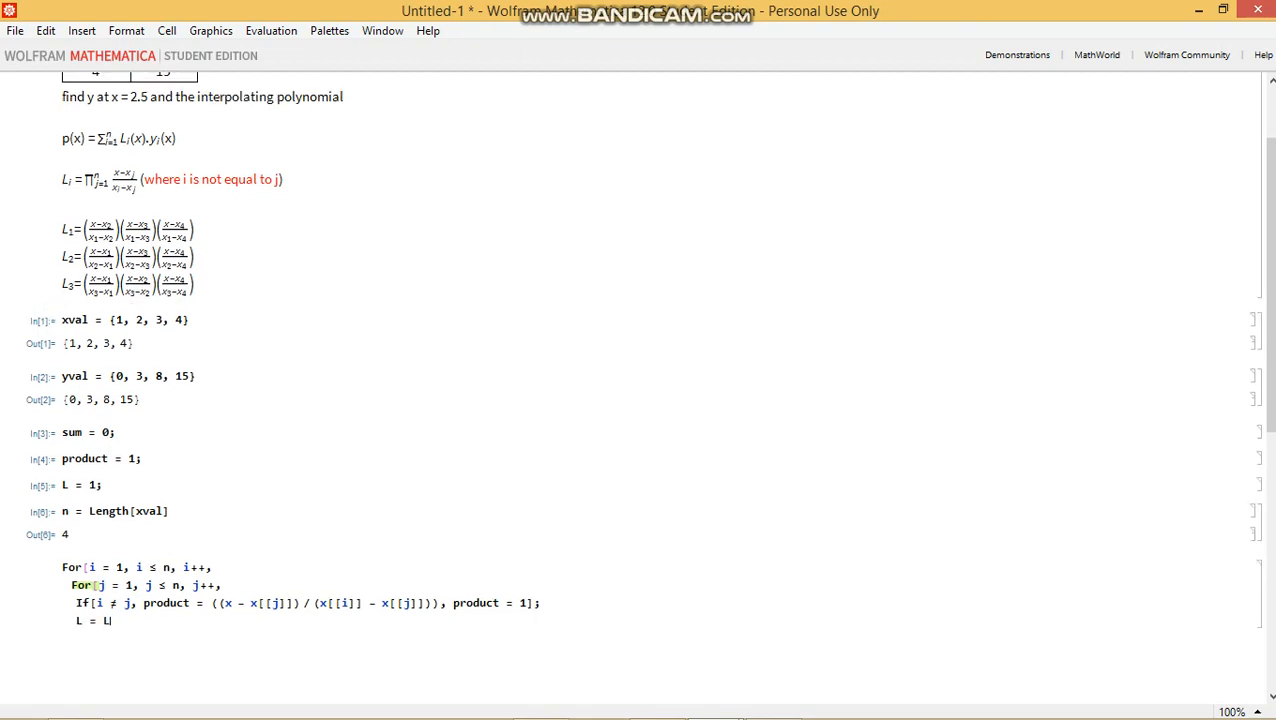
{"action": "type", "text": "* product"}
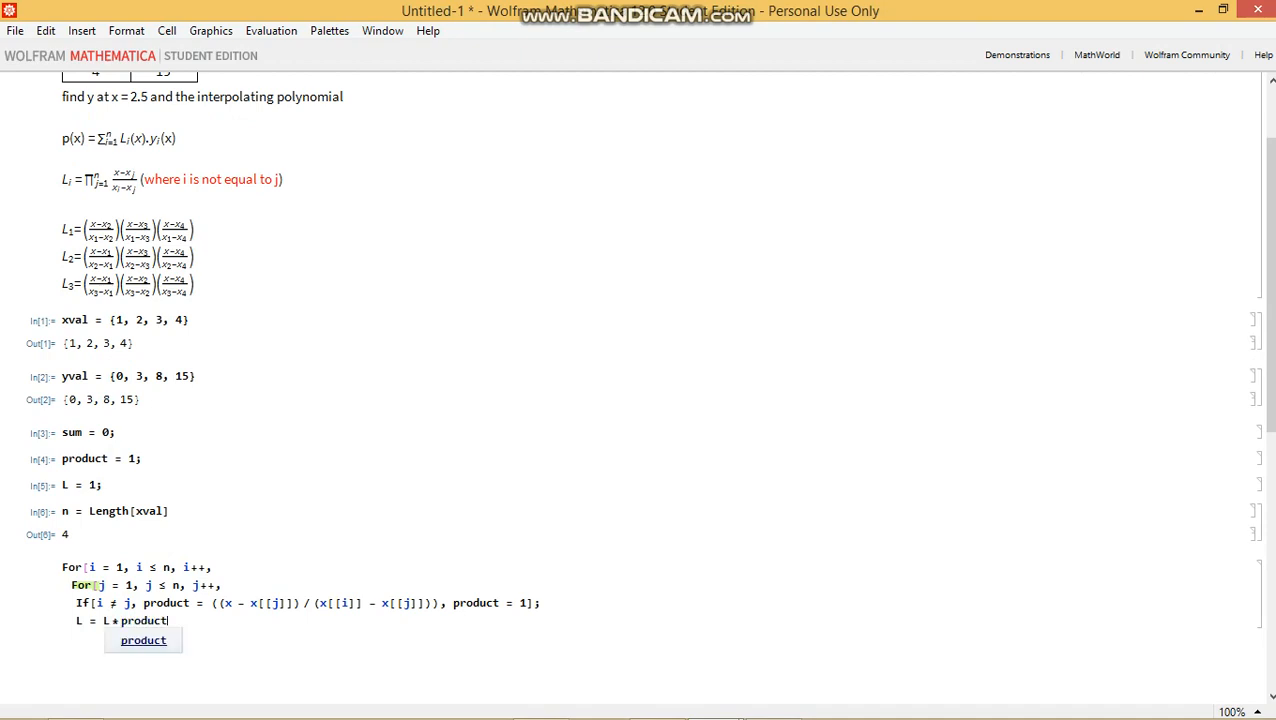
{"action": "type", "text": ";"}
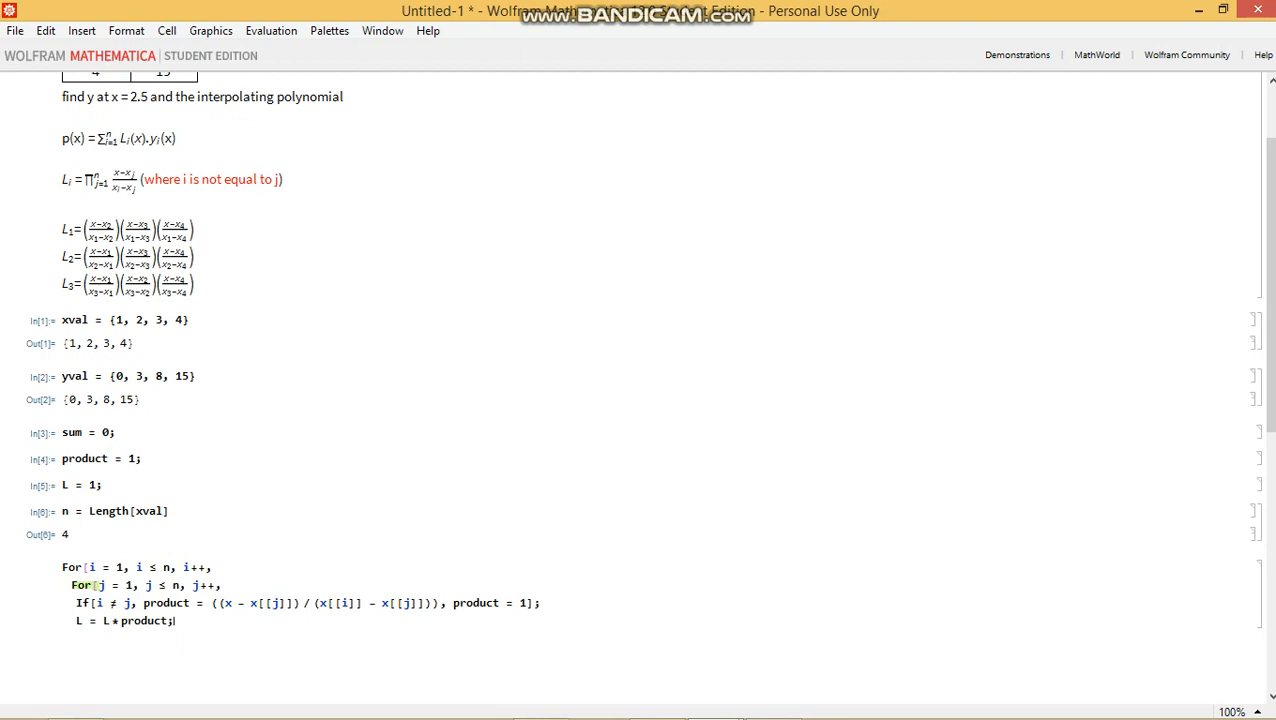